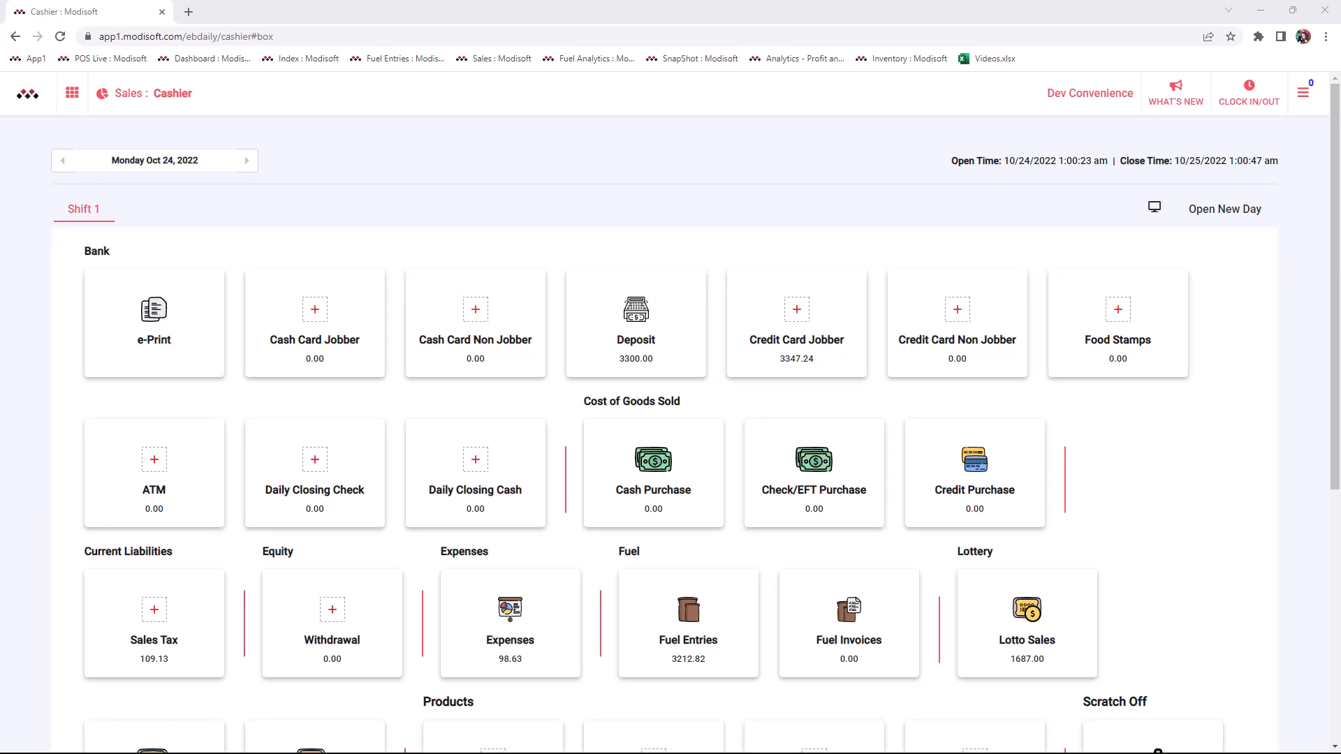
mouse_move(220, 191)
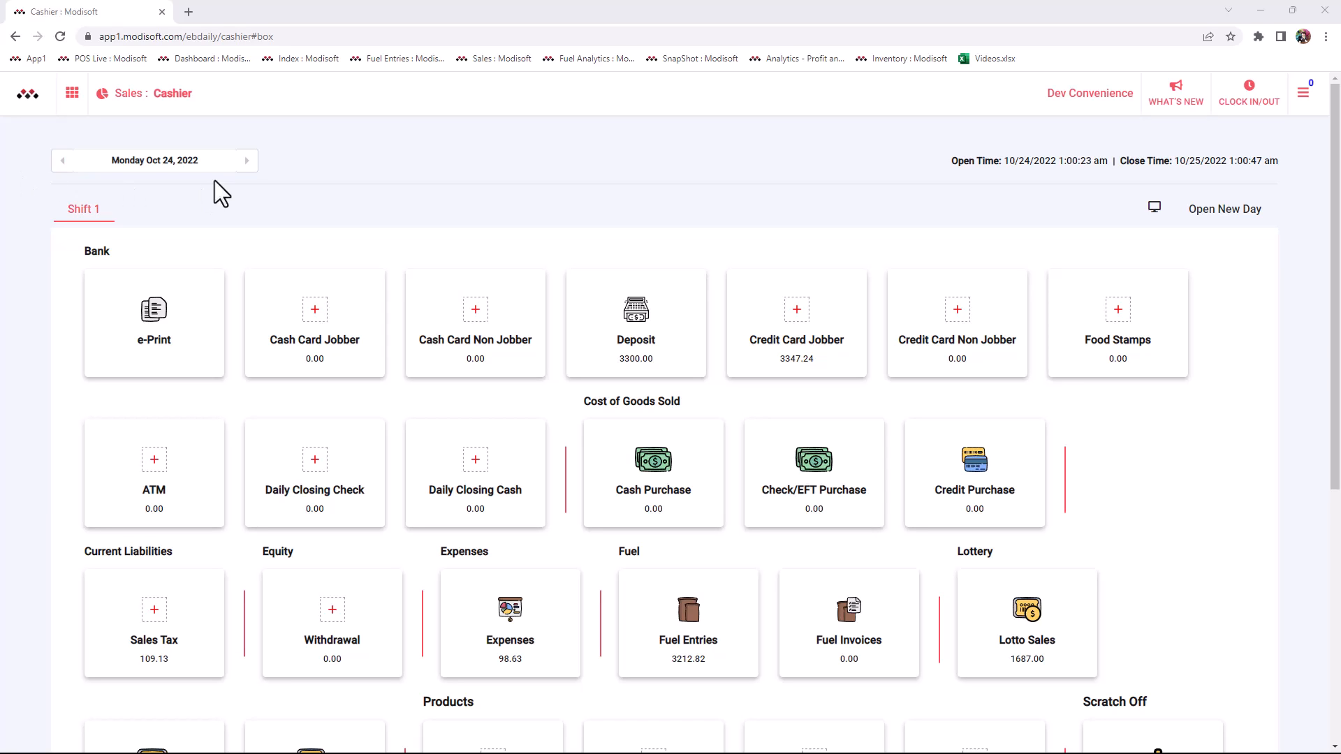
mouse_move(364, 164)
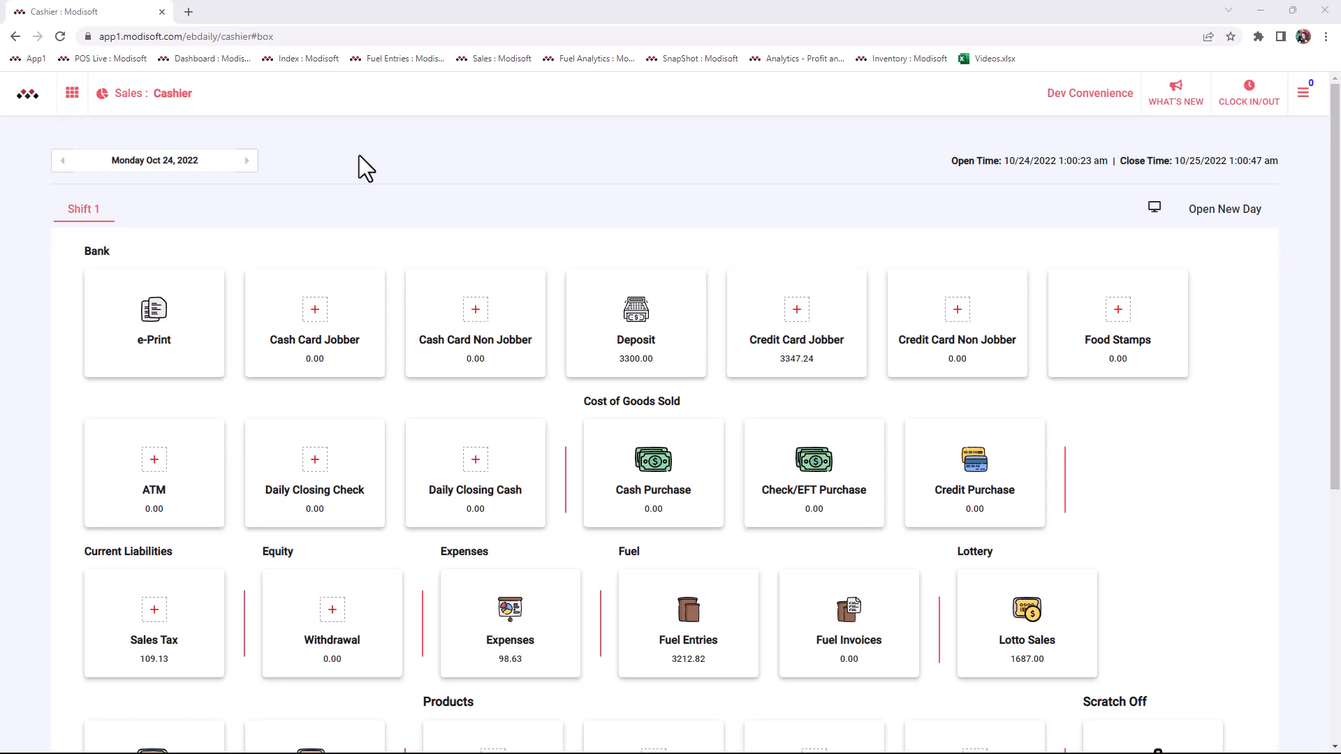
mouse_move(78, 112)
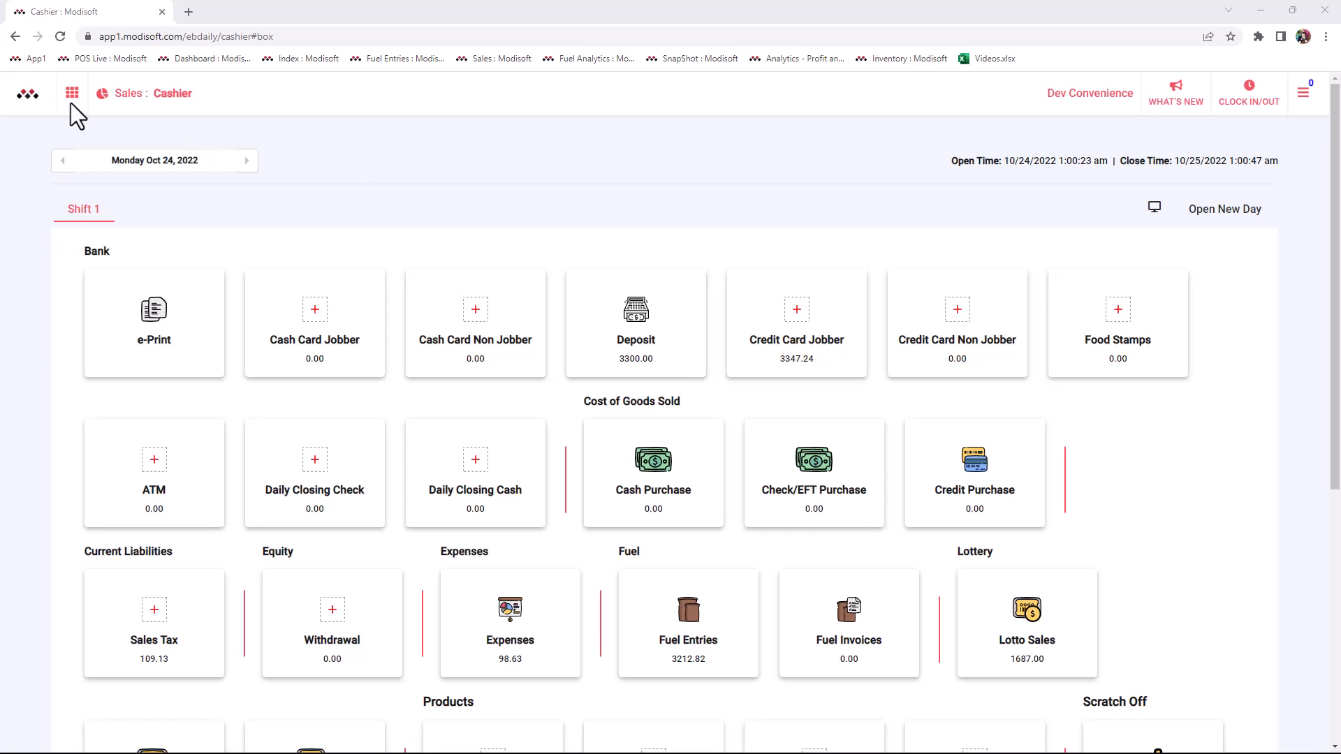
- Navigate via the apps grid and Products to the Promotions page of Mix n Match promo groups
left_click(71, 94)
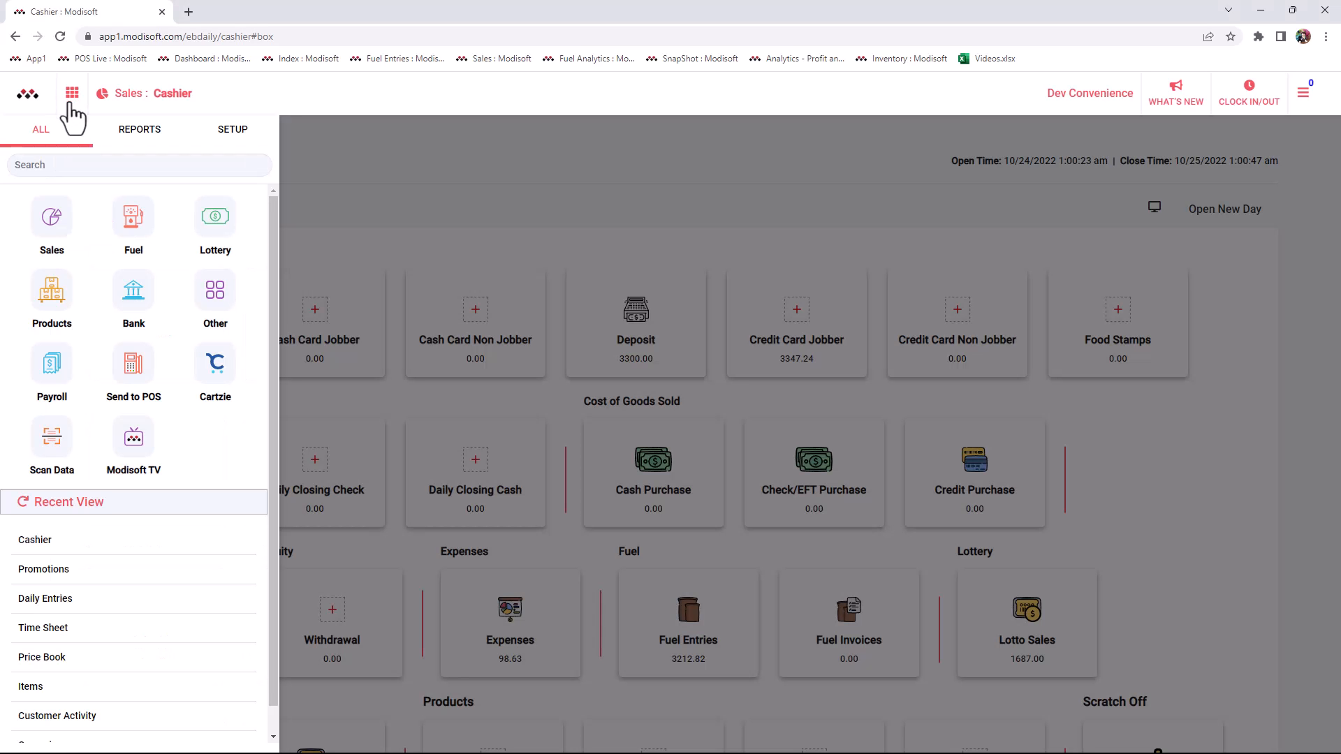
left_click(51, 290)
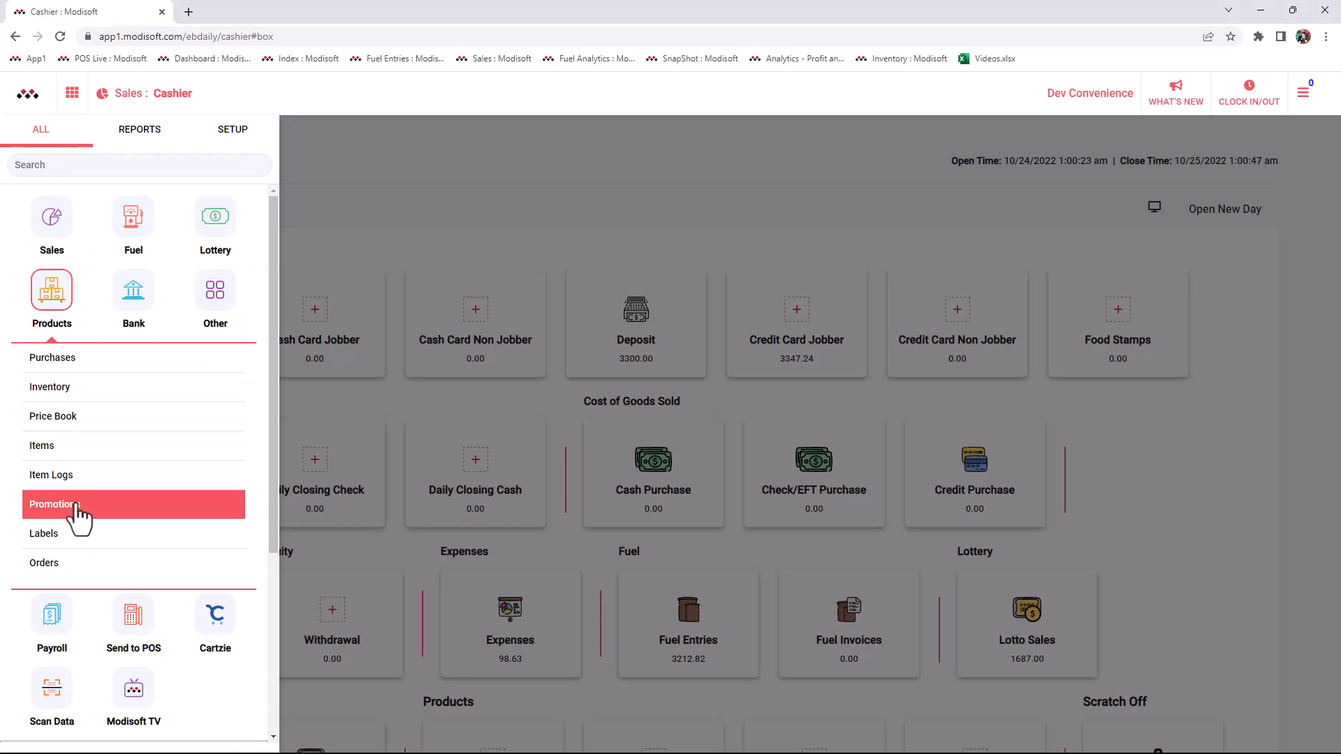
left_click(54, 504)
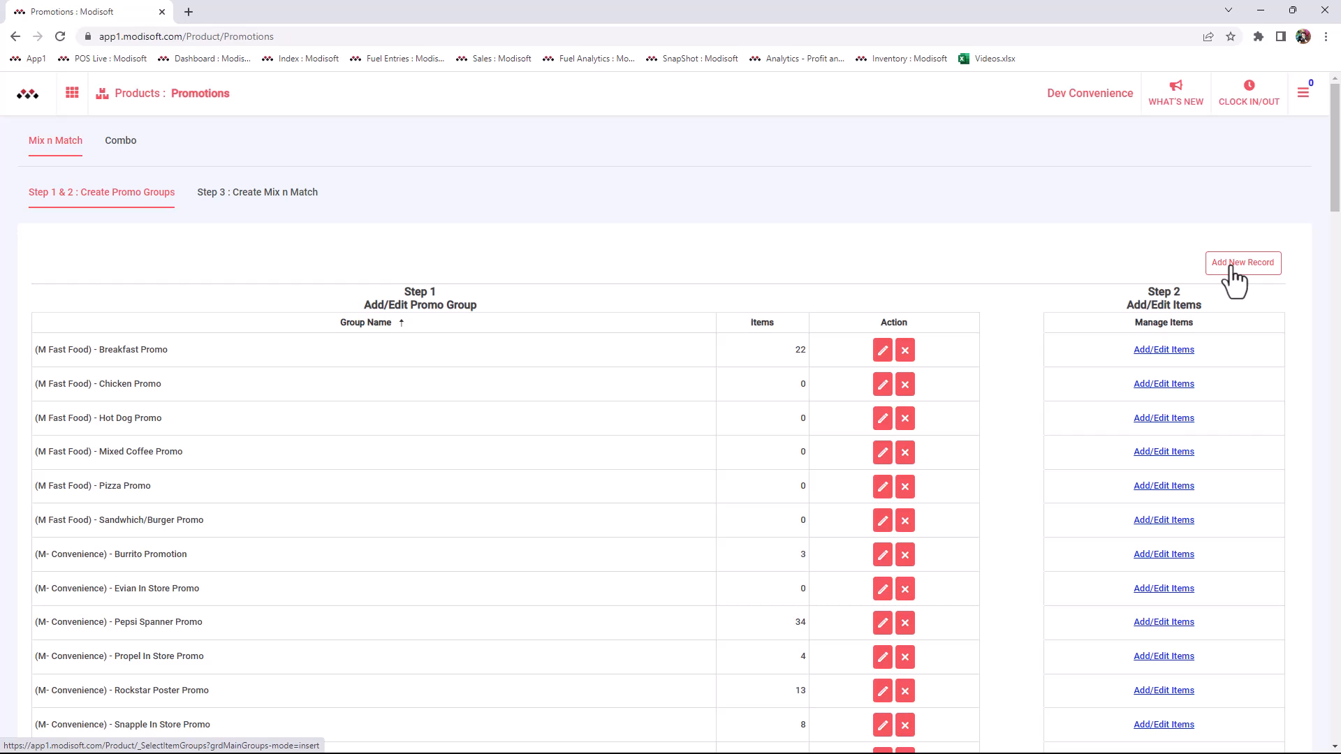
- Add a new promo group record with Group Name 'Coke Promo' and save it
left_click(1243, 262)
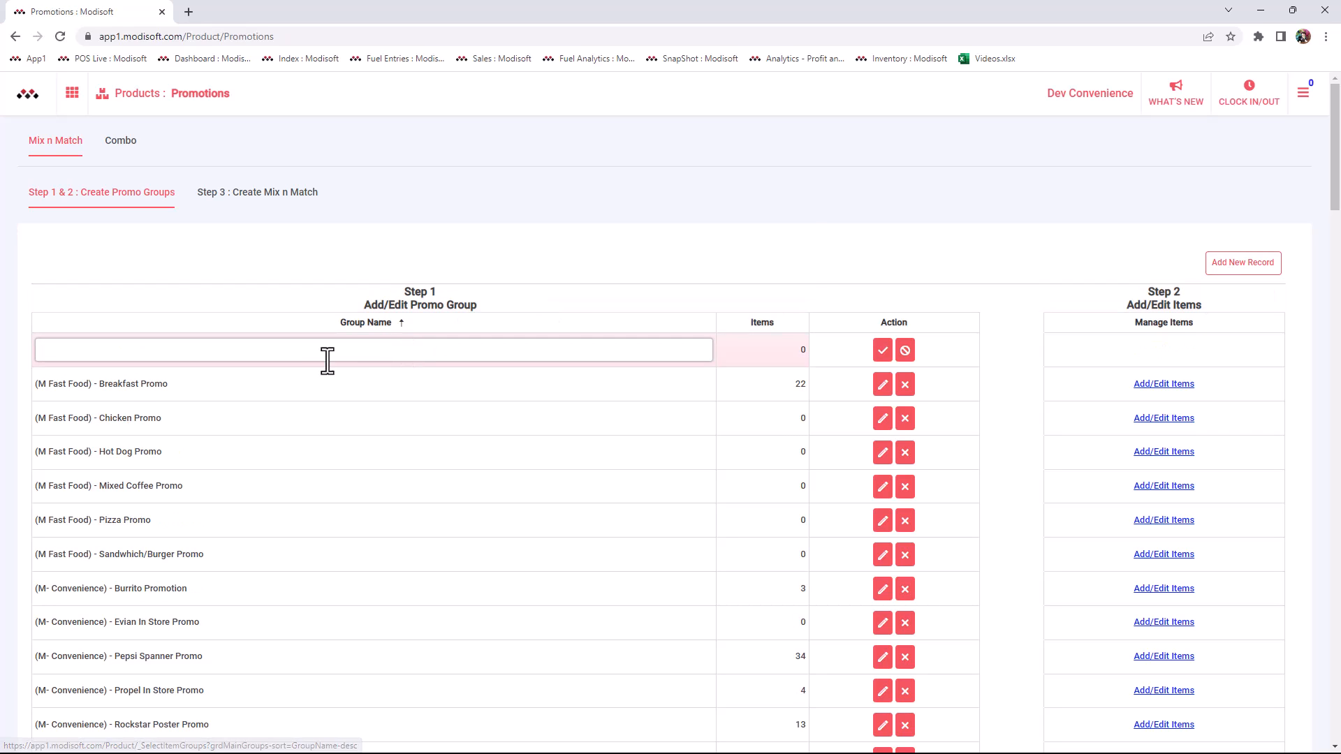
mouse_move(246, 357)
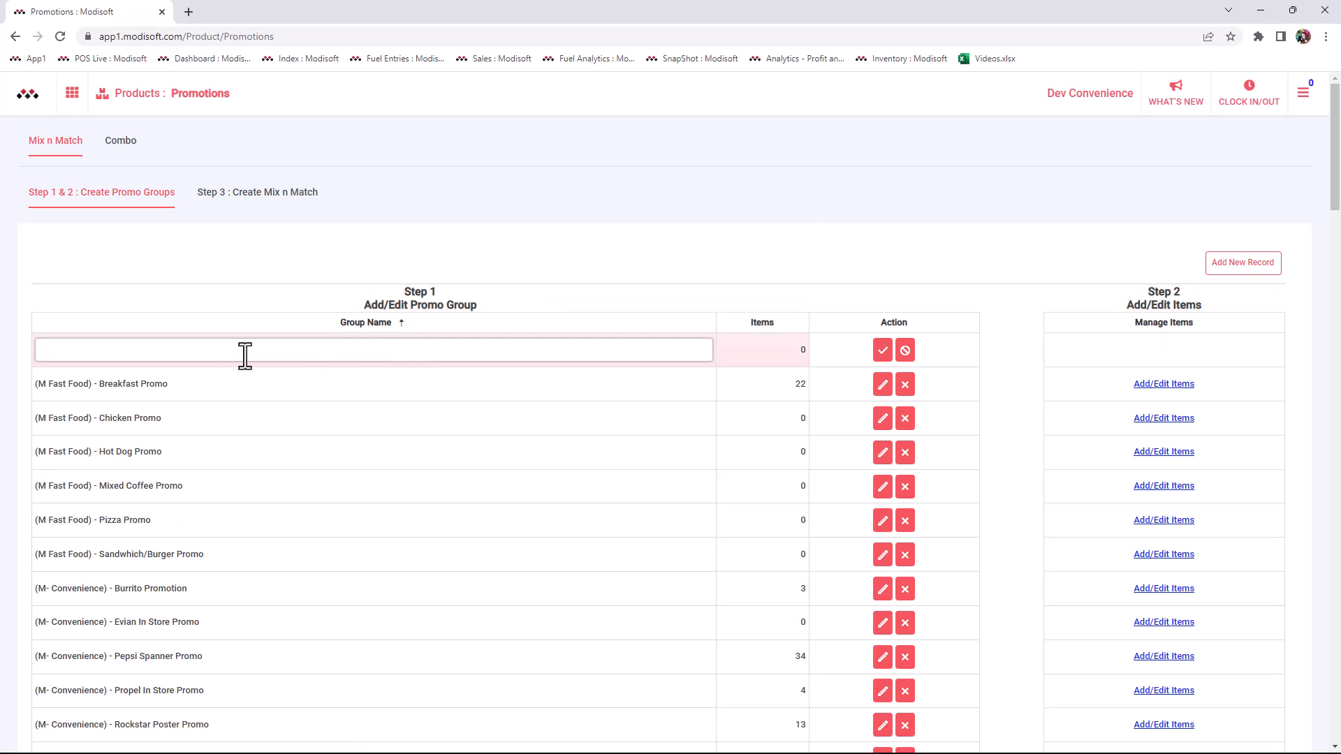
type("Coke Promo")
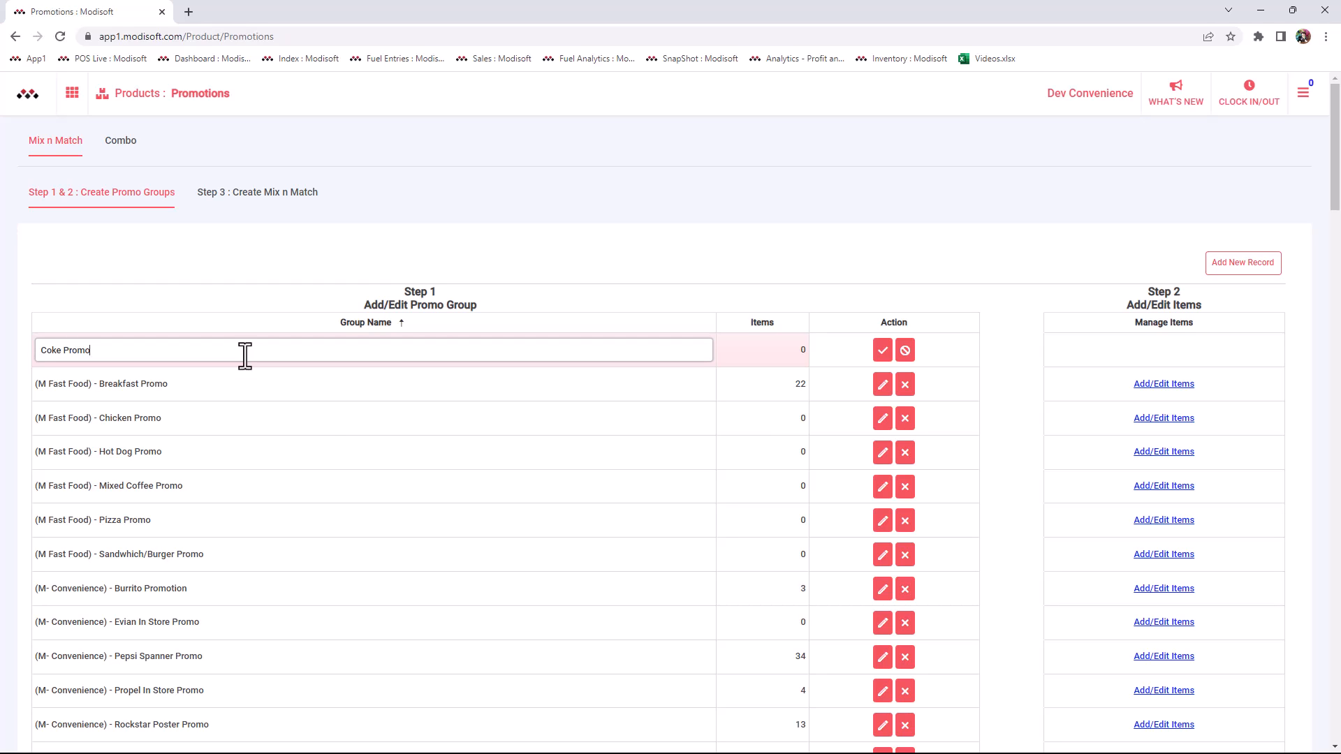
left_click(881, 349)
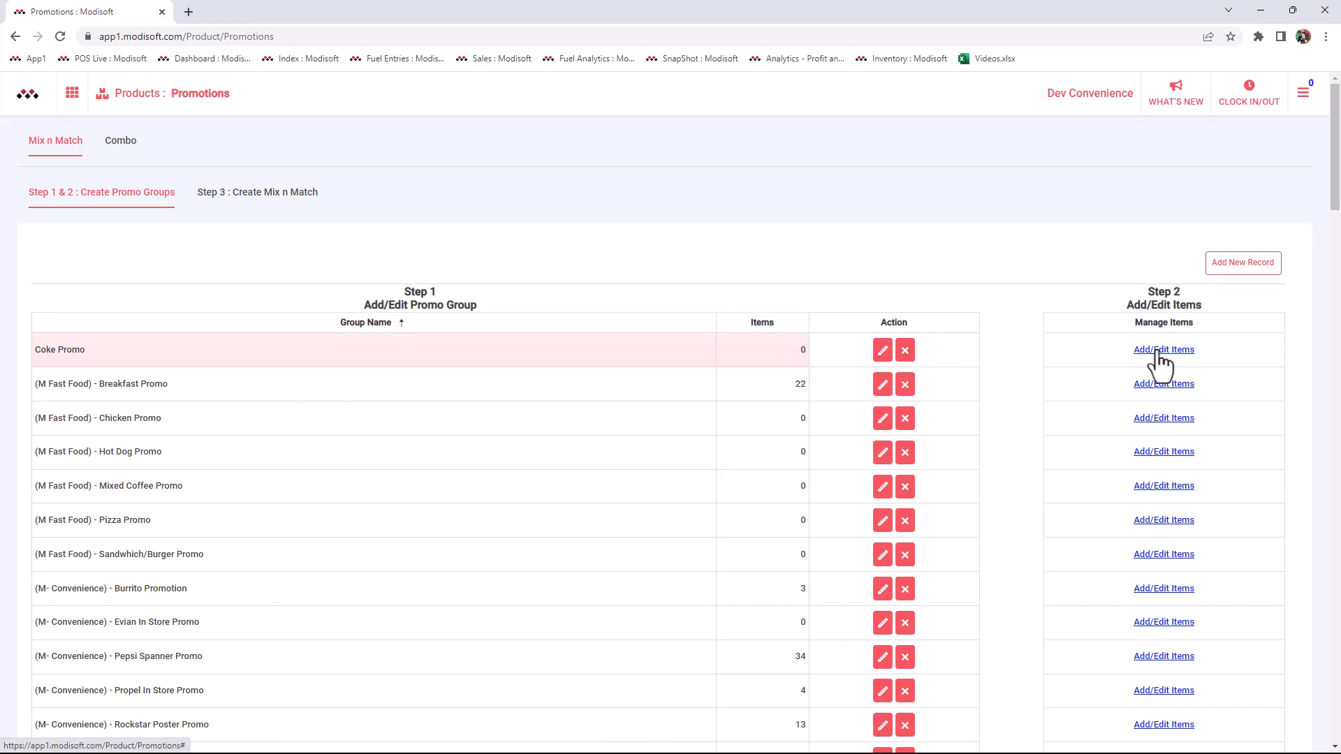
- Search by Price Group 'Coca Cola 20oz', select all four bottles and add them to Coke Promo
left_click(1162, 349)
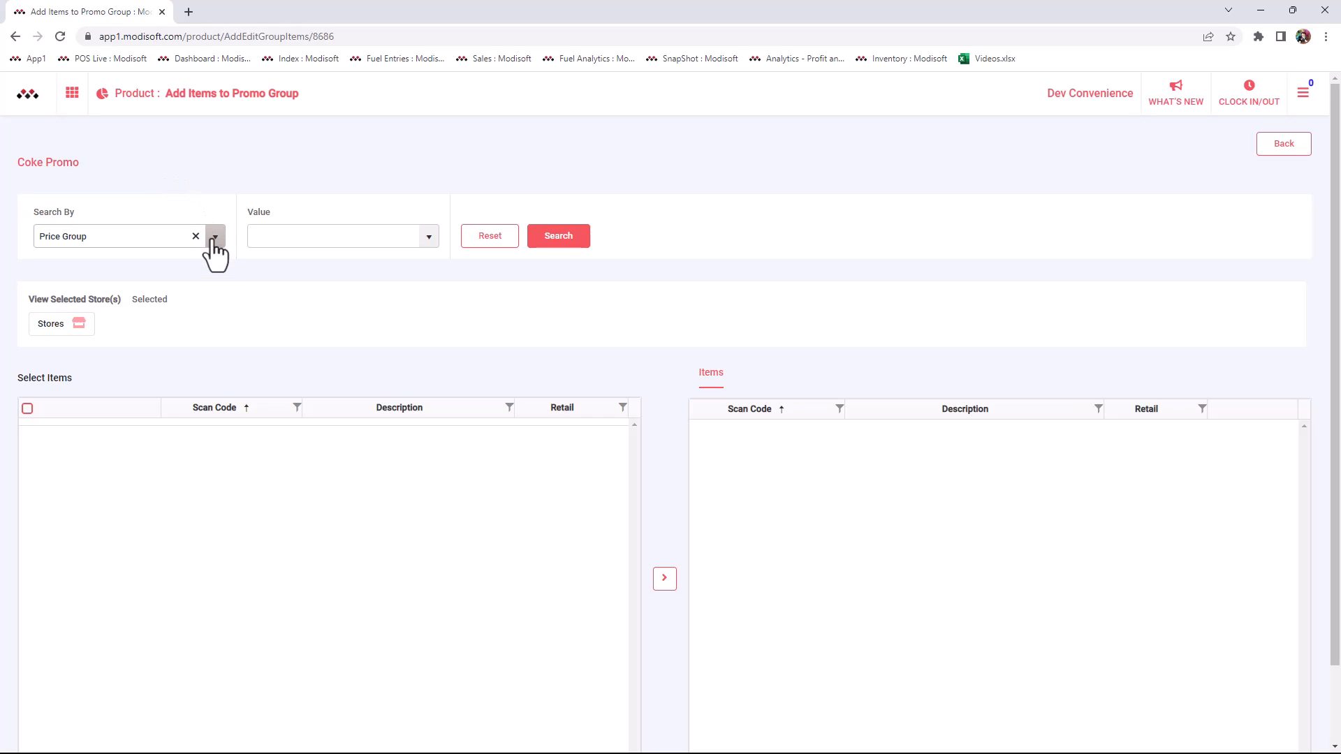
left_click(215, 236)
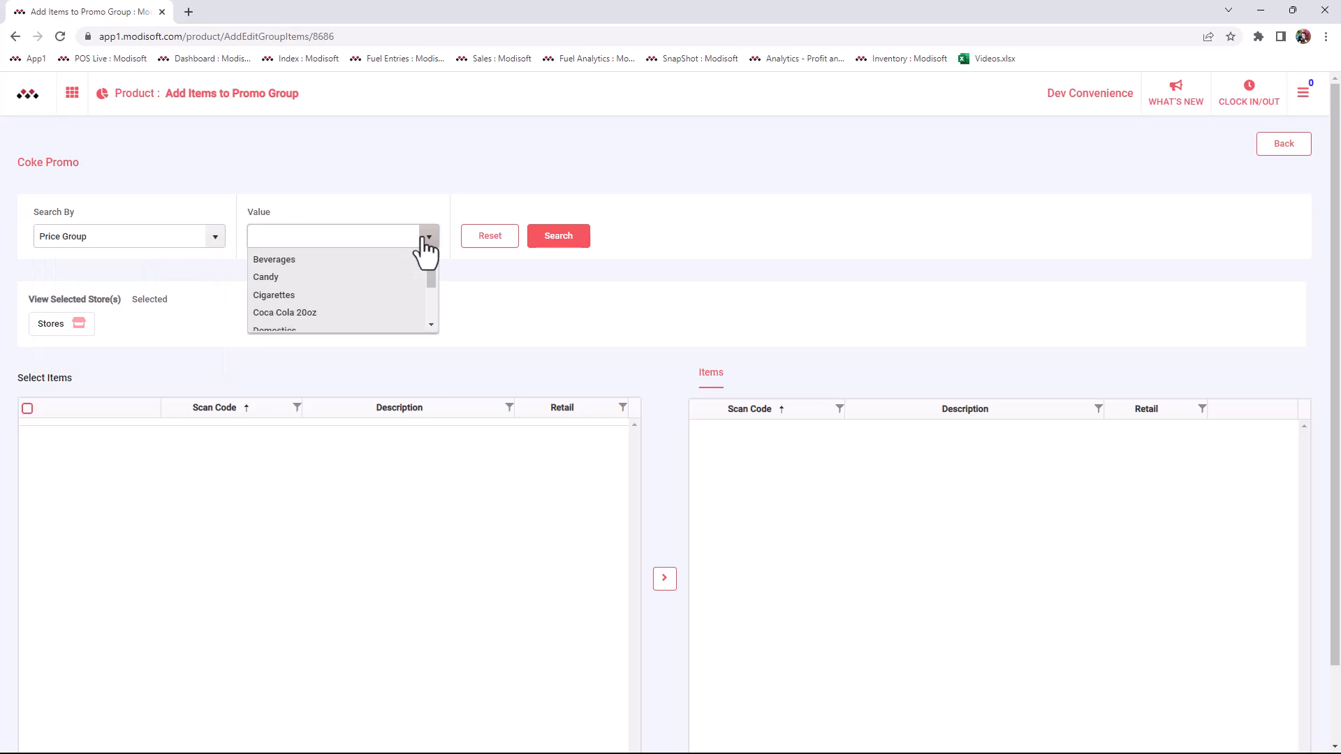
left_click(285, 311)
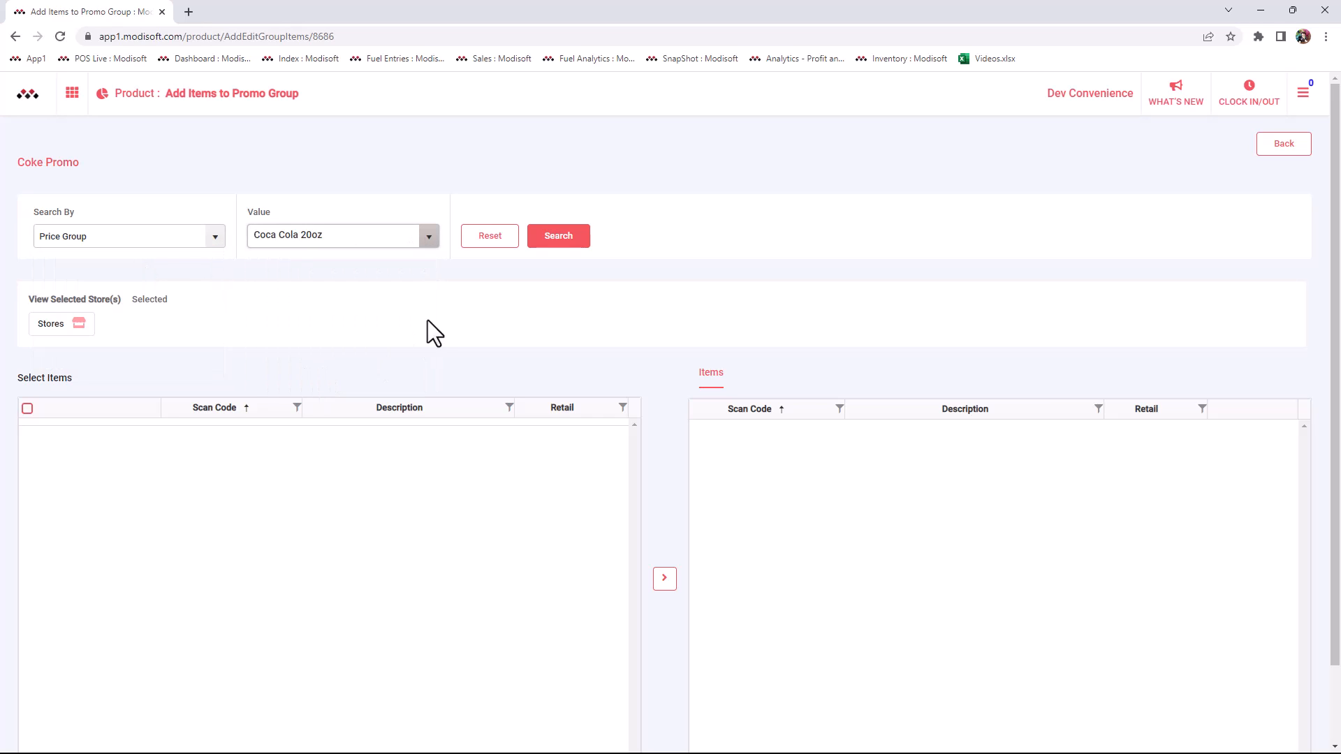
left_click(557, 235)
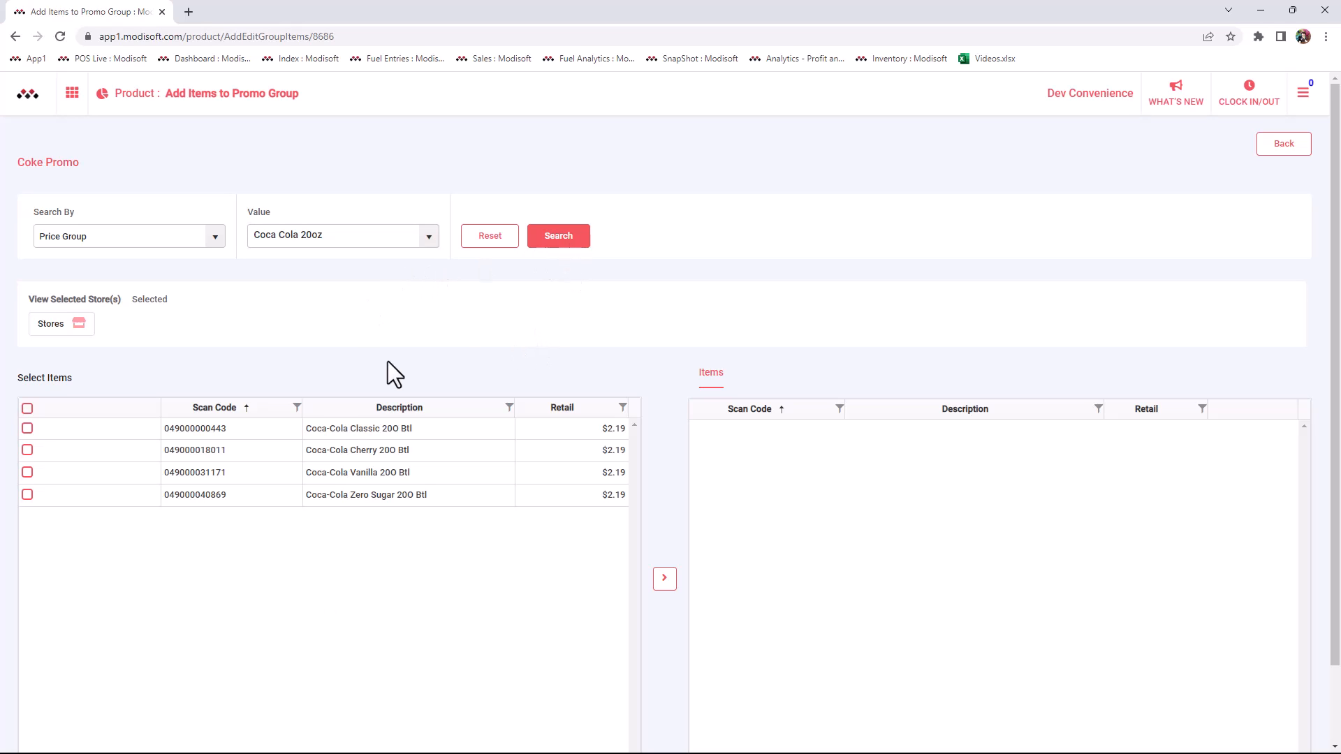
mouse_move(372, 375)
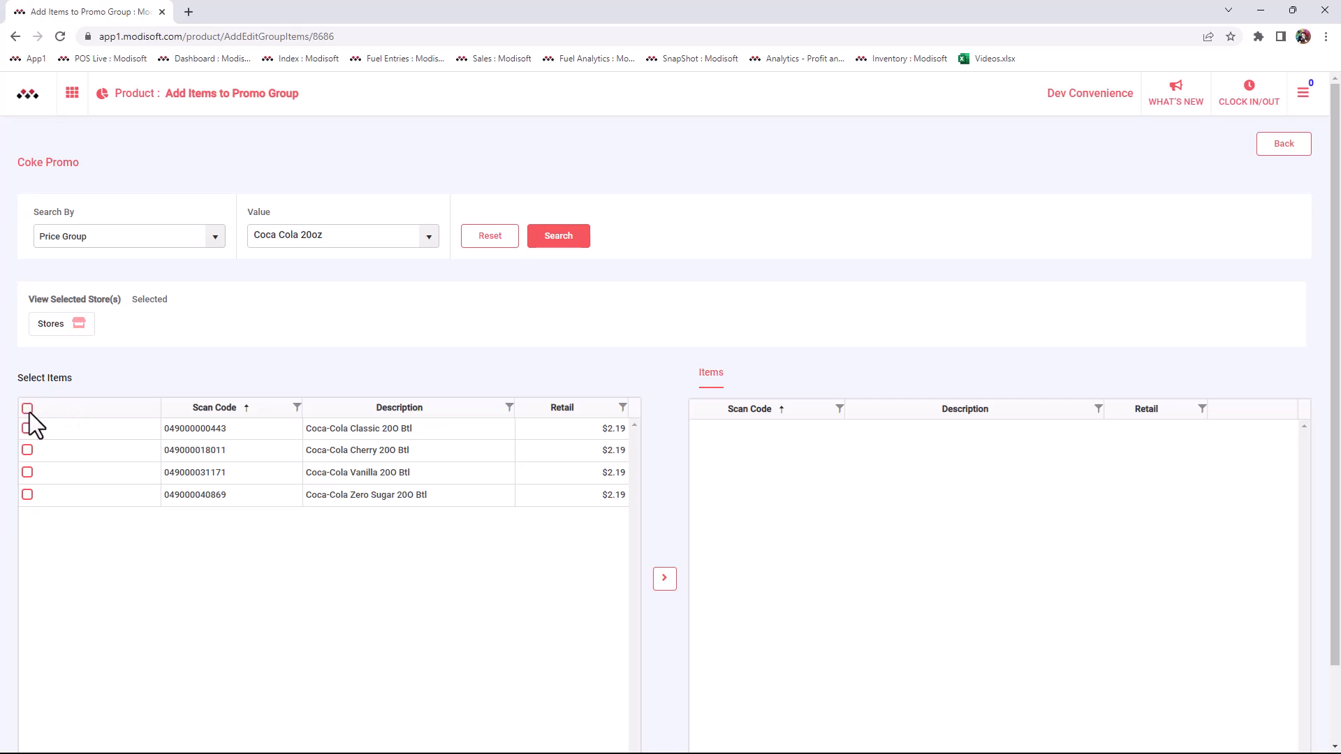
left_click(664, 579)
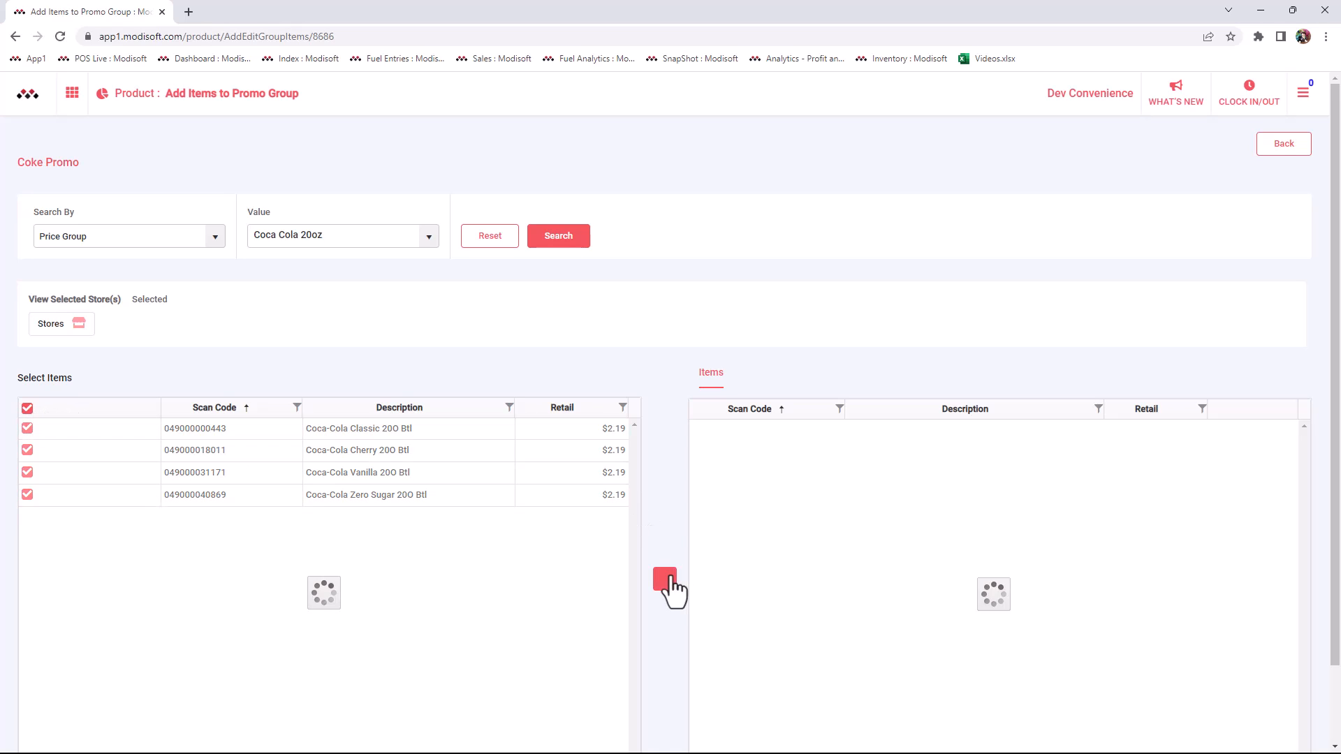
left_click(664, 578)
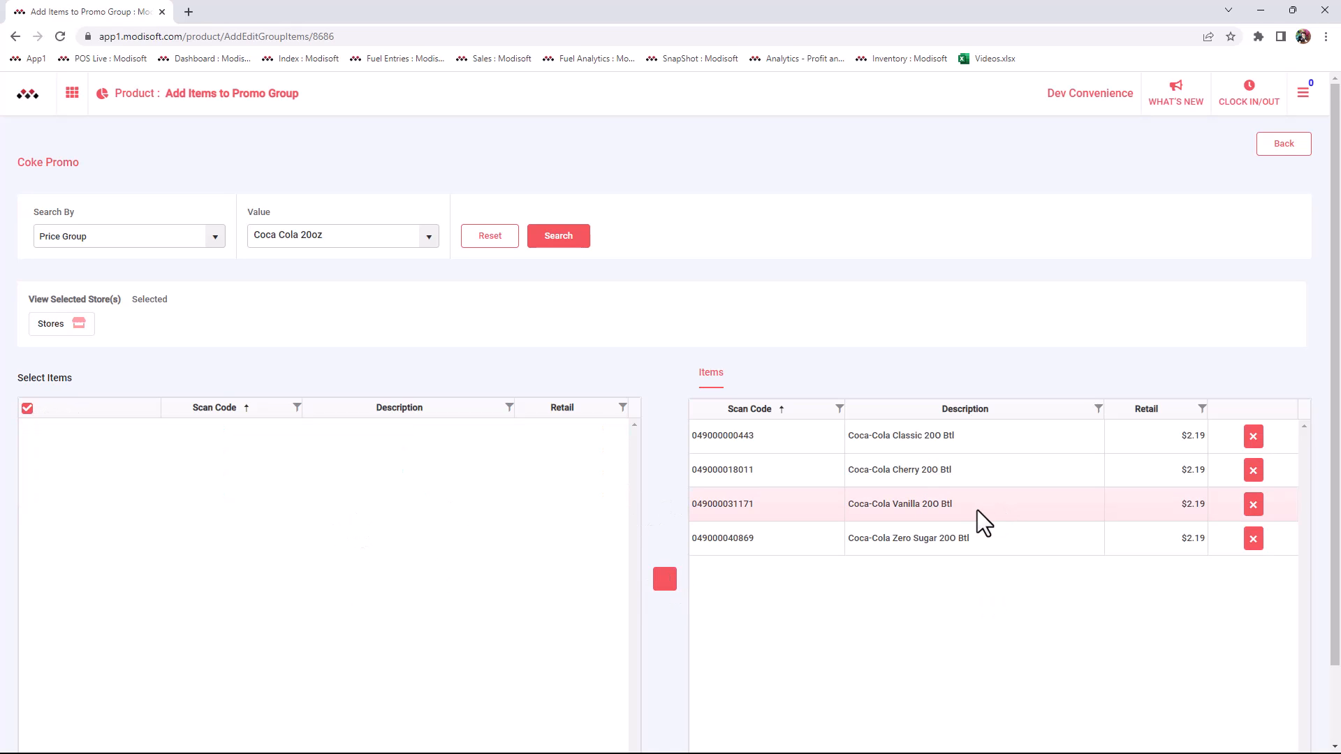
scroll("down", 3)
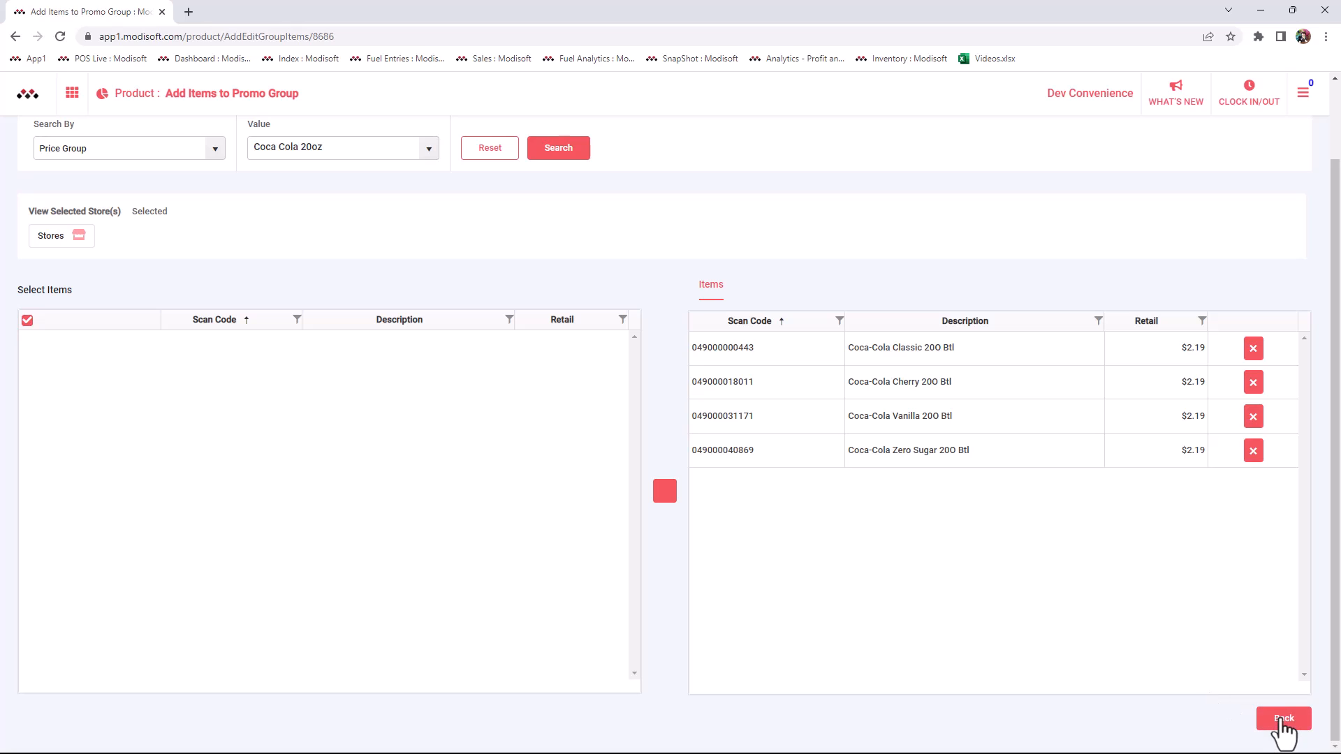
- Go back to the promo groups list and check Coke Promo shows 4 items
left_click(1282, 718)
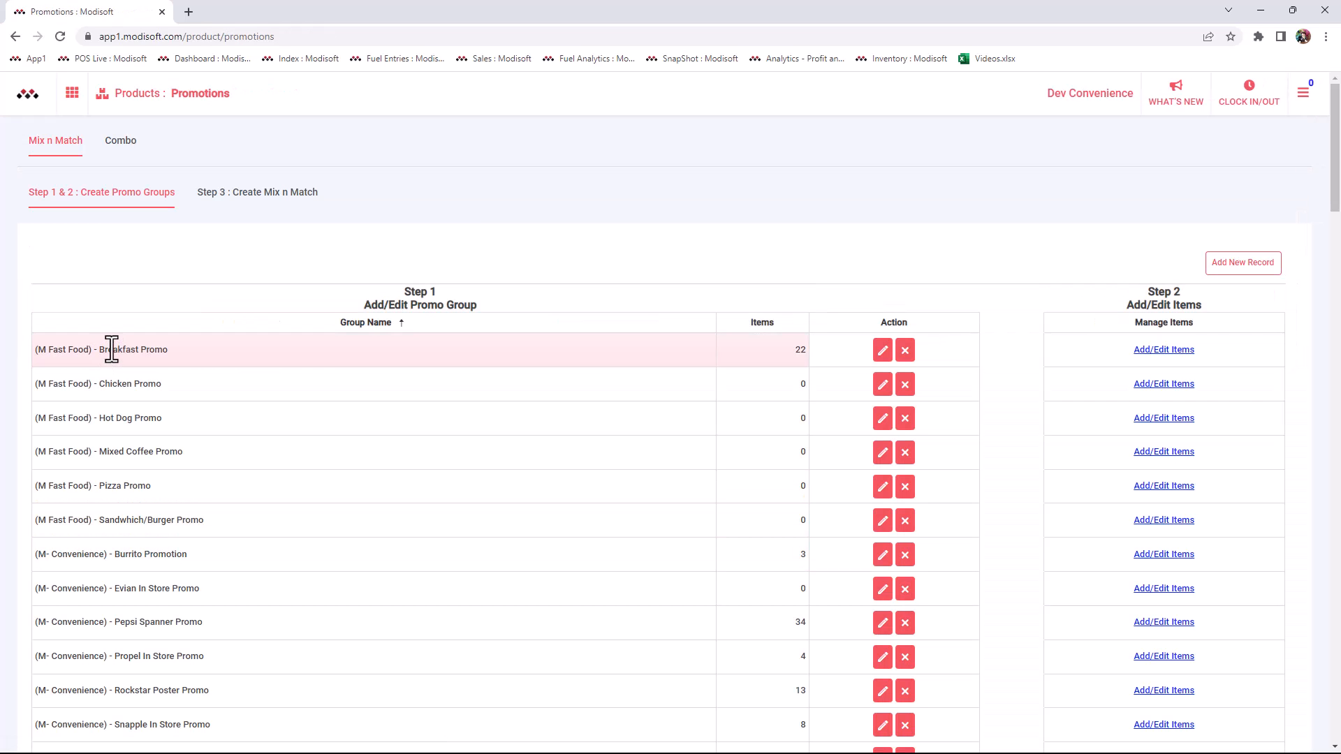
mouse_move(261, 315)
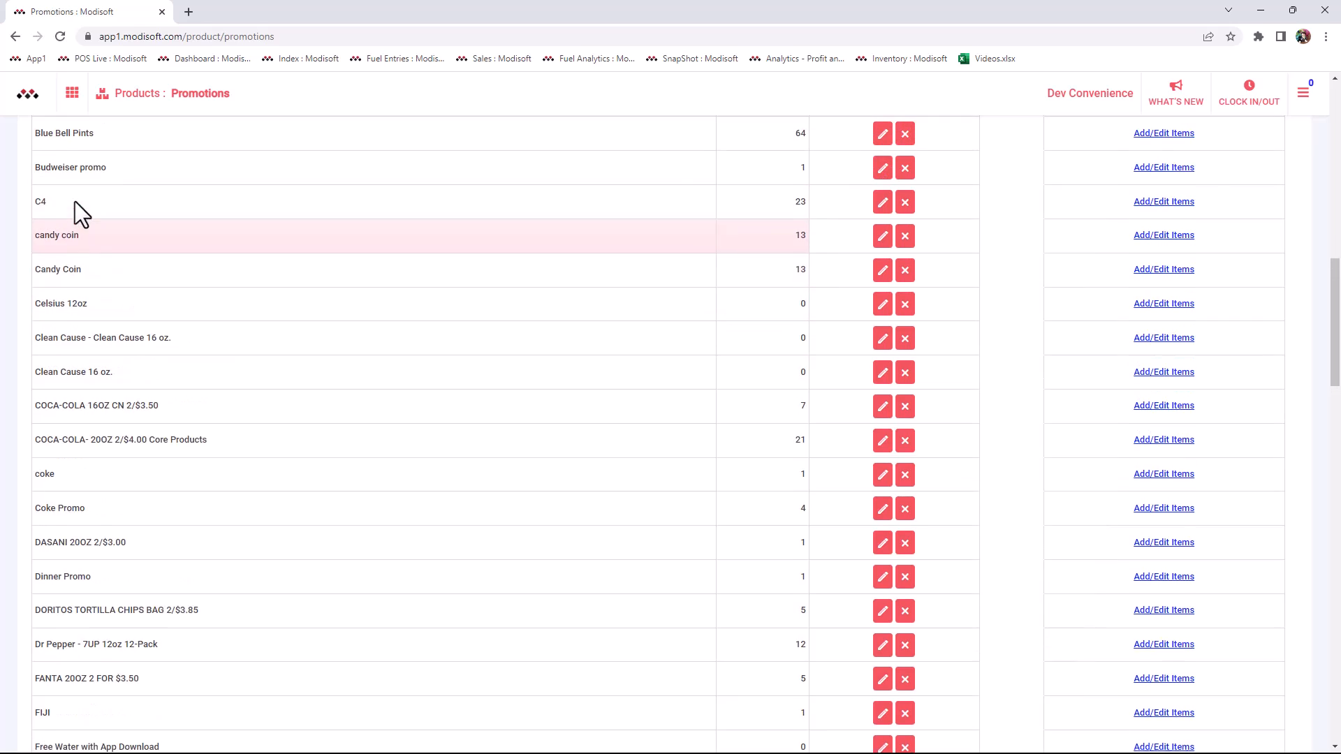
scroll("down", 3)
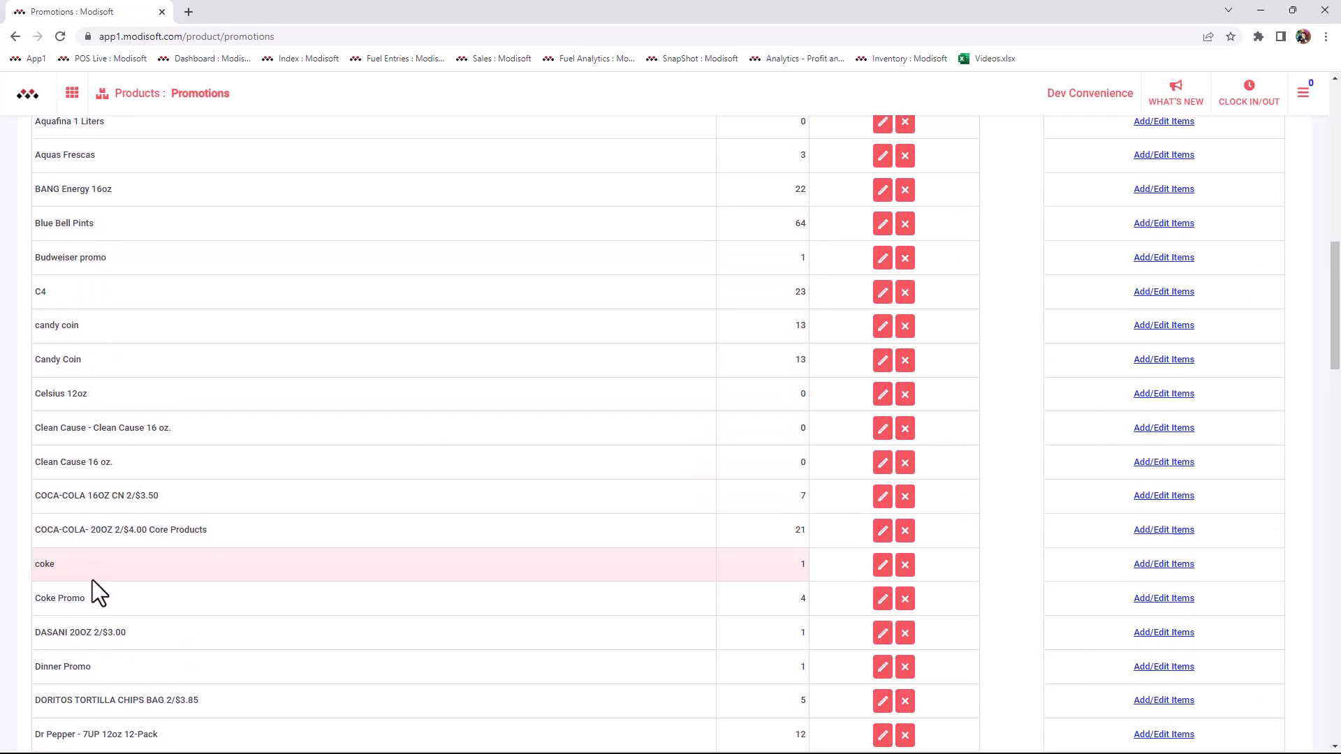
scroll("down", 3)
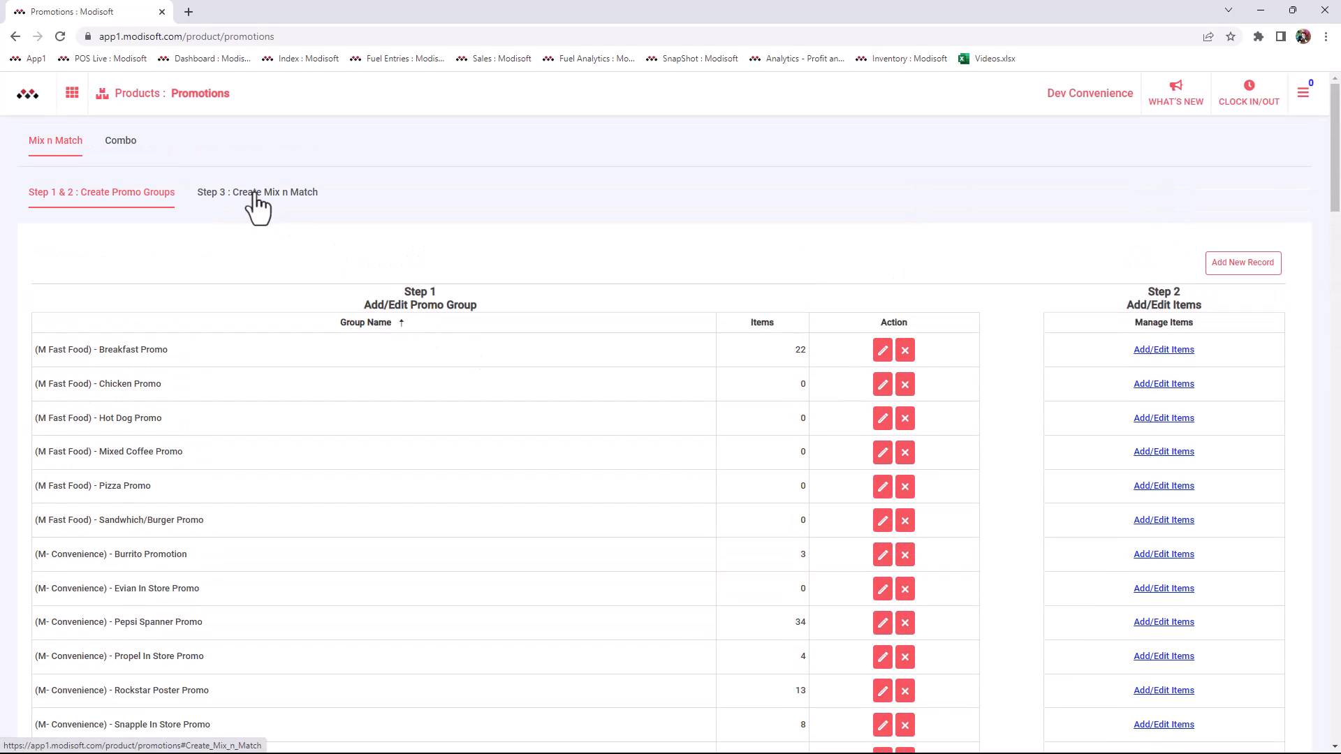
- Switch to Create Mix n Match promotions and start a new promotion for Dev Convenience
left_click(257, 191)
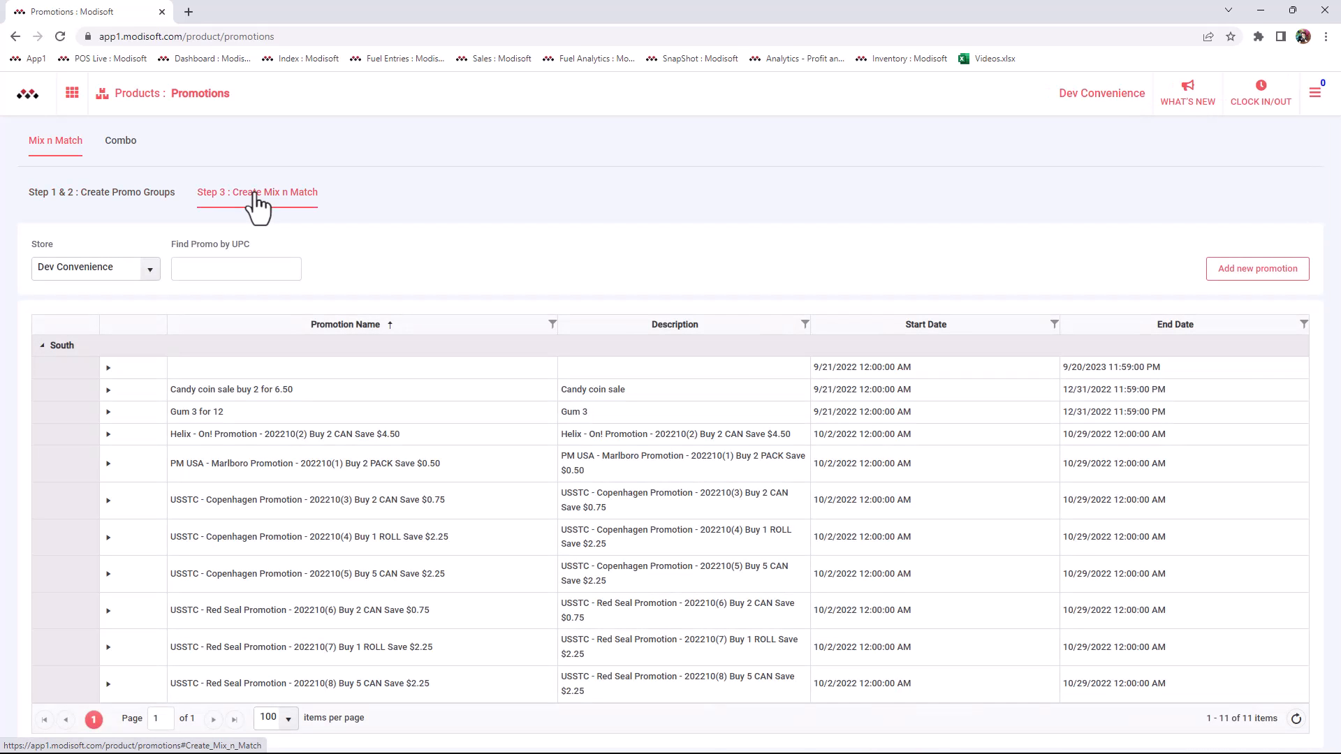
mouse_move(314, 209)
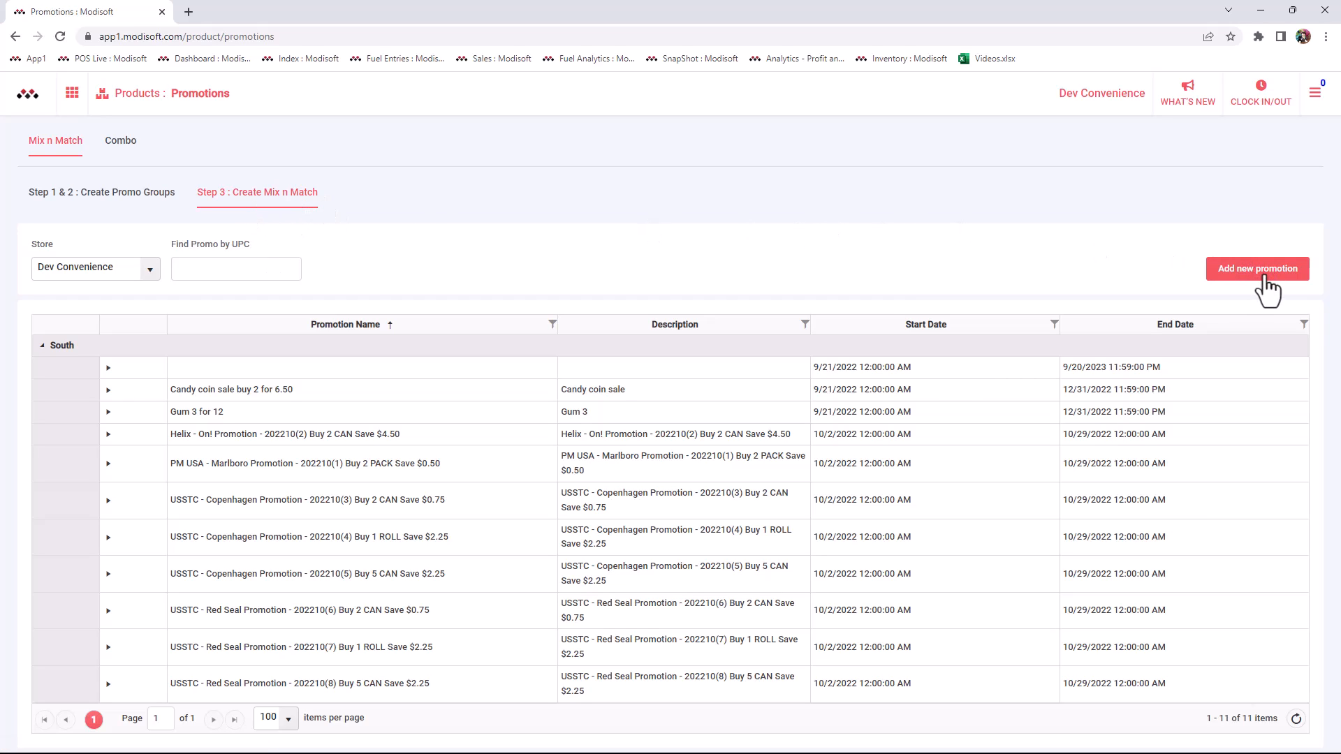
left_click(1255, 268)
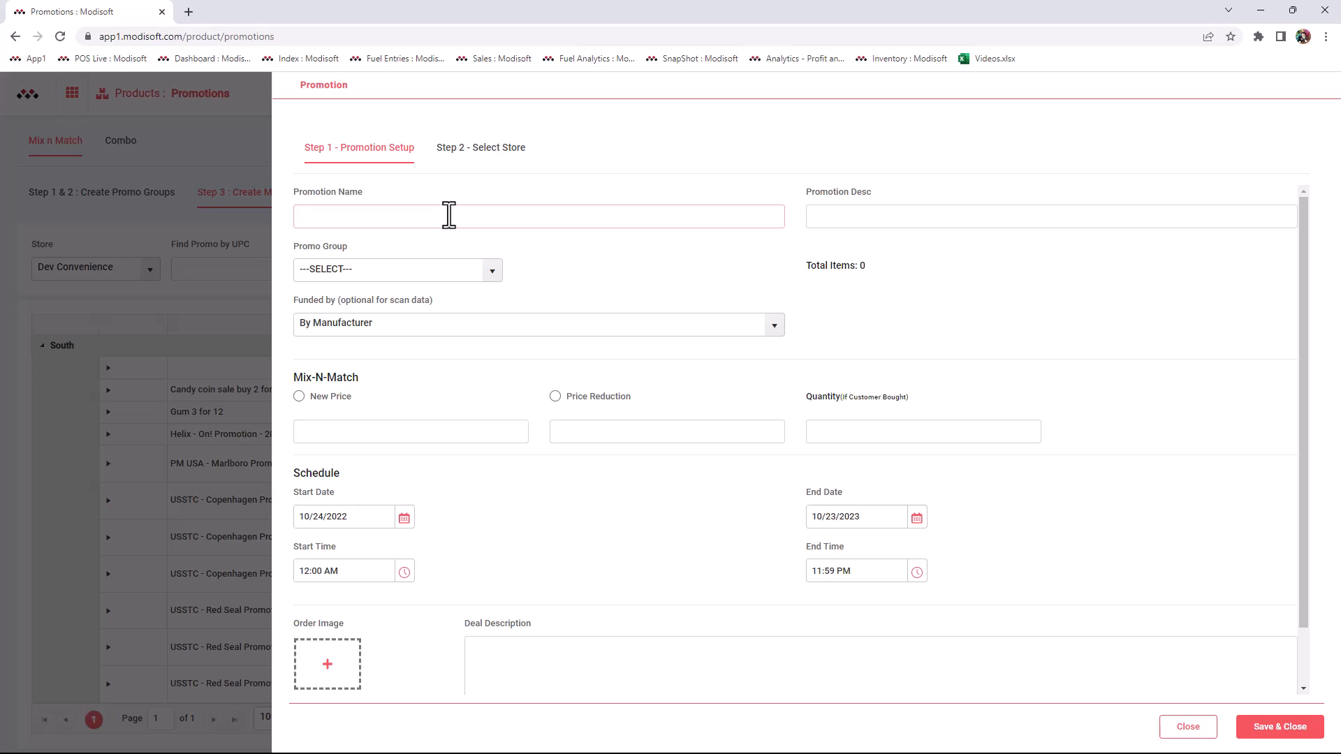
- Name the promotion 'Buy 2 Cokes for $4' and pick Coke Promo as its promo group
type("Buy 2 Cokes for $4")
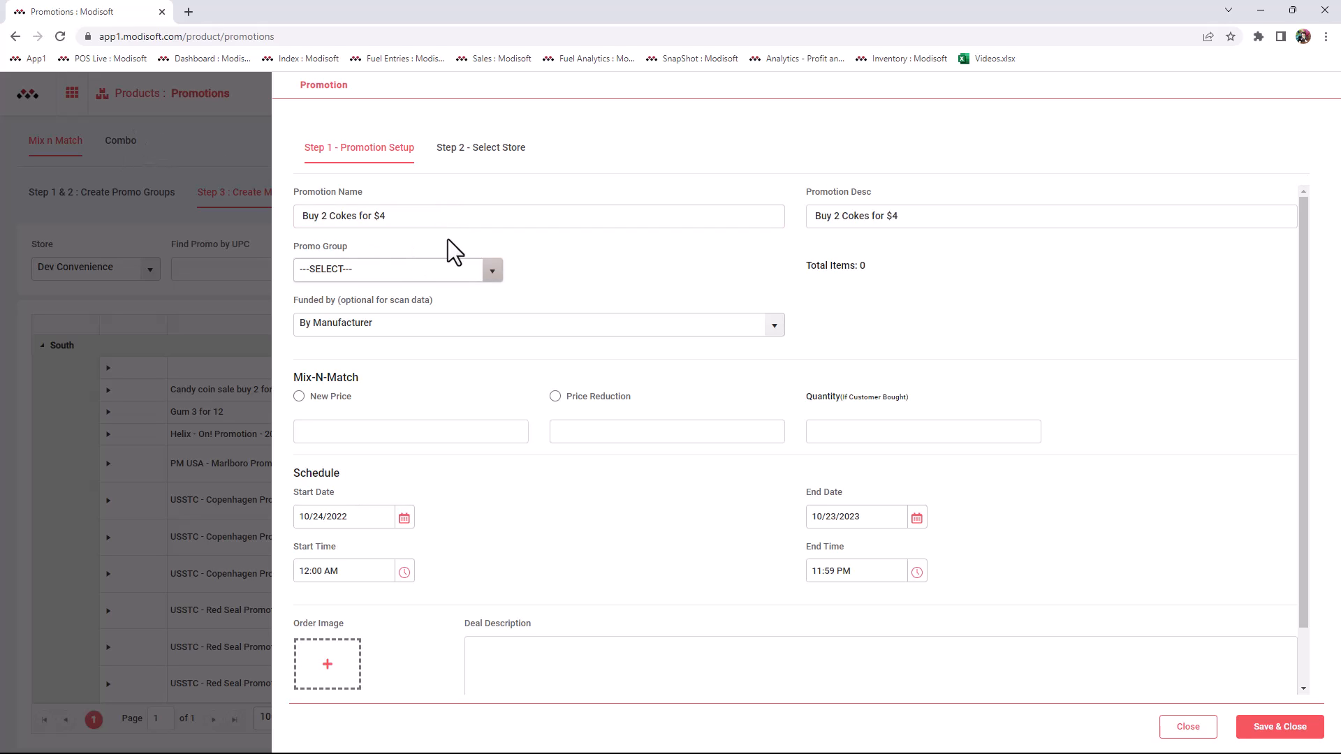
mouse_move(483, 290)
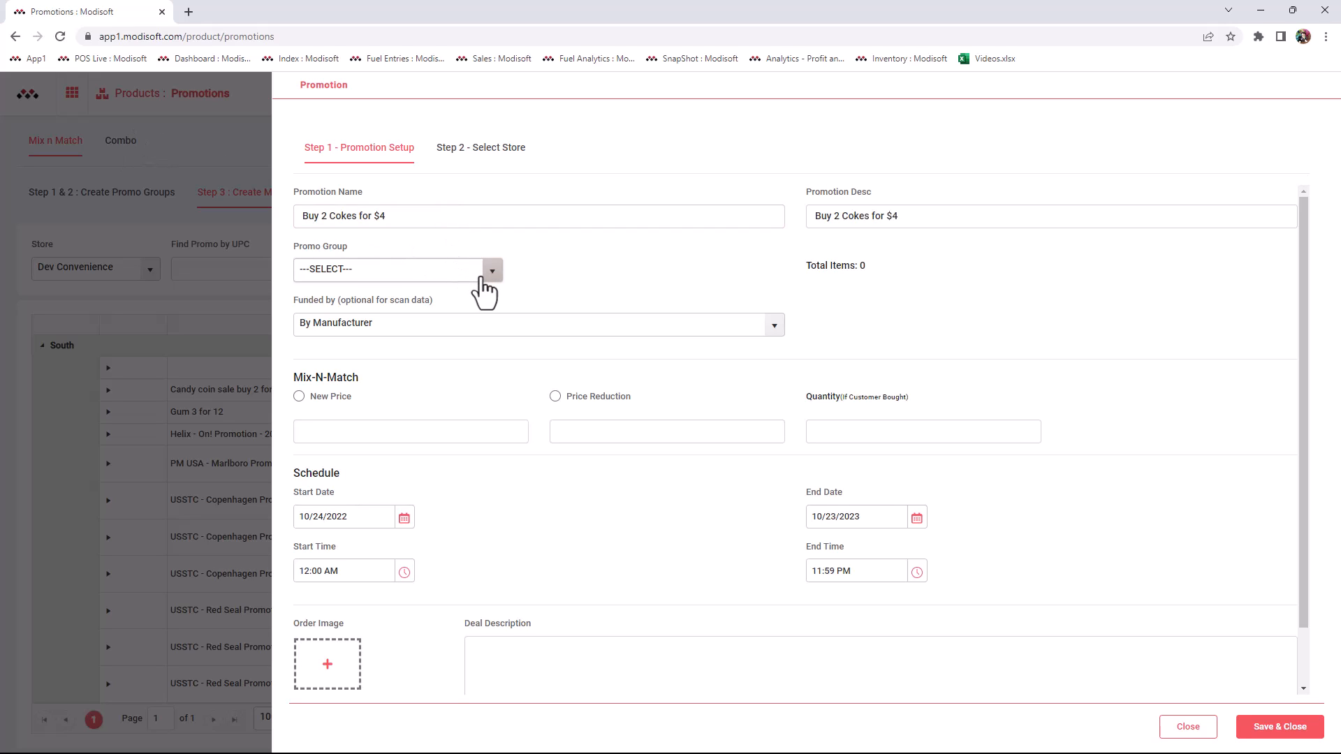
left_click(491, 270)
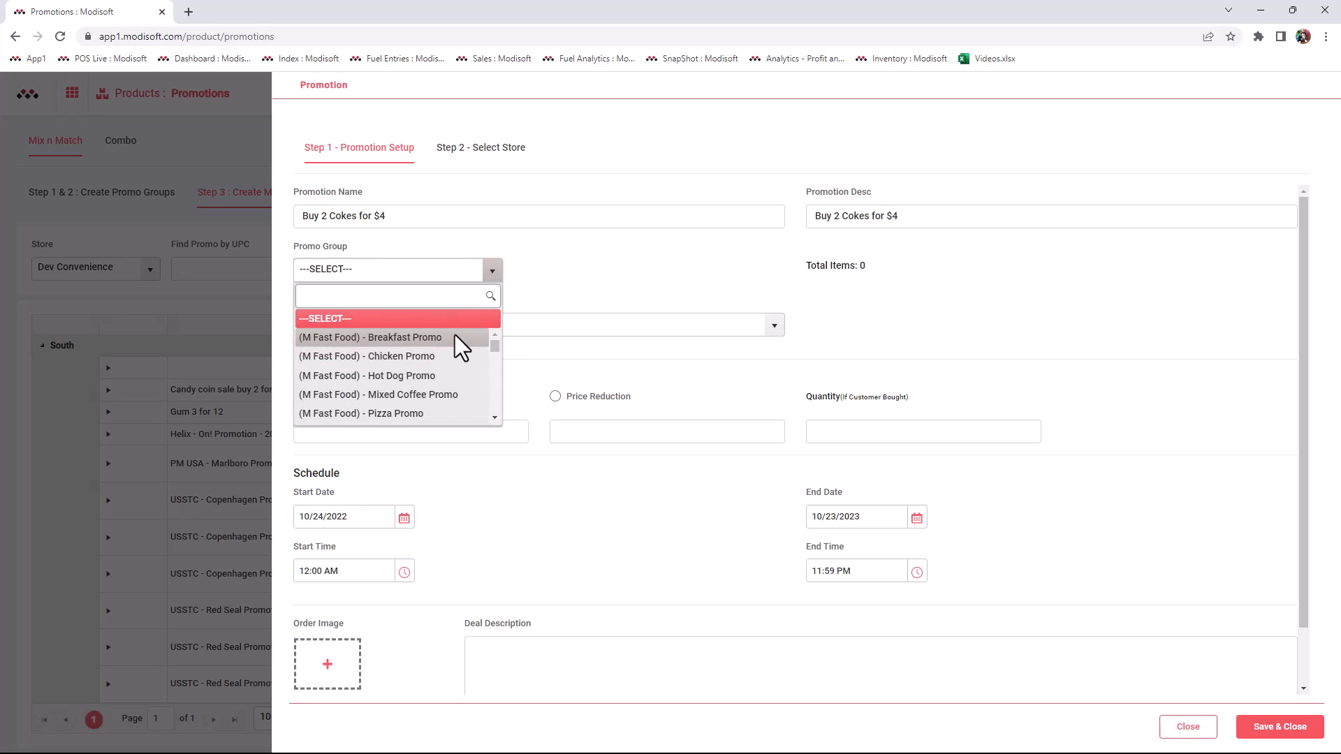
left_click(394, 296)
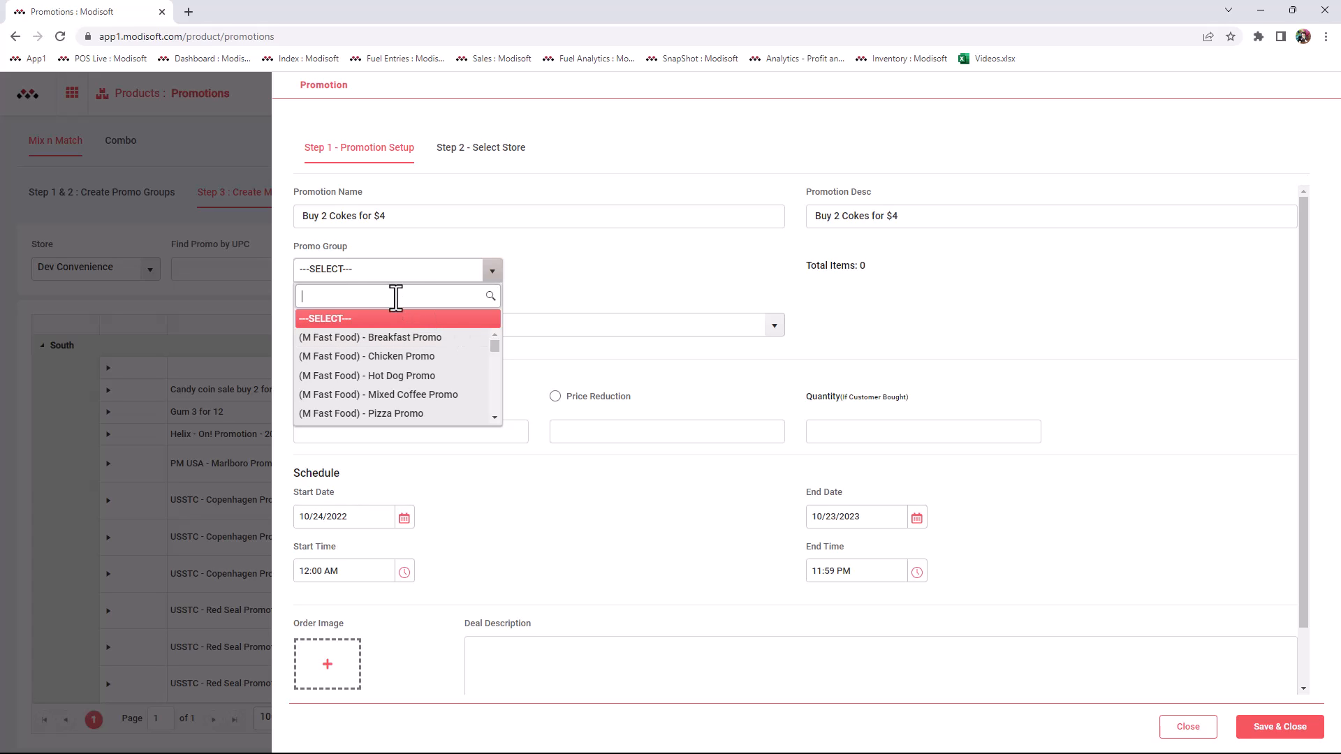
mouse_move(382, 296)
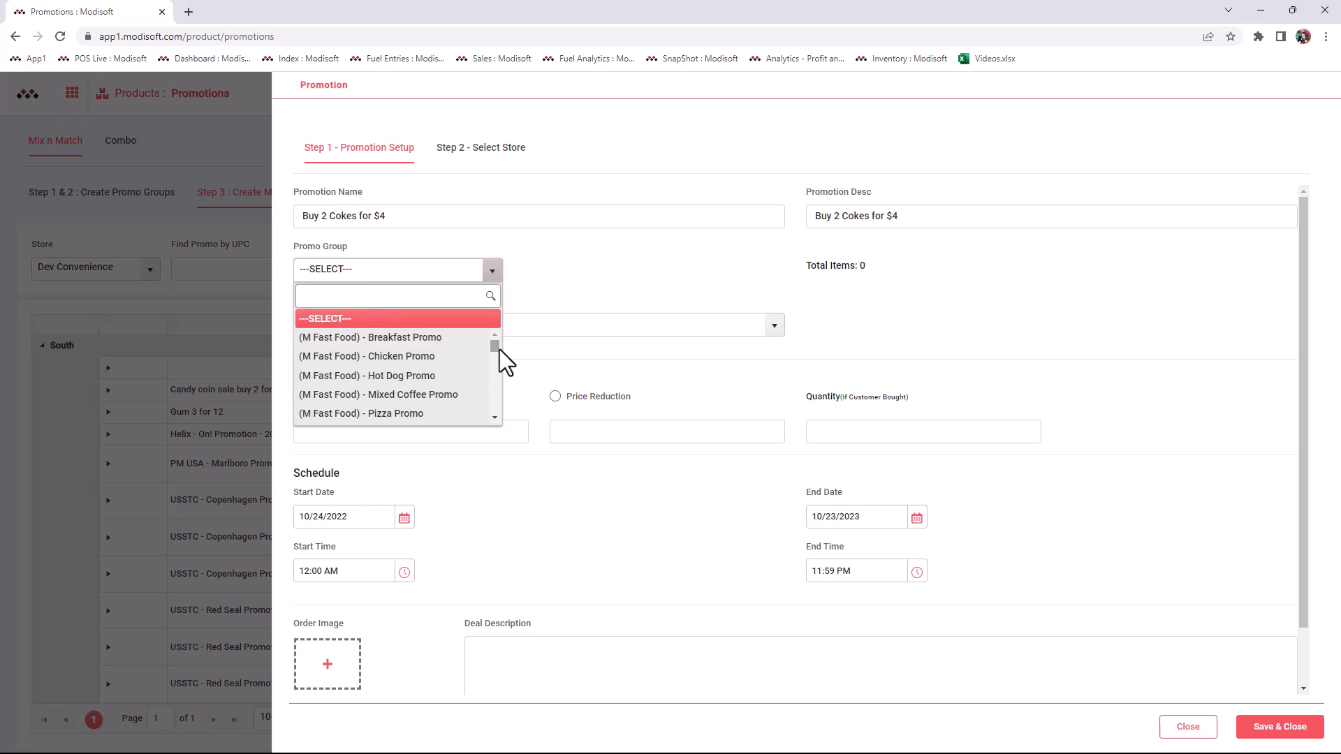
scroll("down", 3)
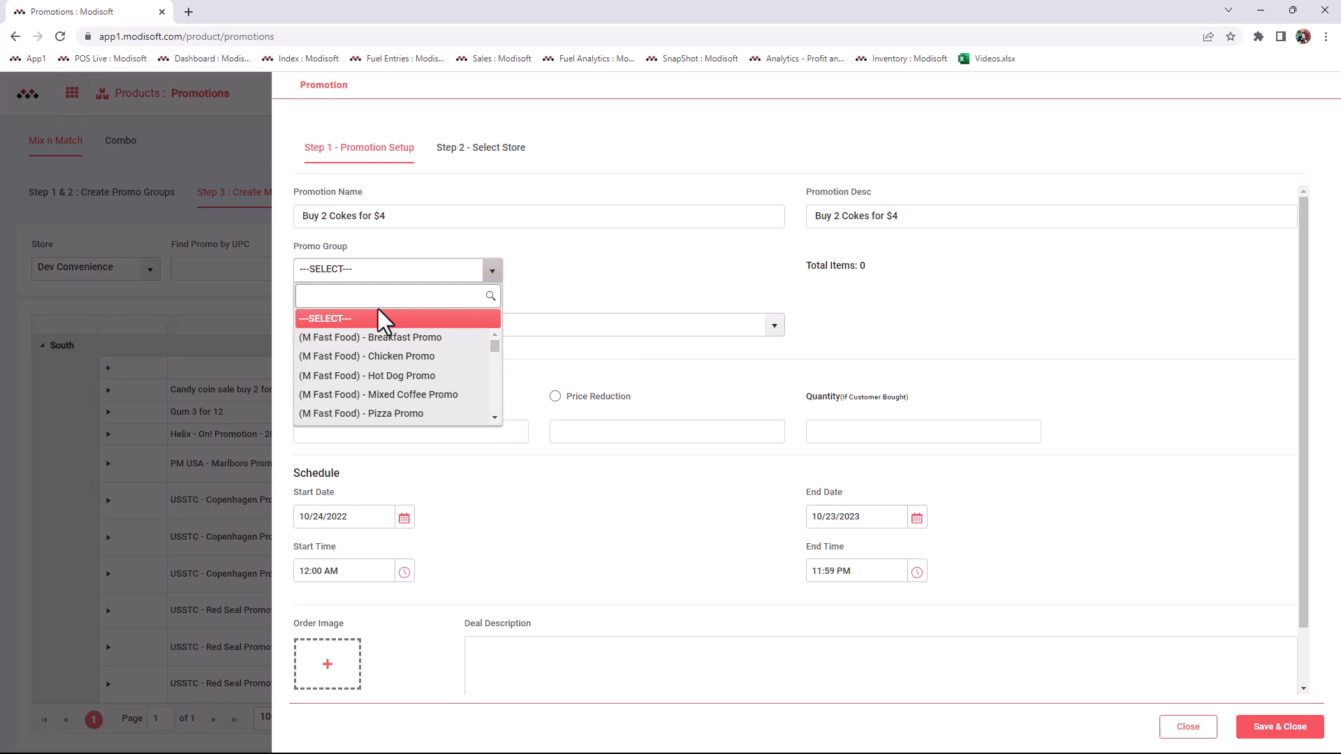
type("coke")
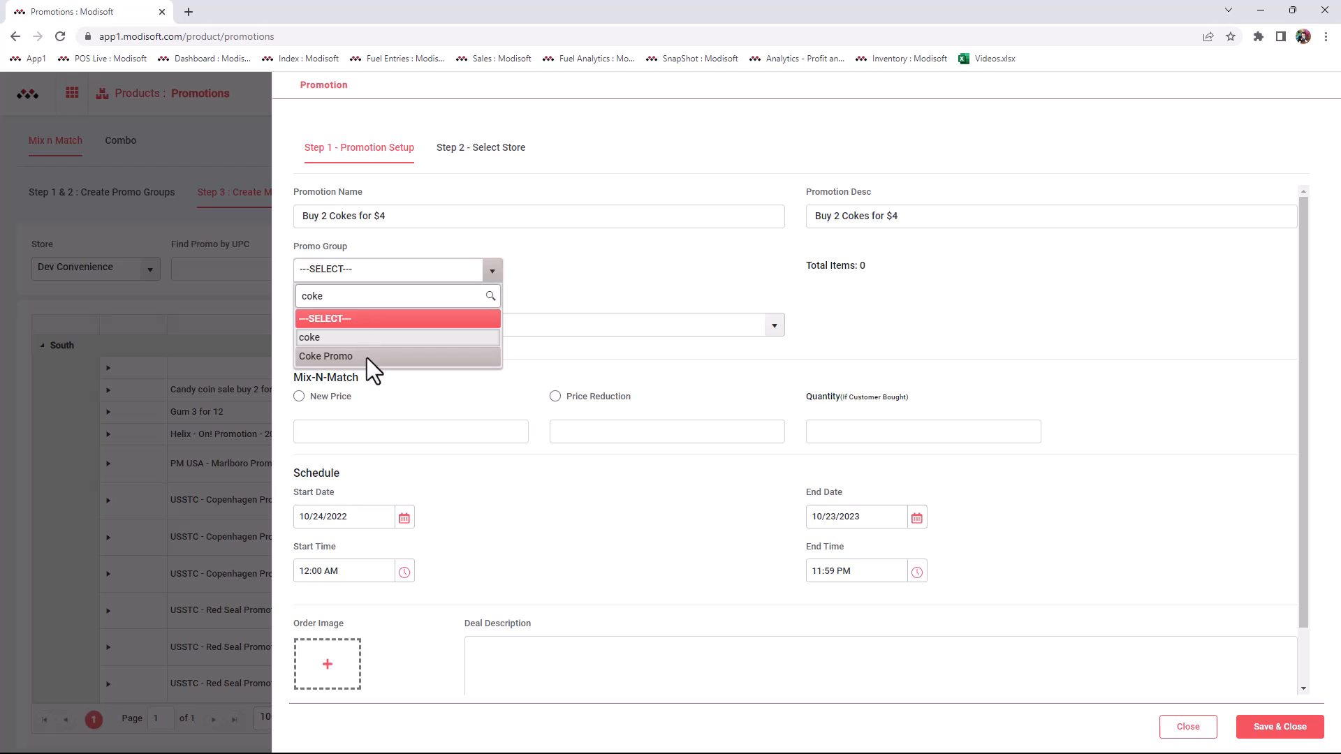
mouse_move(358, 373)
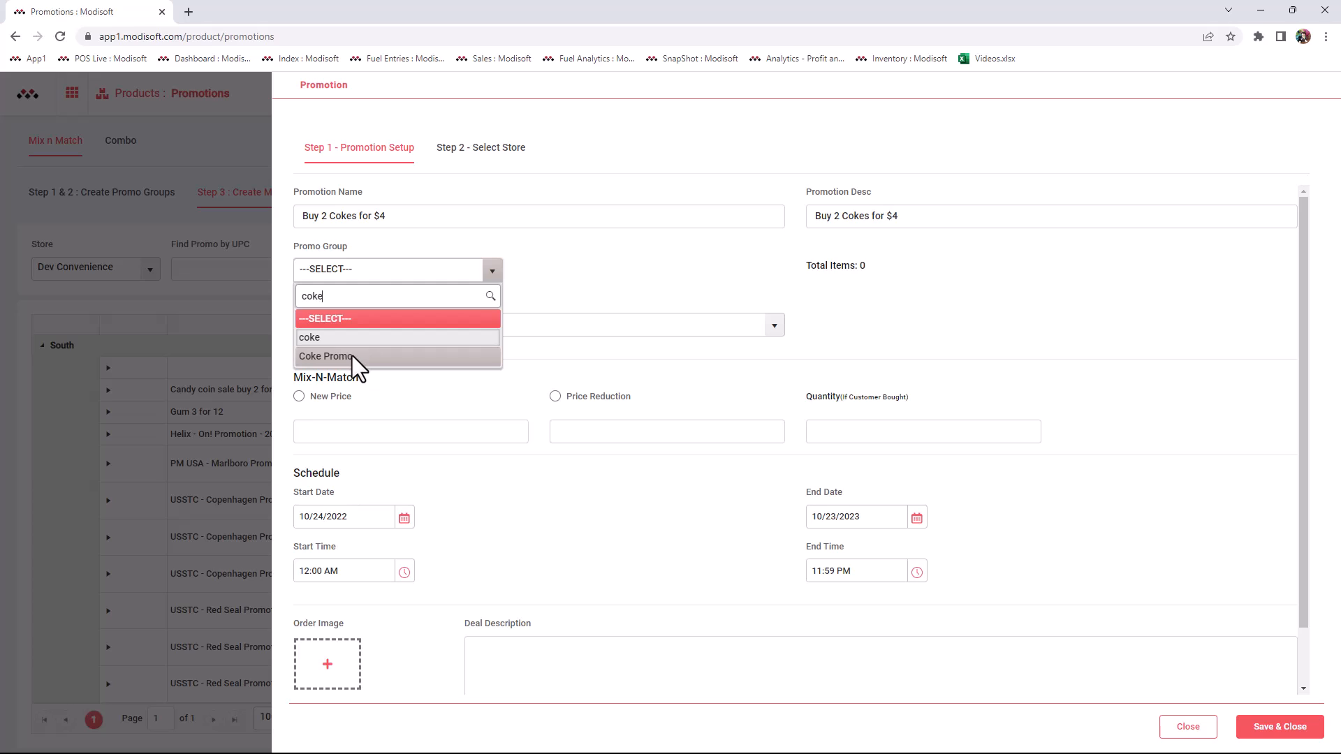
left_click(325, 356)
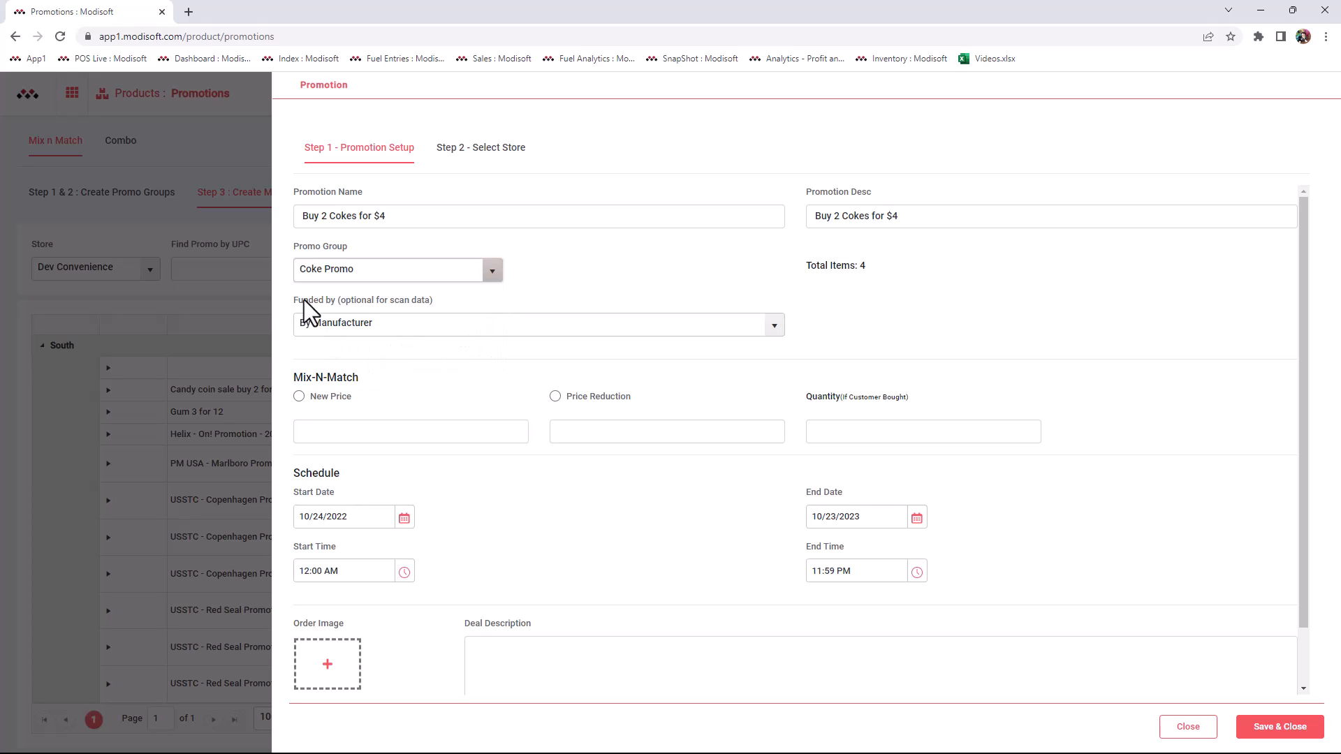
mouse_move(387, 316)
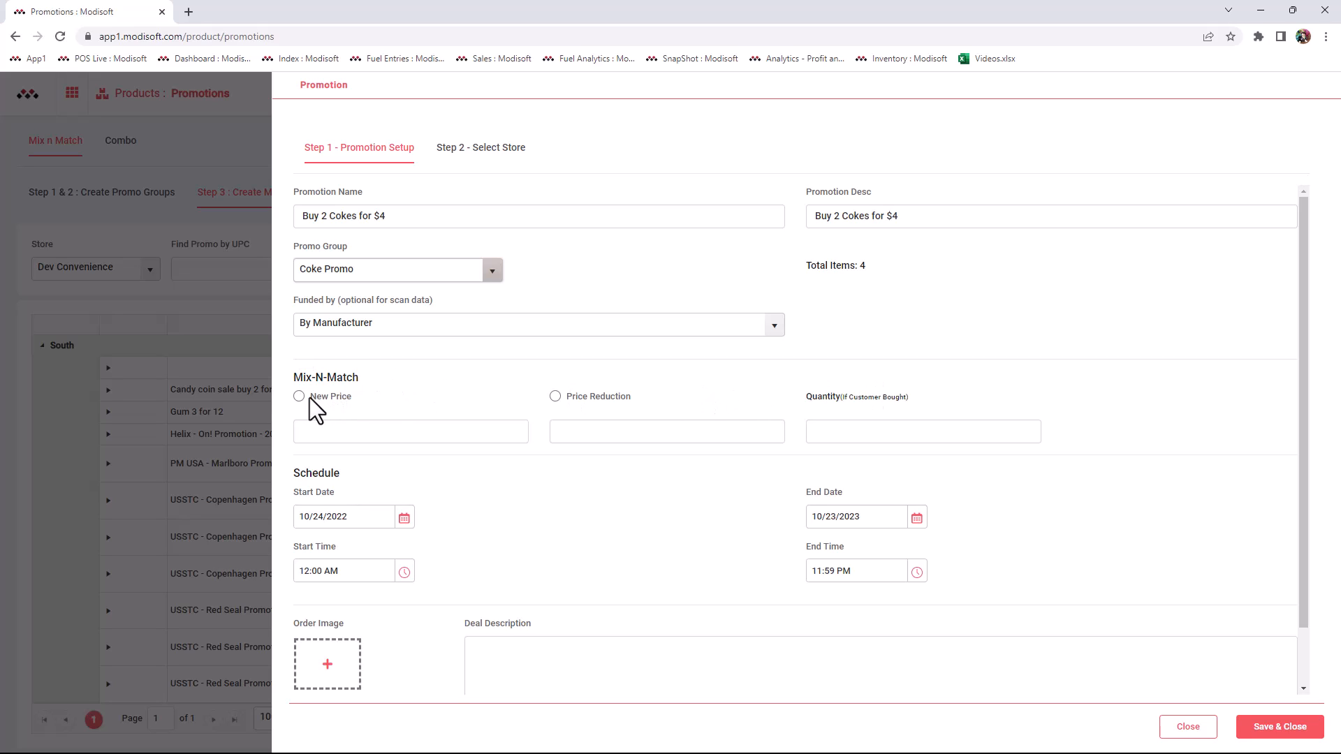
mouse_move(435, 407)
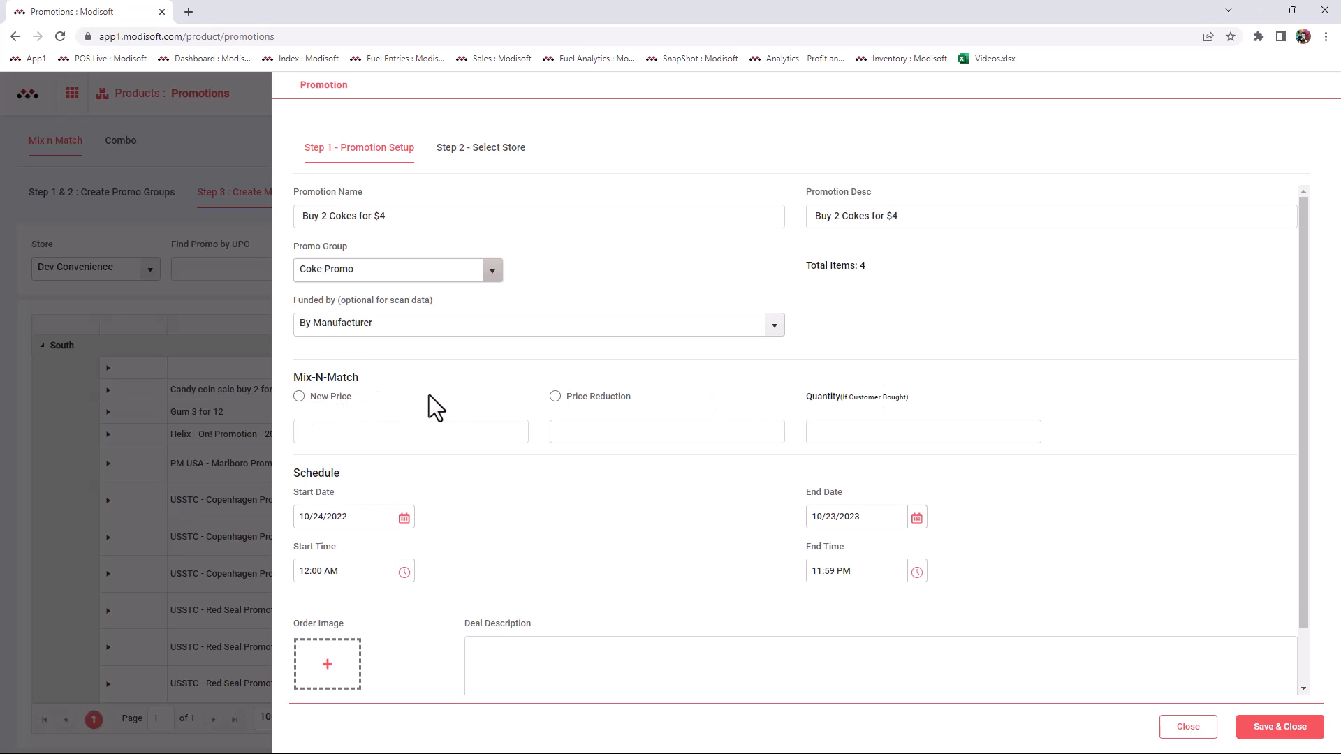
mouse_move(558, 402)
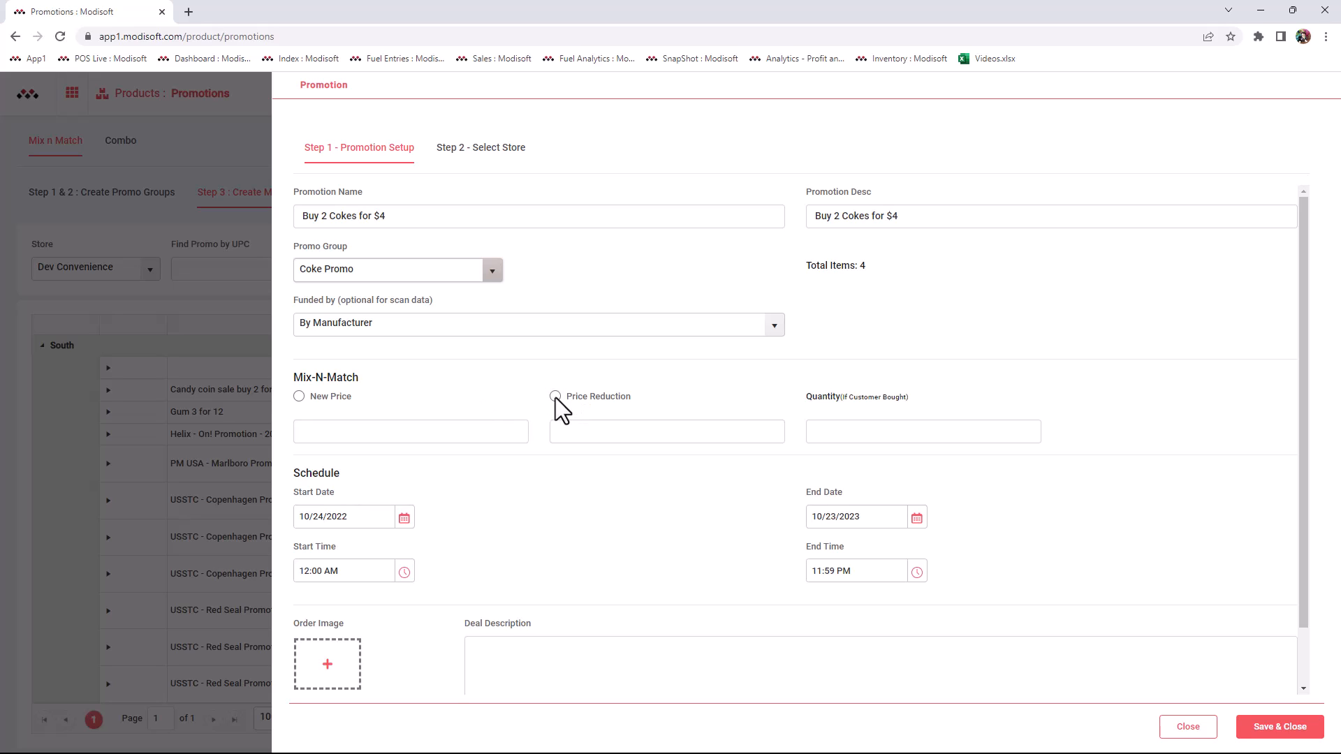
mouse_move(880, 398)
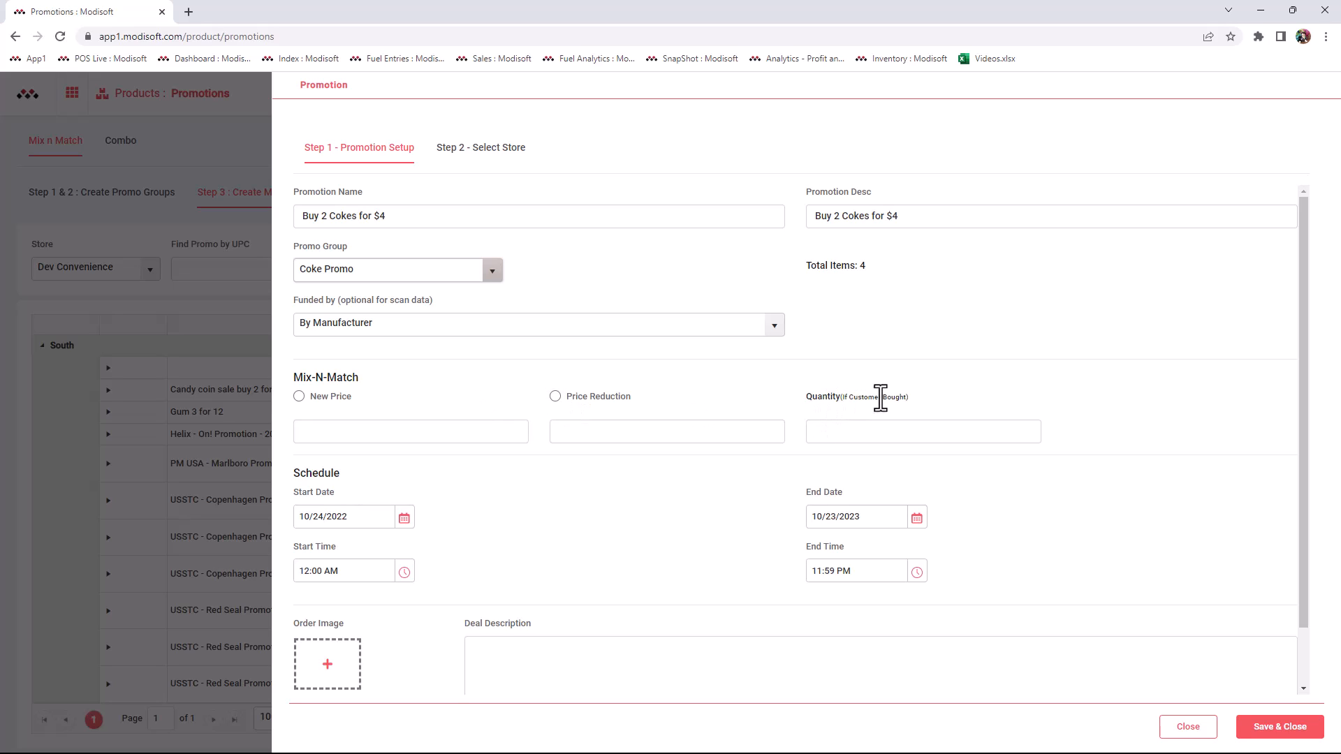
mouse_move(588, 409)
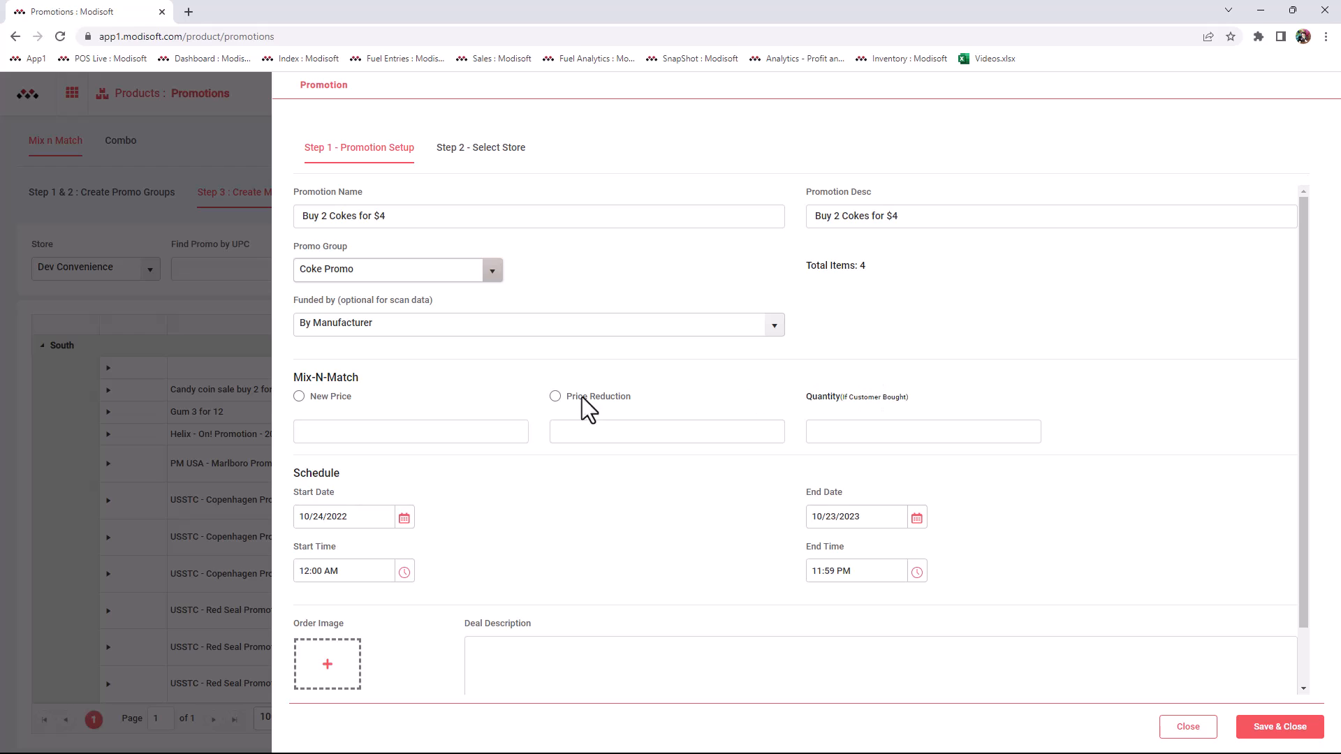
mouse_move(318, 411)
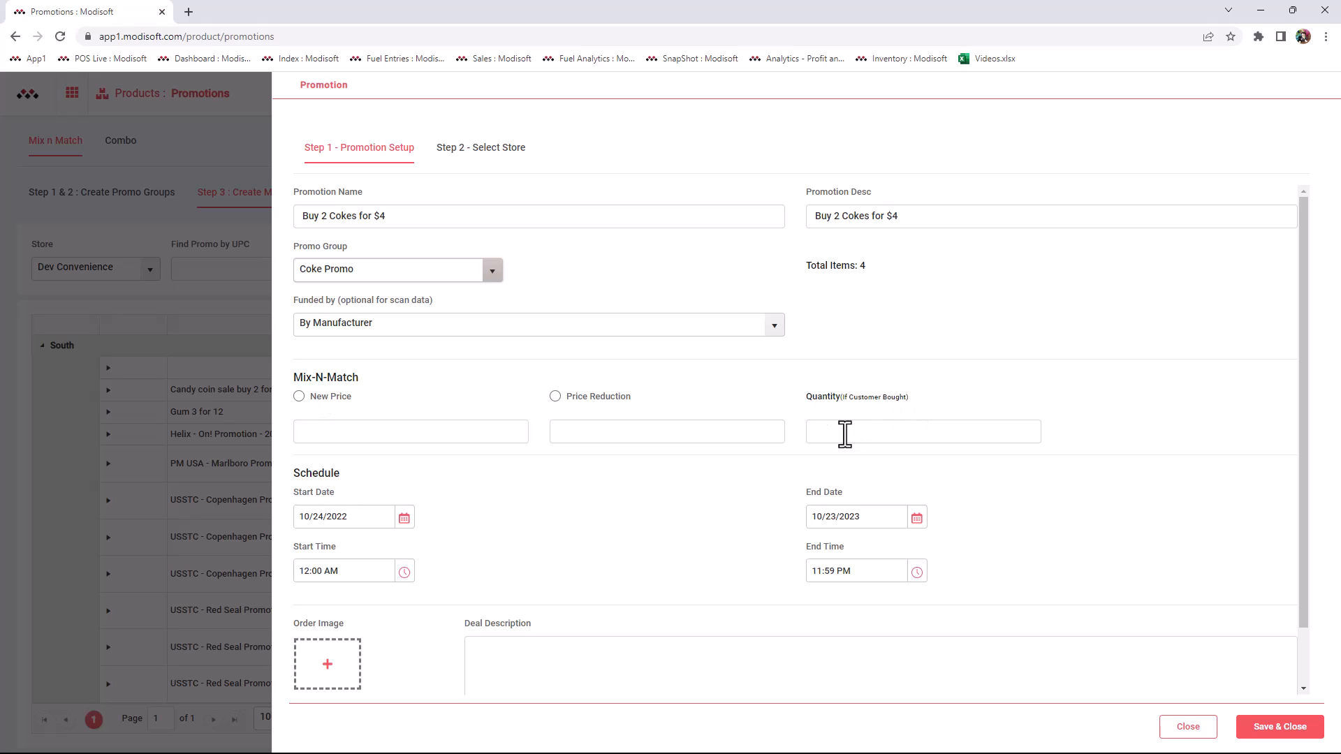
- Set quantity 2 with a New Price of $4, discarding the .50 Price Reduction attempt
type("2")
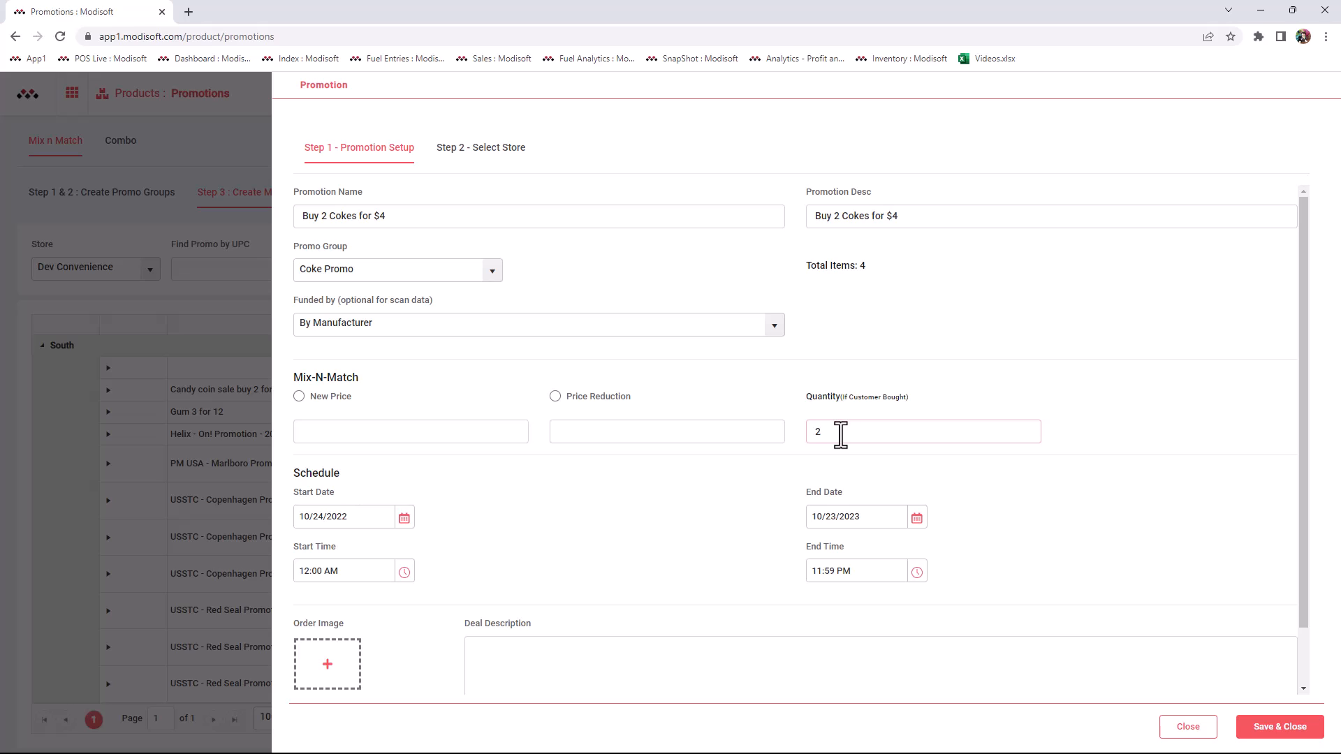
mouse_move(405, 432)
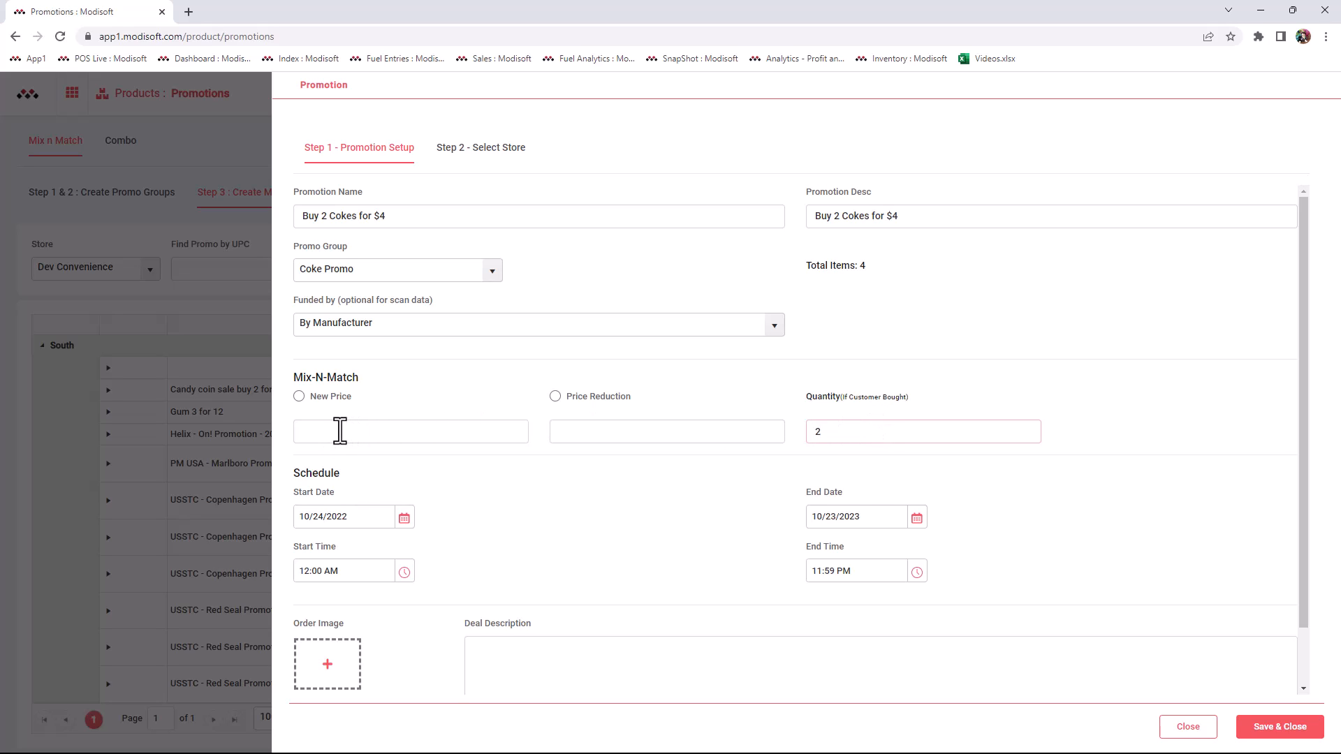
left_click(298, 395)
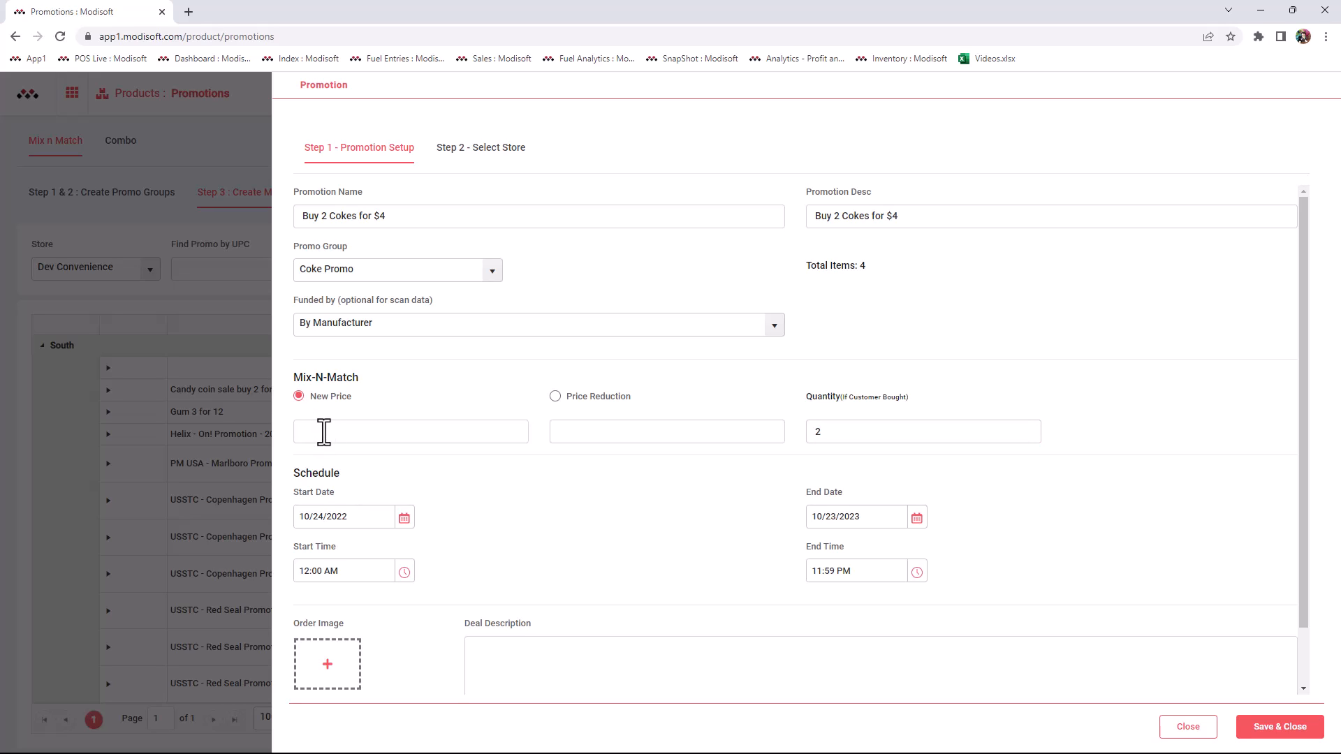
type("$4")
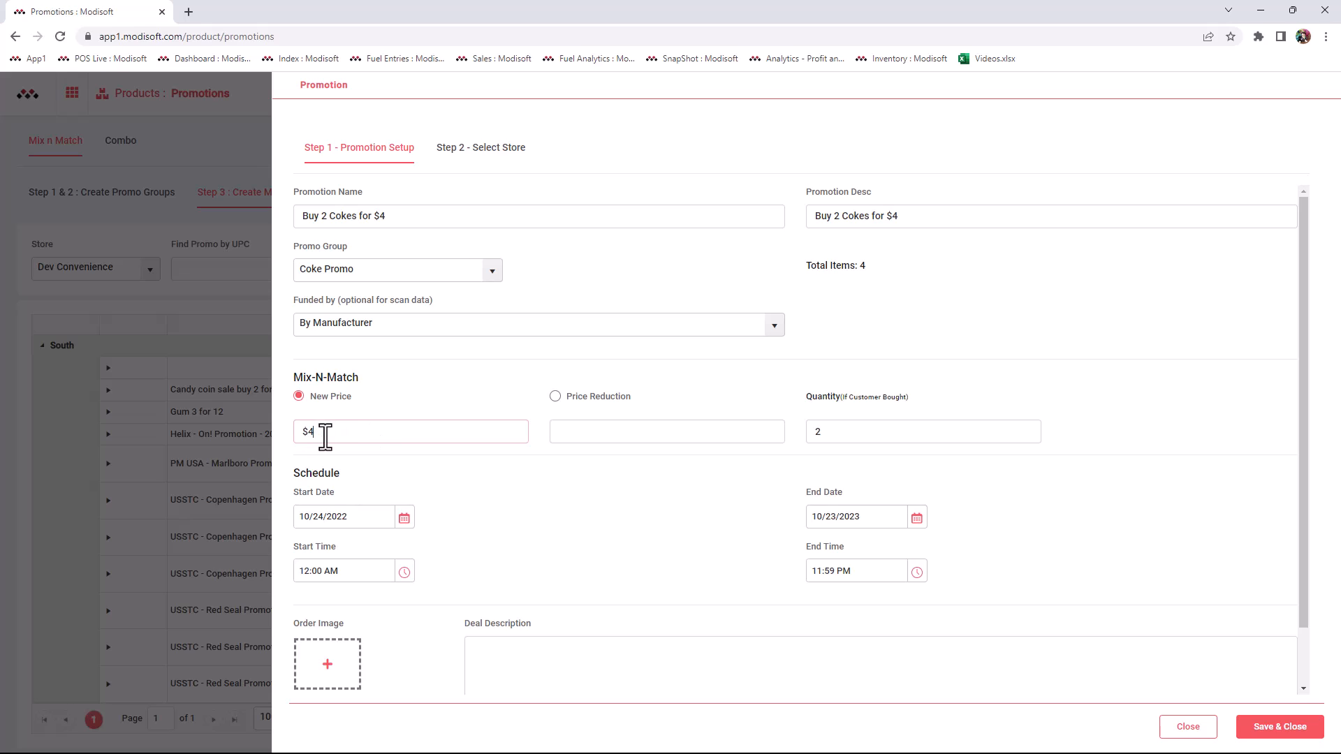
mouse_move(559, 402)
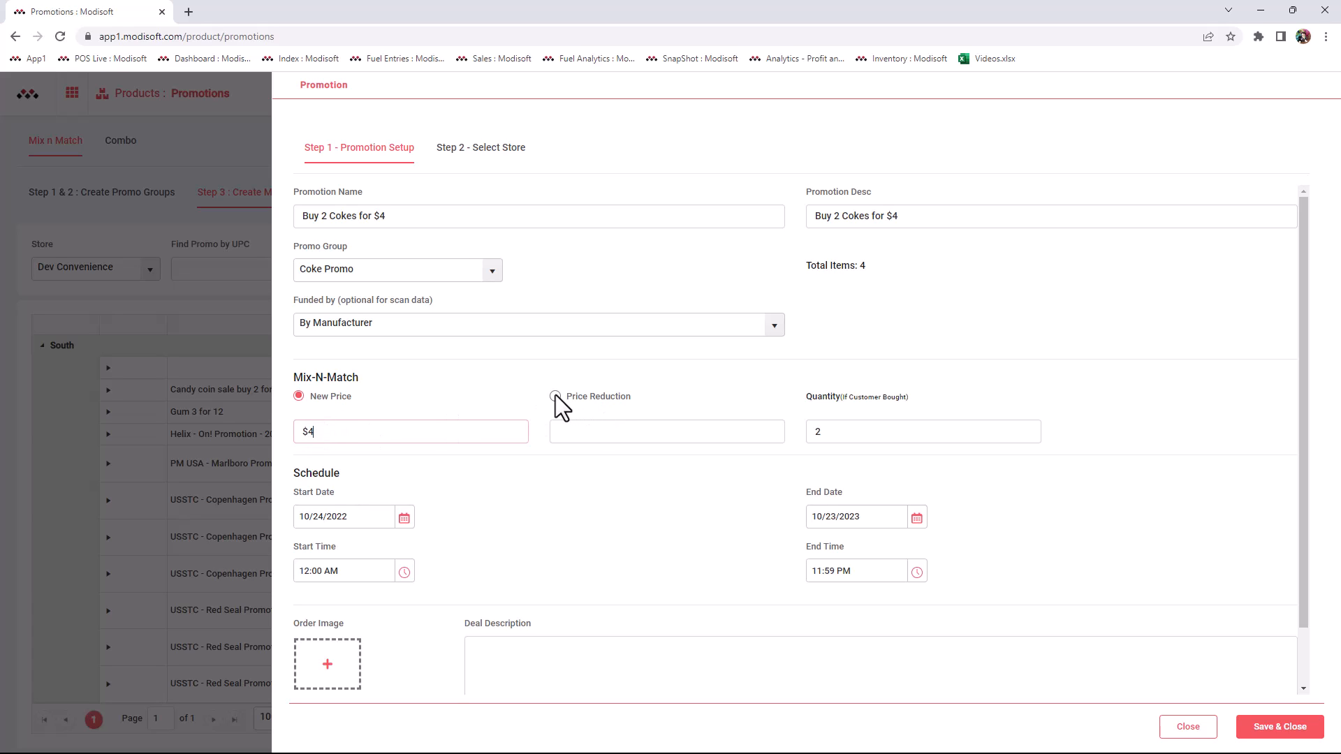
left_click(556, 395)
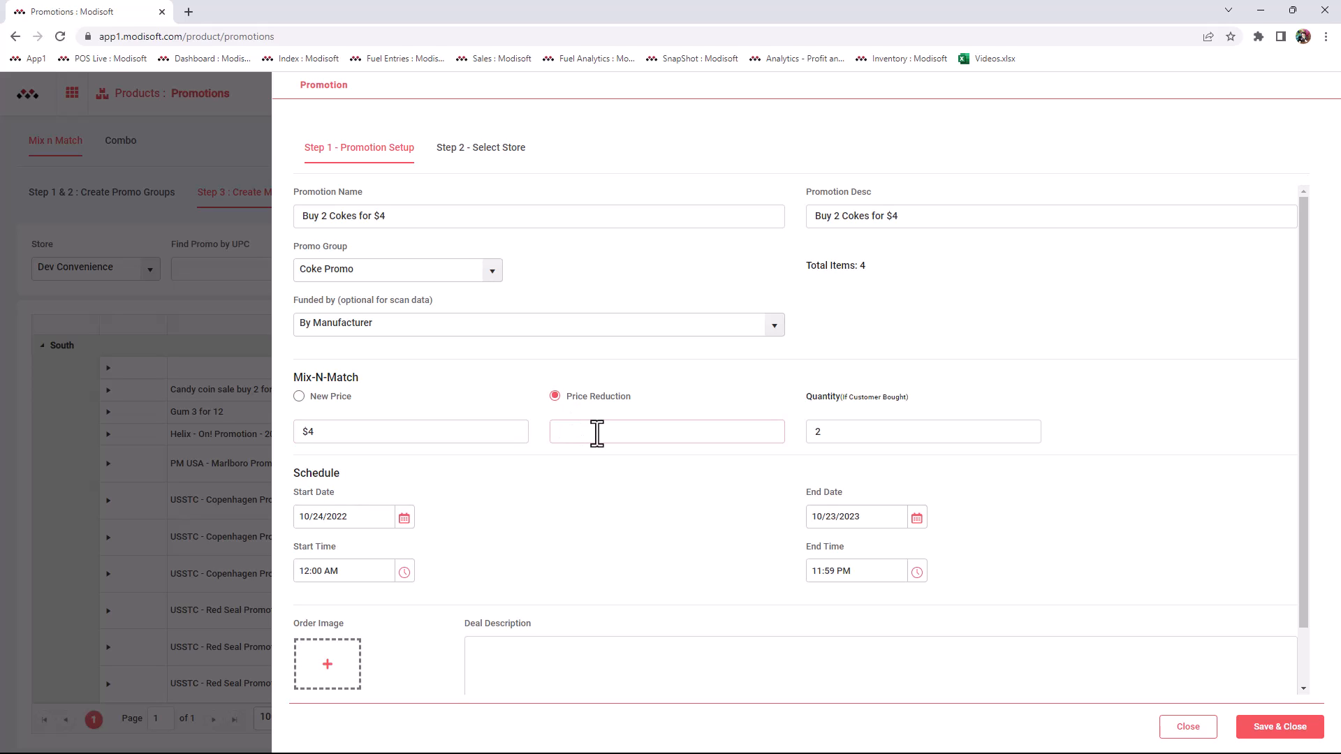
type(".50")
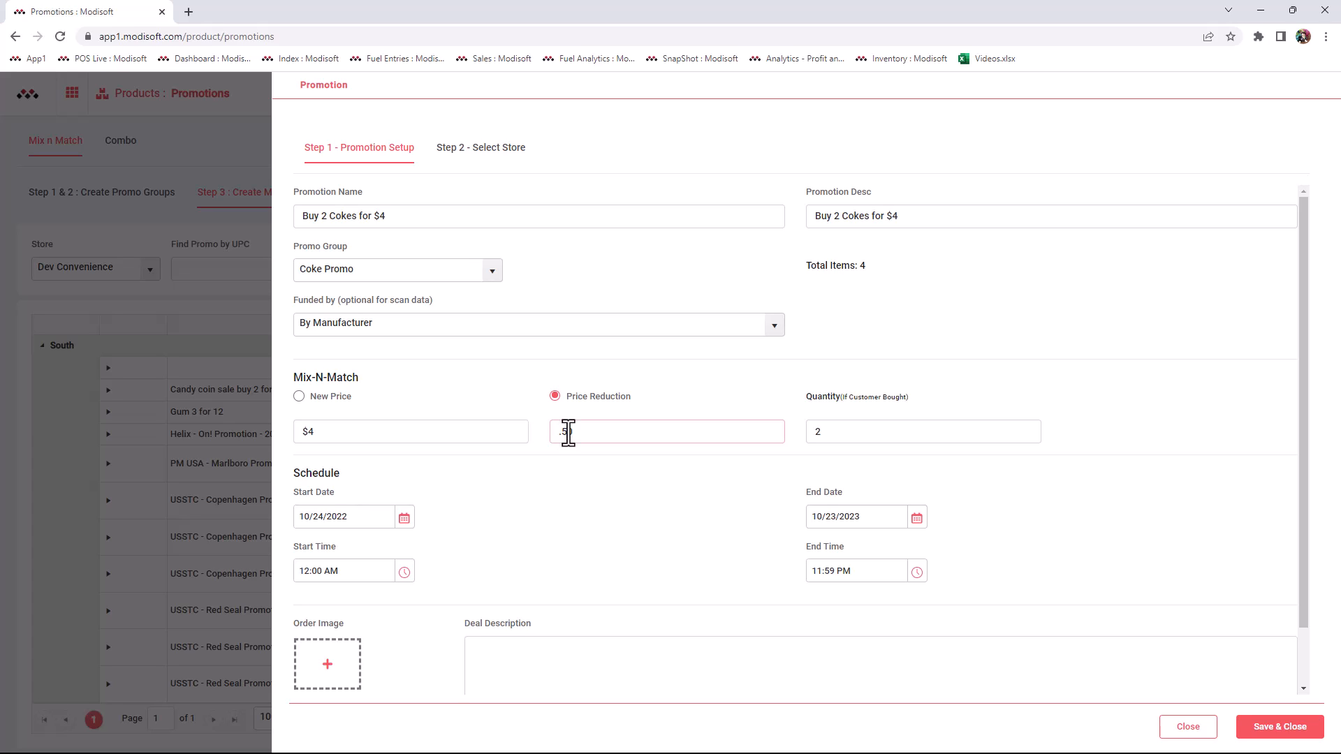
type(".50")
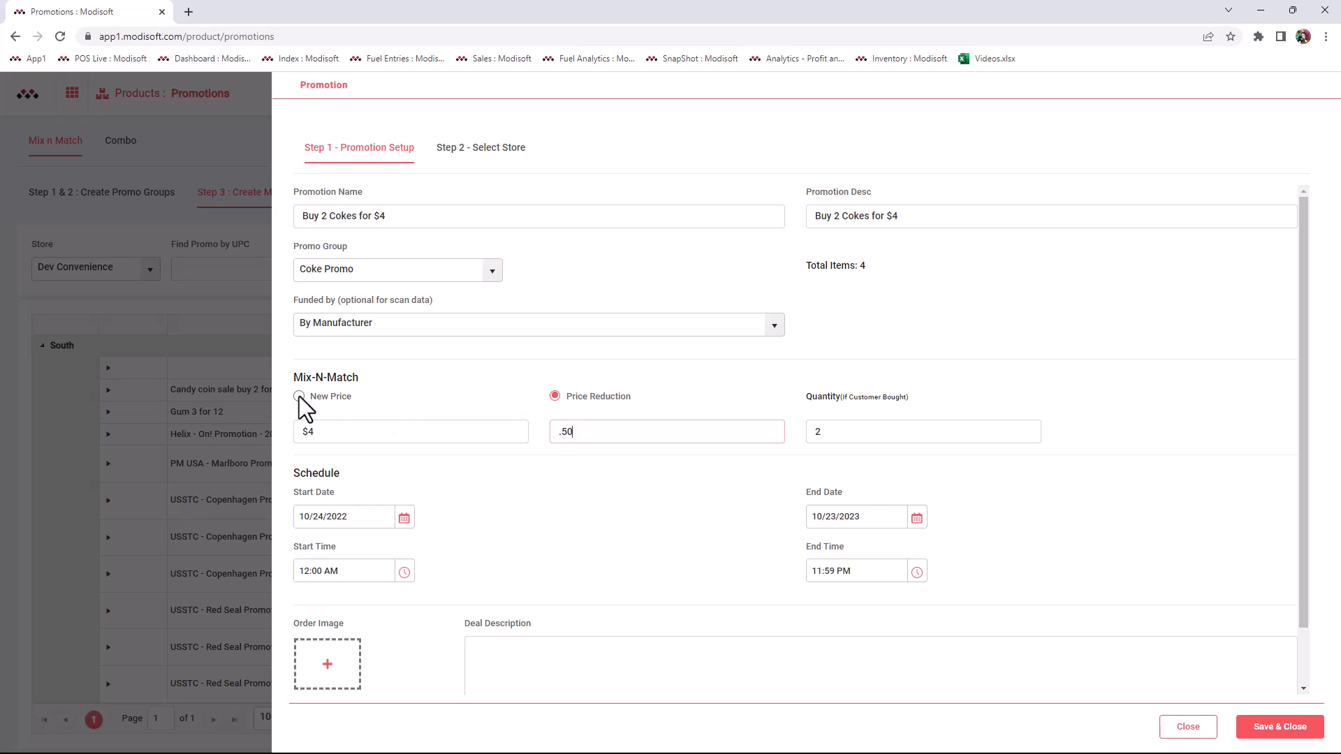
left_click(300, 395)
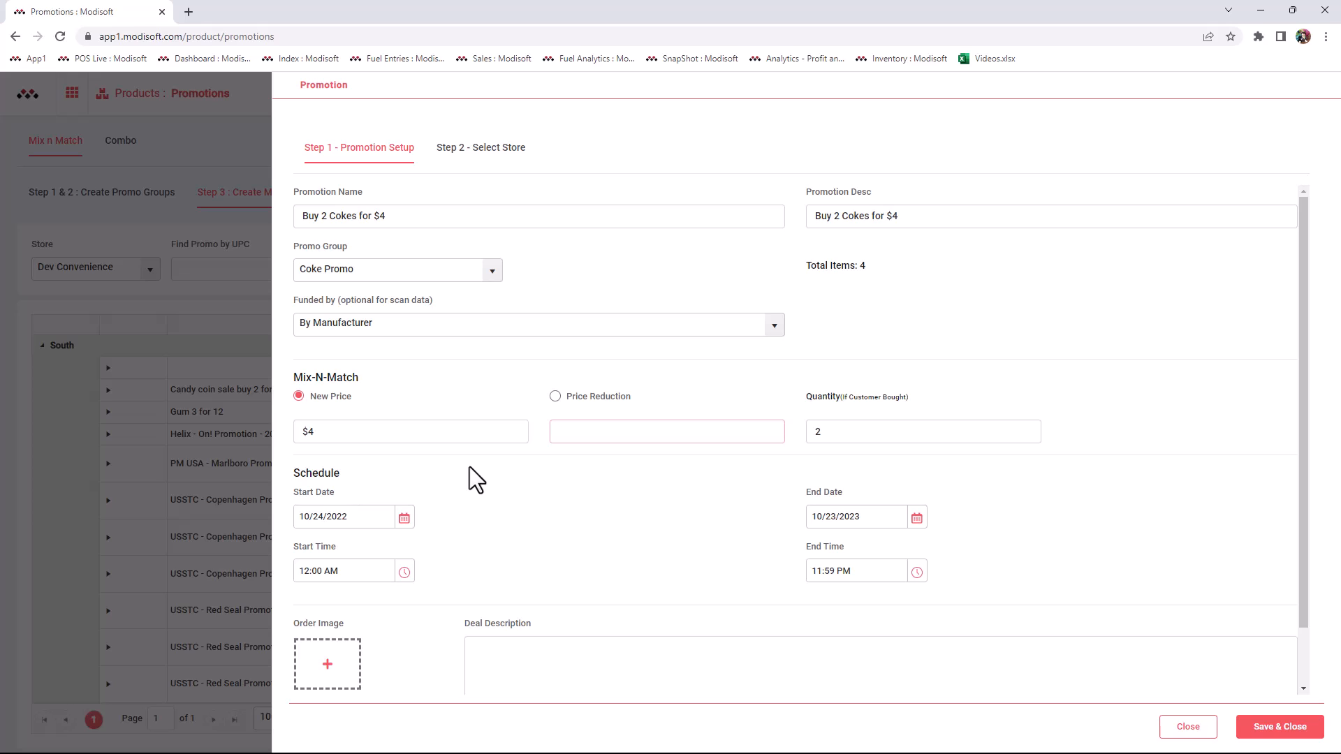
scroll("down", 3)
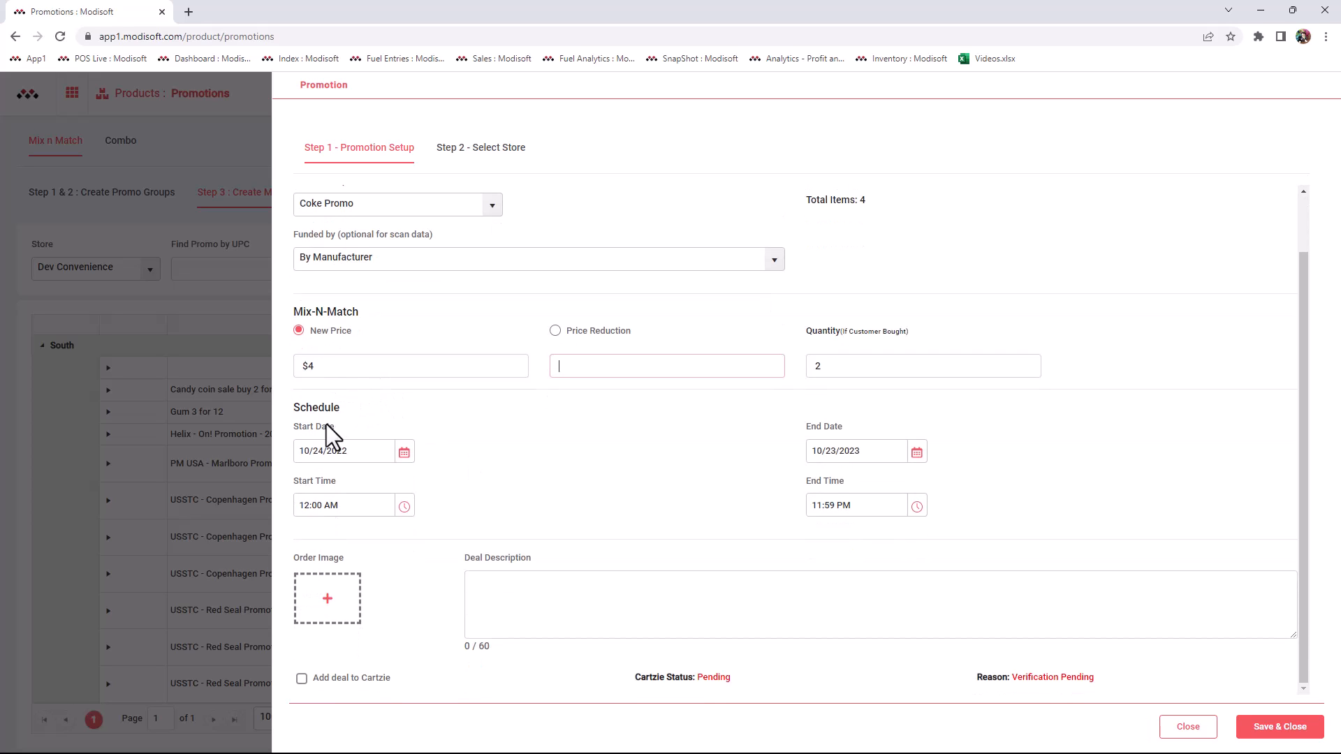
mouse_move(367, 377)
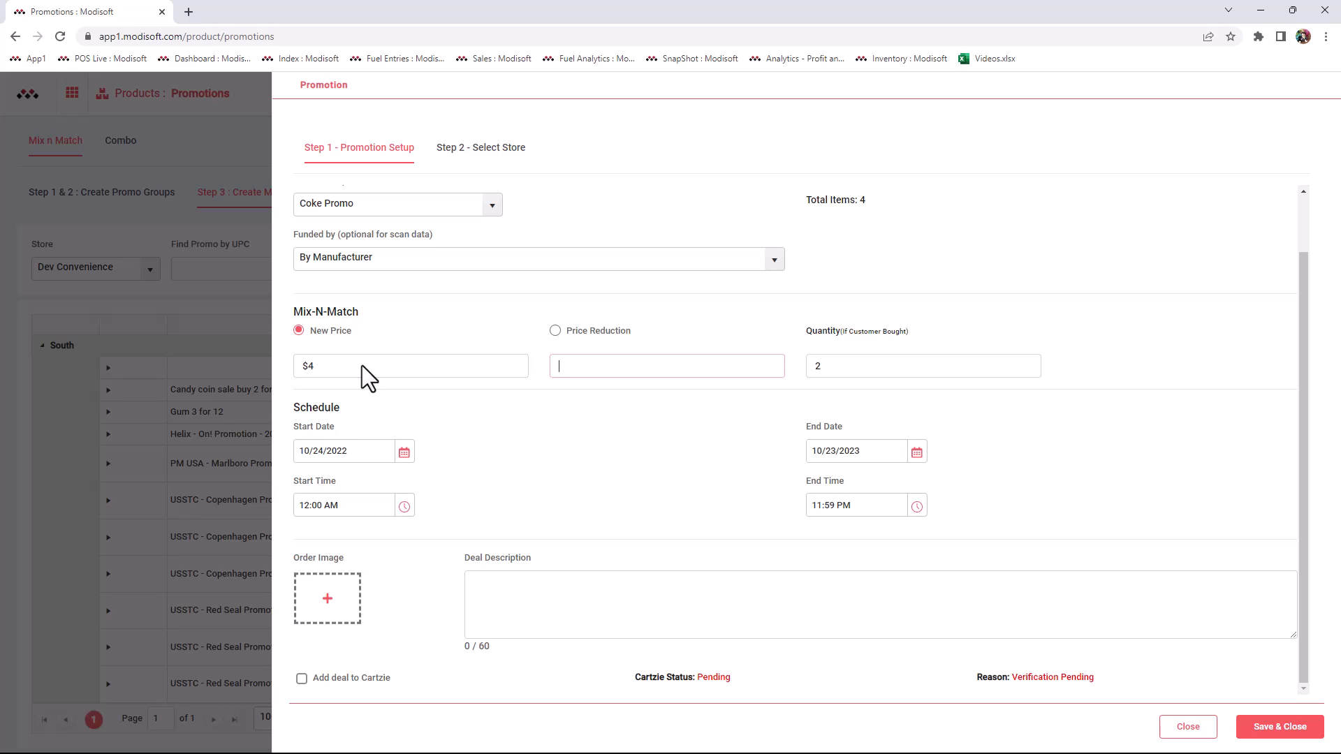
mouse_move(404, 451)
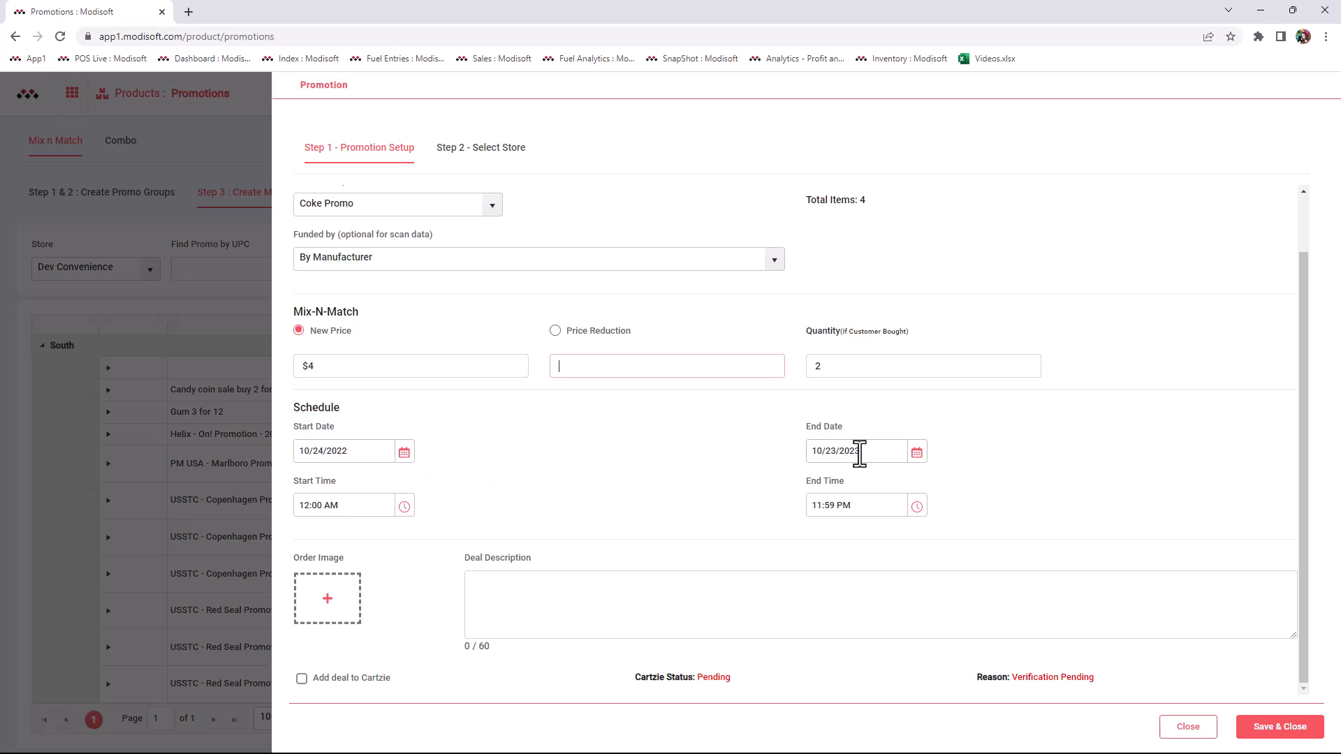
mouse_move(424, 452)
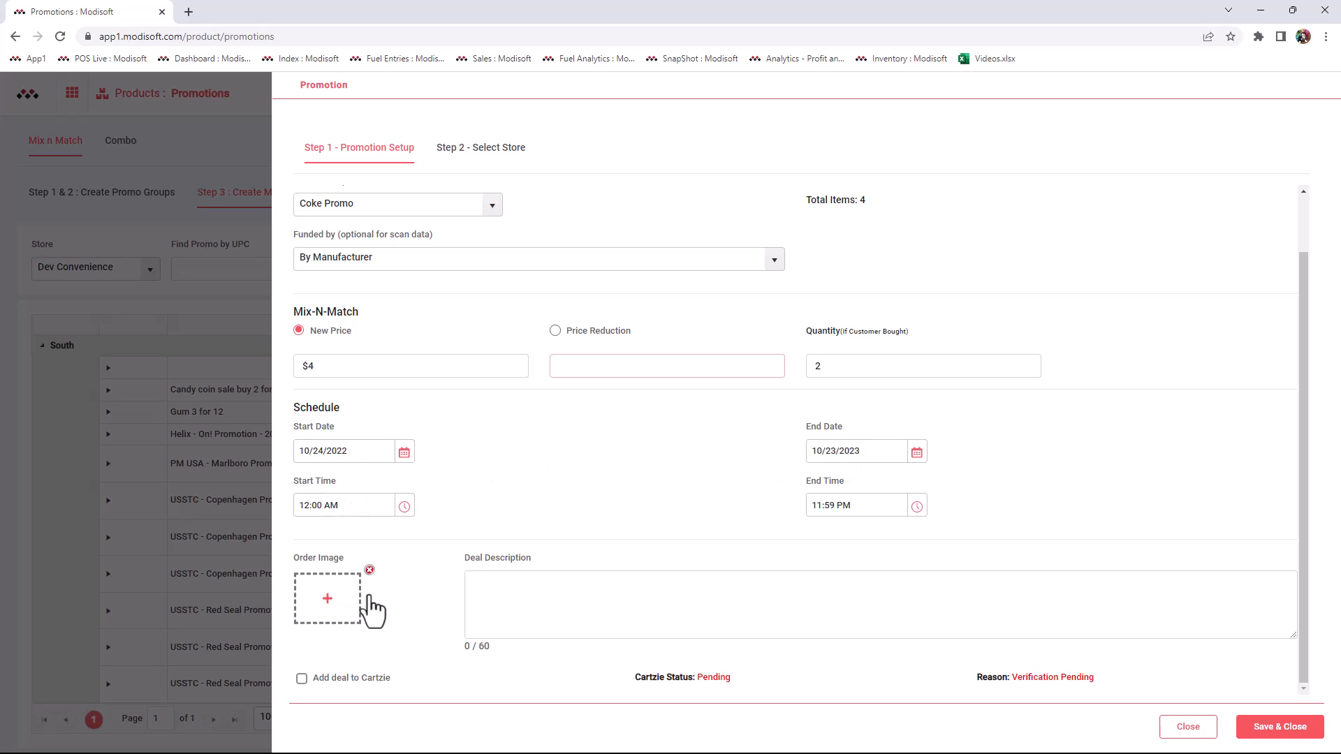
mouse_move(372, 609)
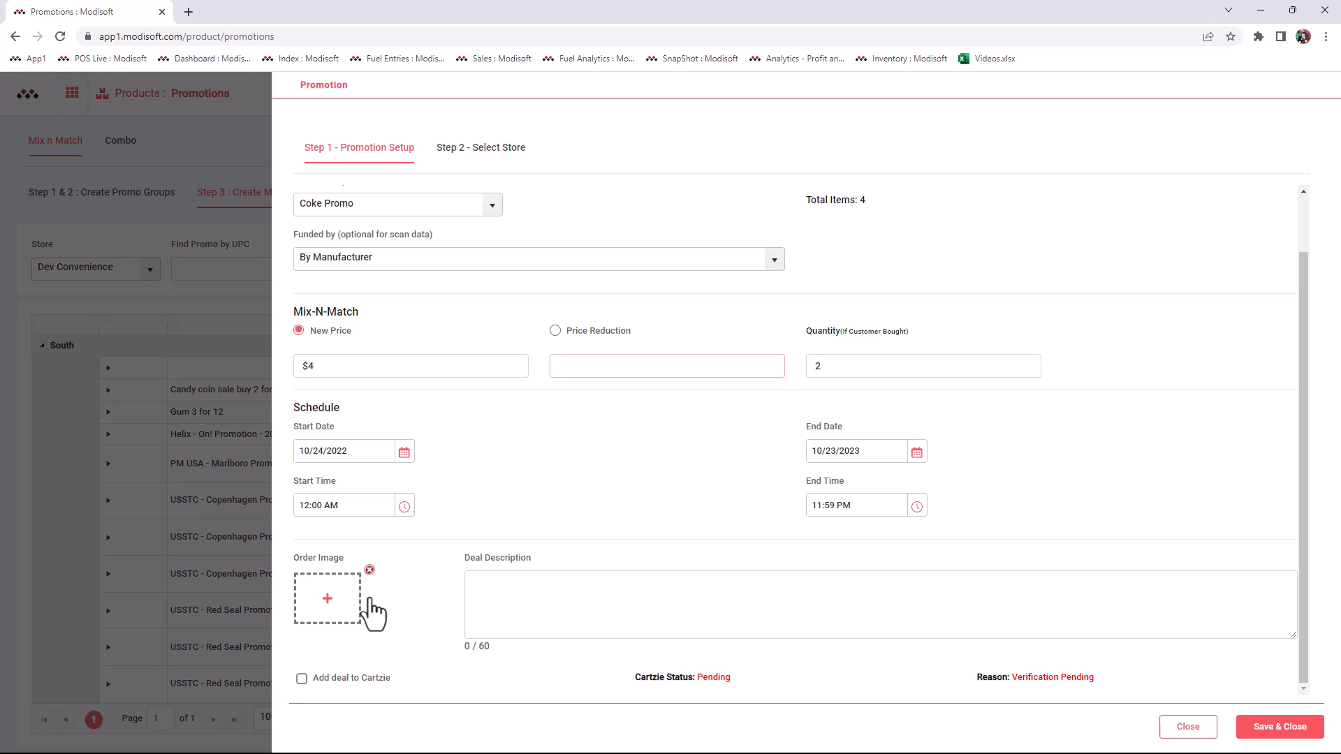
mouse_move(342, 599)
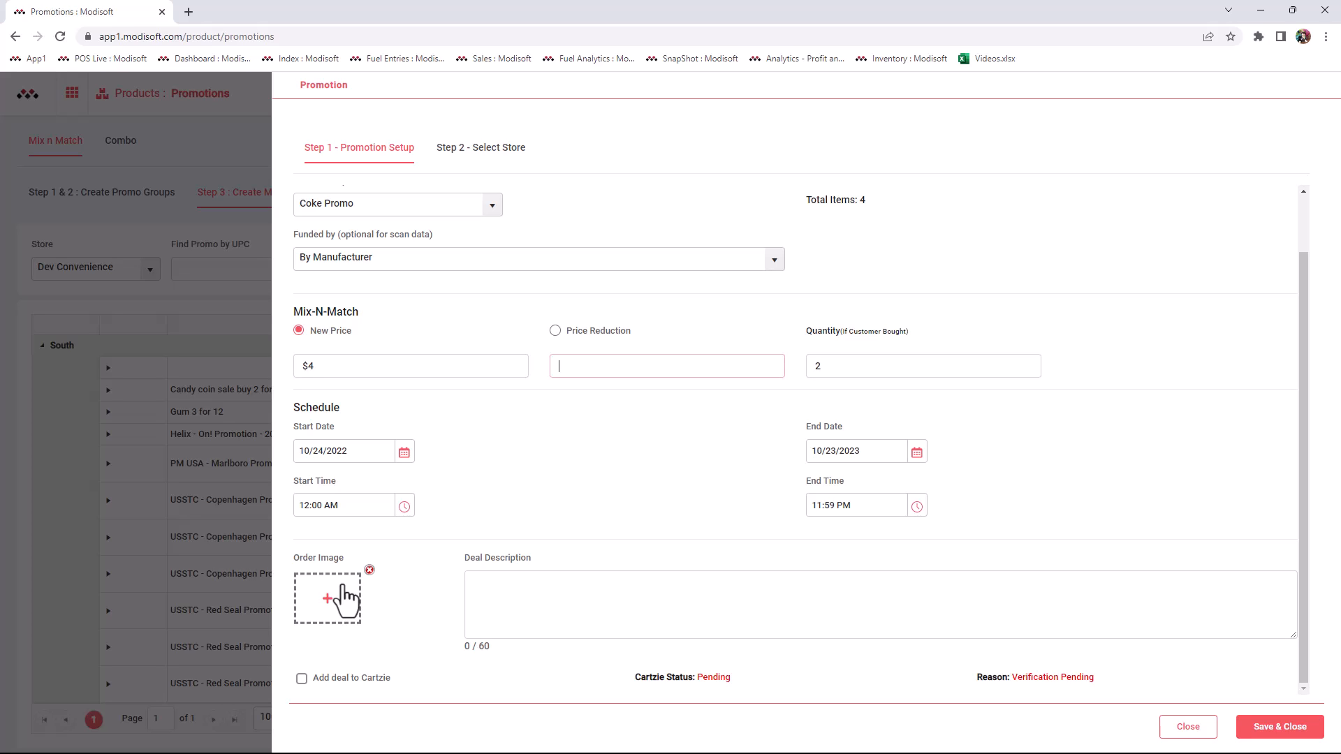
mouse_move(431, 648)
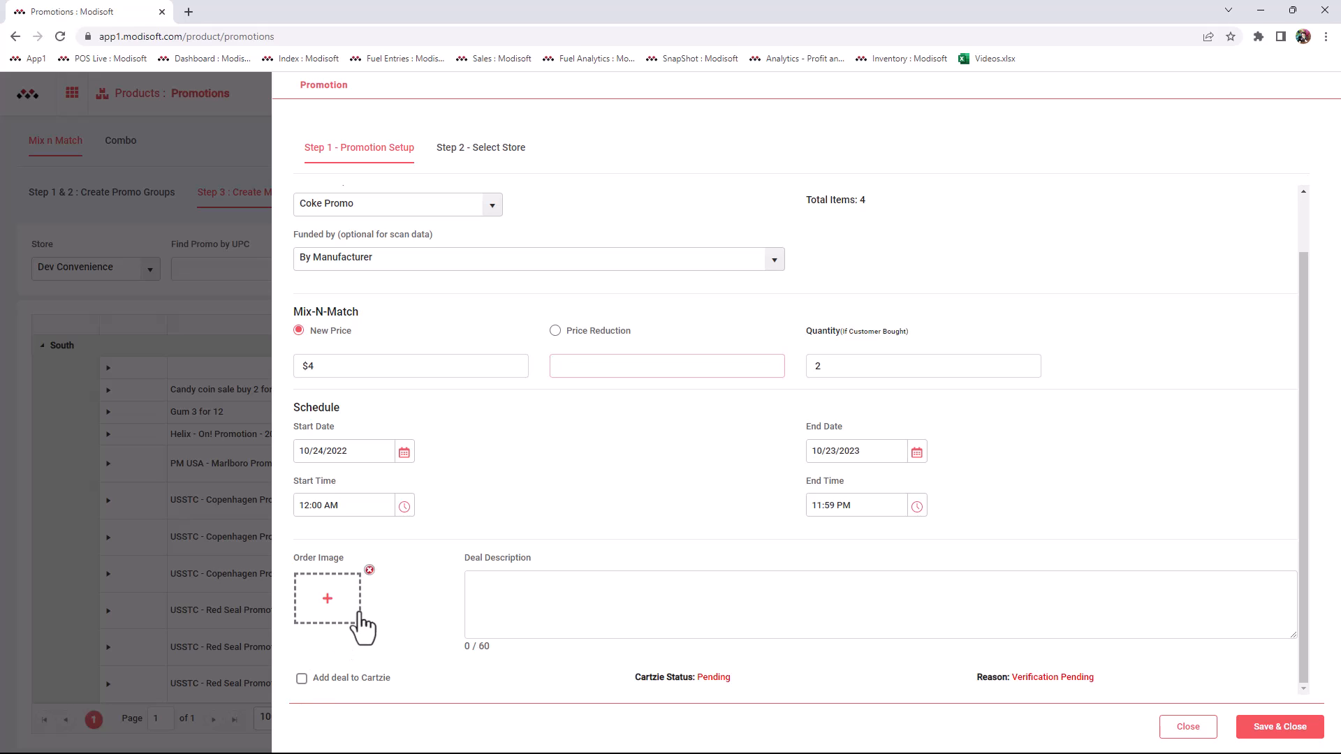
mouse_move(363, 624)
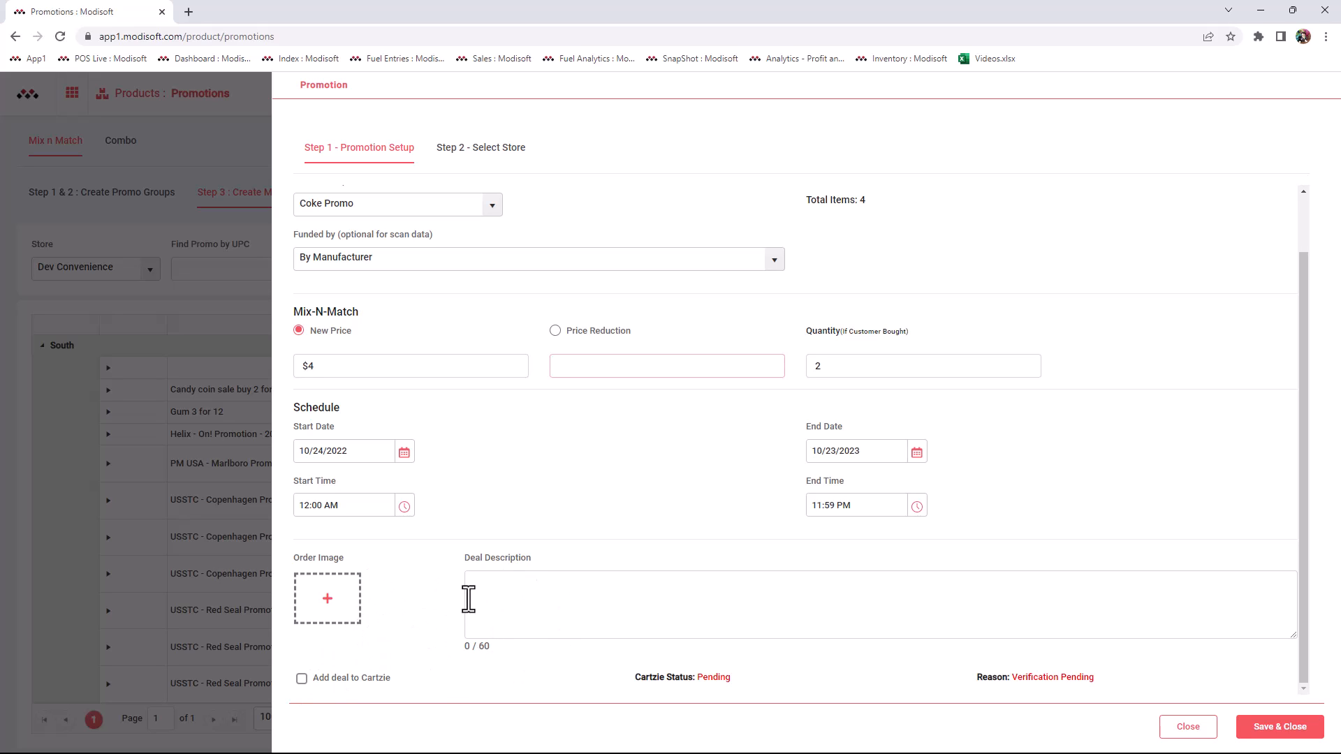
mouse_move(448, 621)
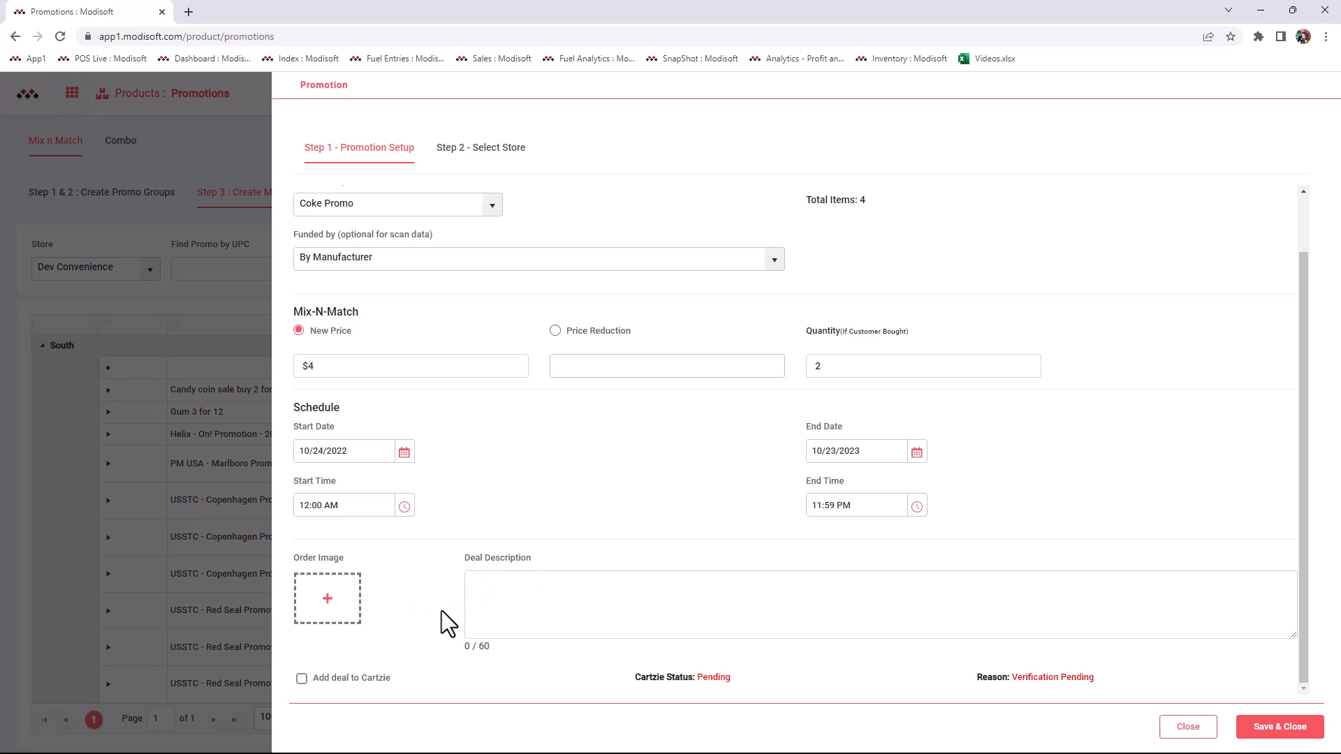
mouse_move(429, 609)
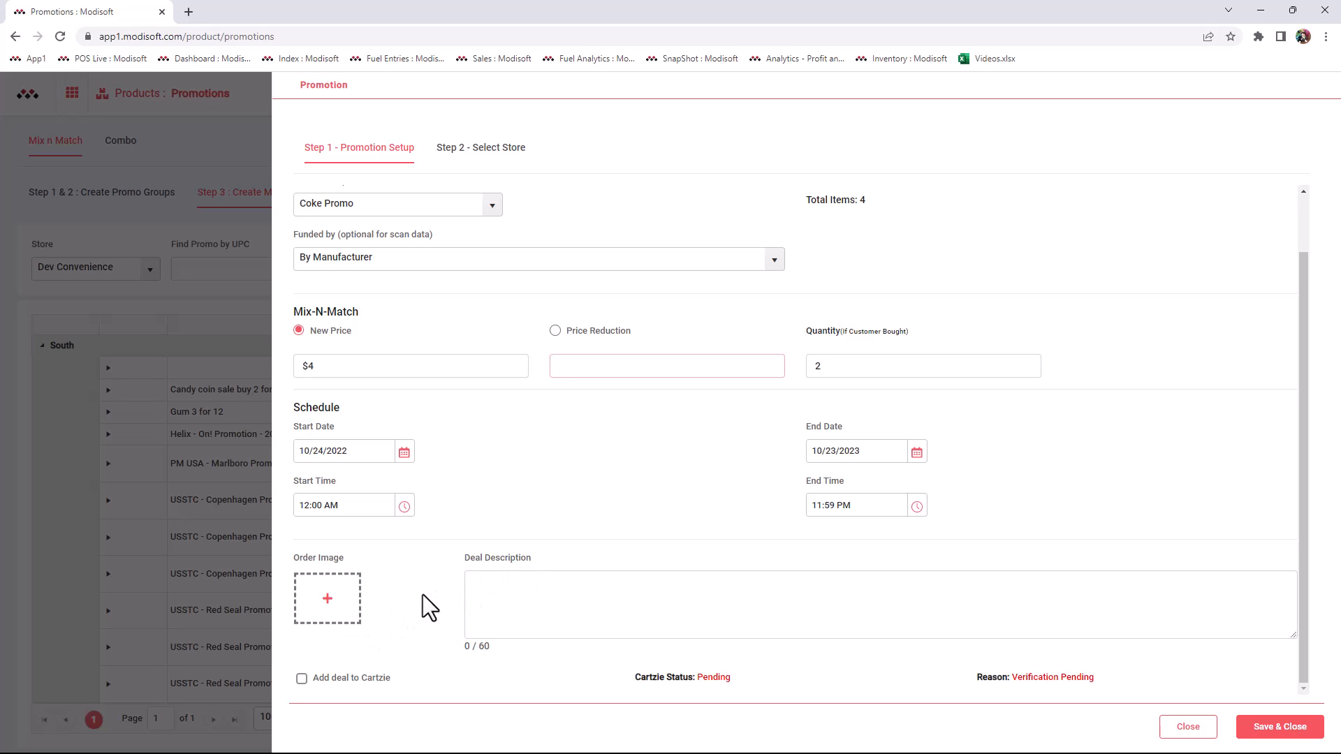
left_click(666, 366)
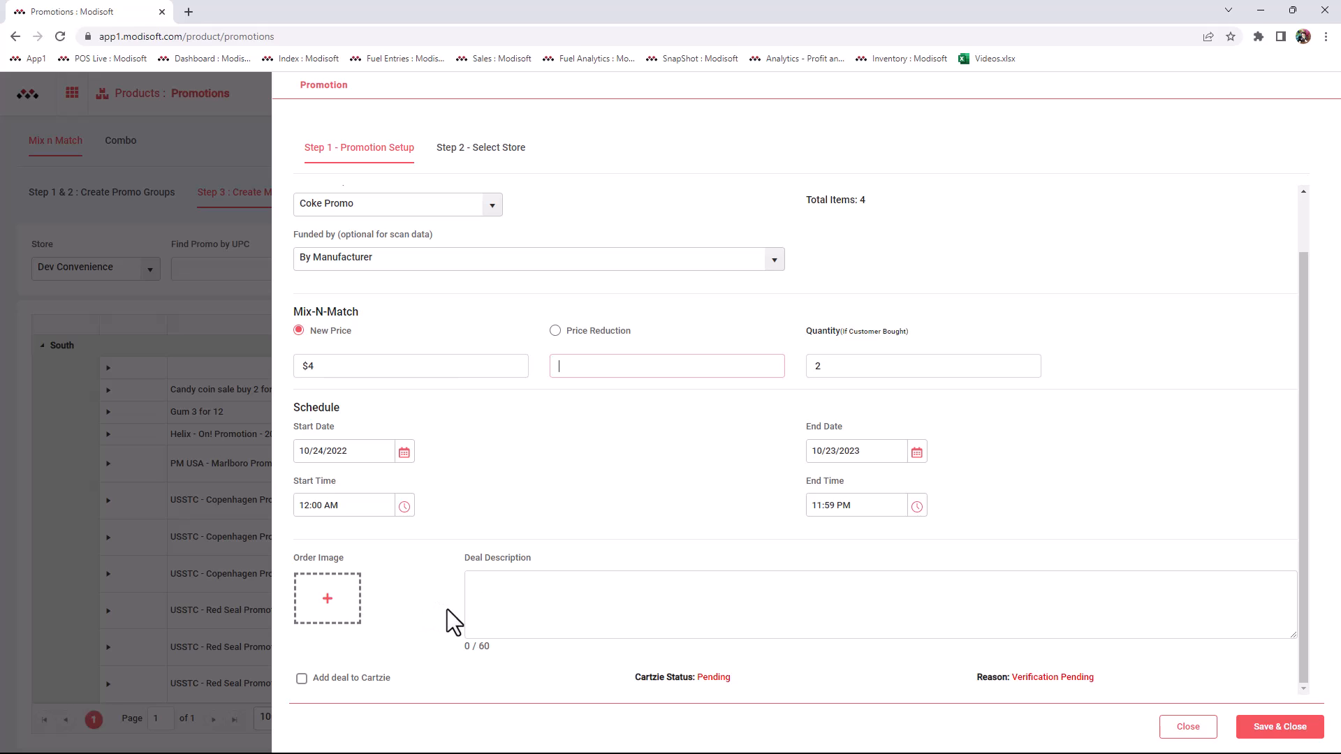
mouse_move(374, 303)
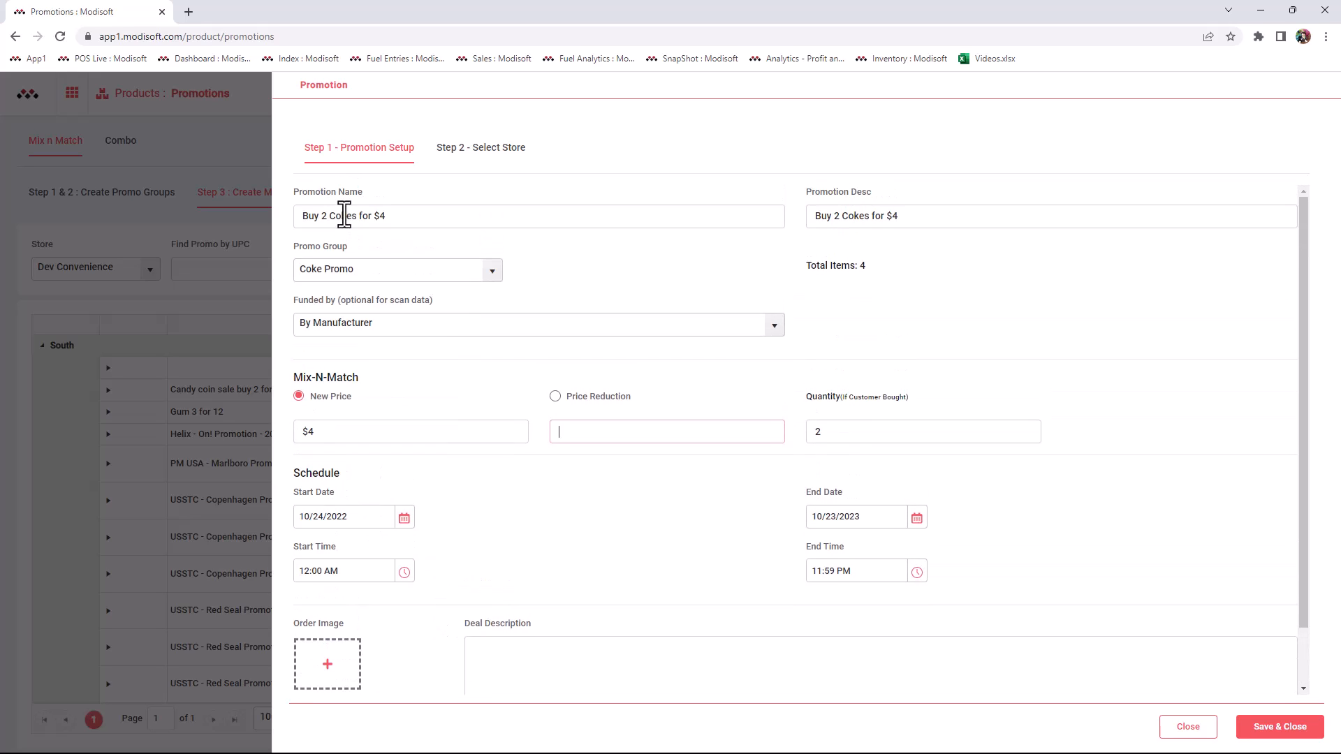
scroll("down", 3)
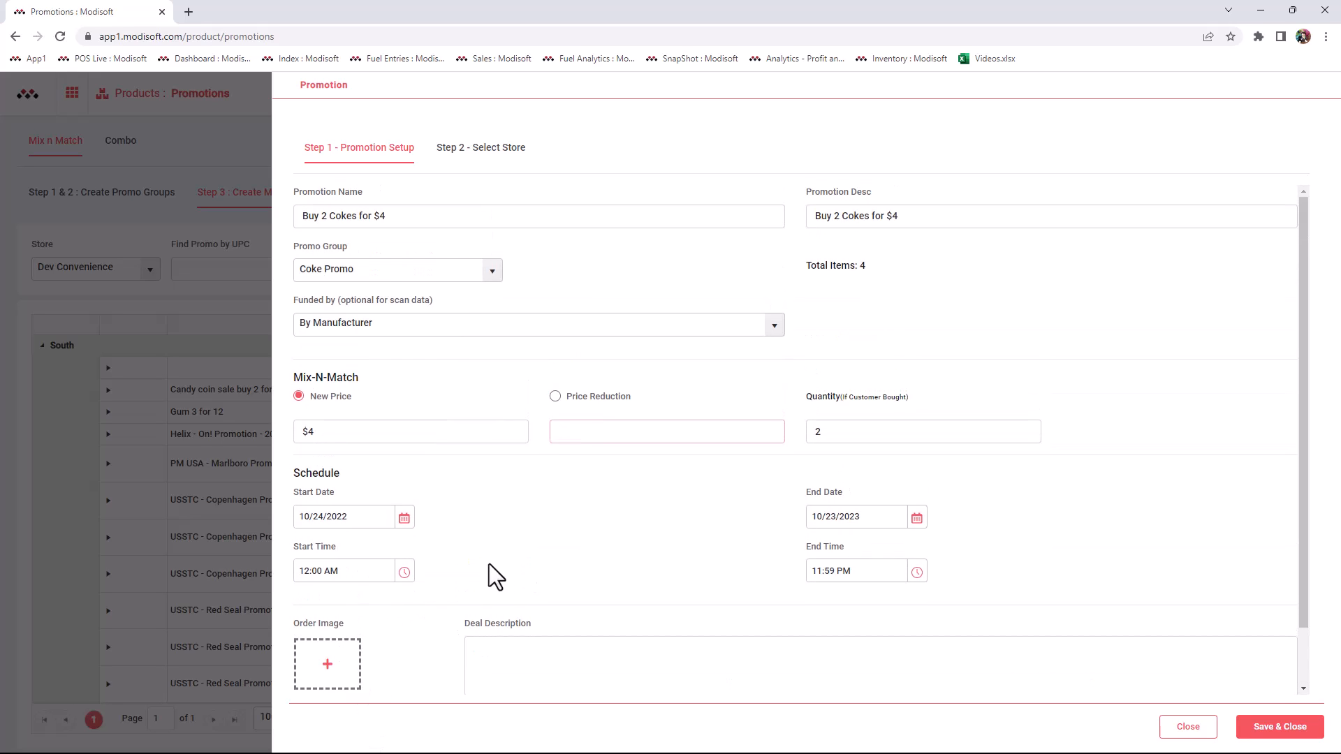
mouse_move(406, 248)
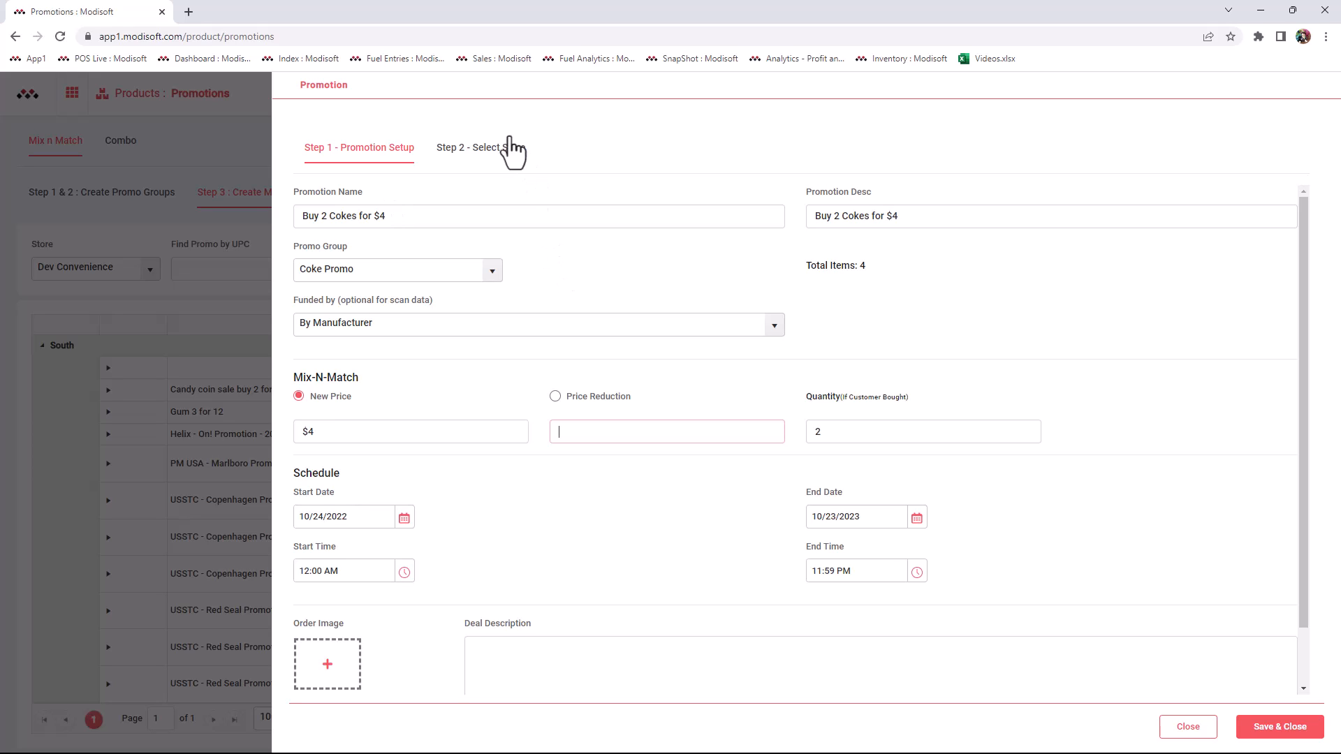
- In Step 2 - Select Store tick Dev Convenience, then Save & Close the promotion
left_click(481, 146)
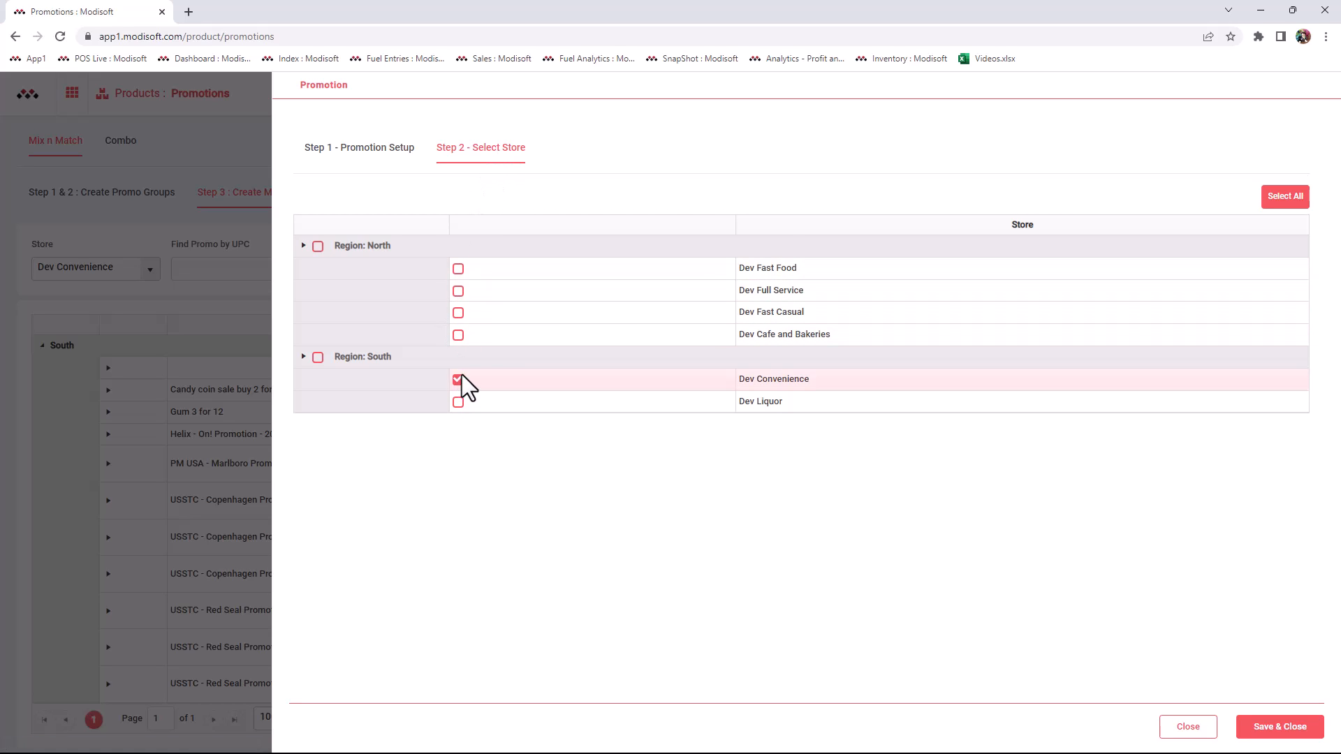
left_click(458, 378)
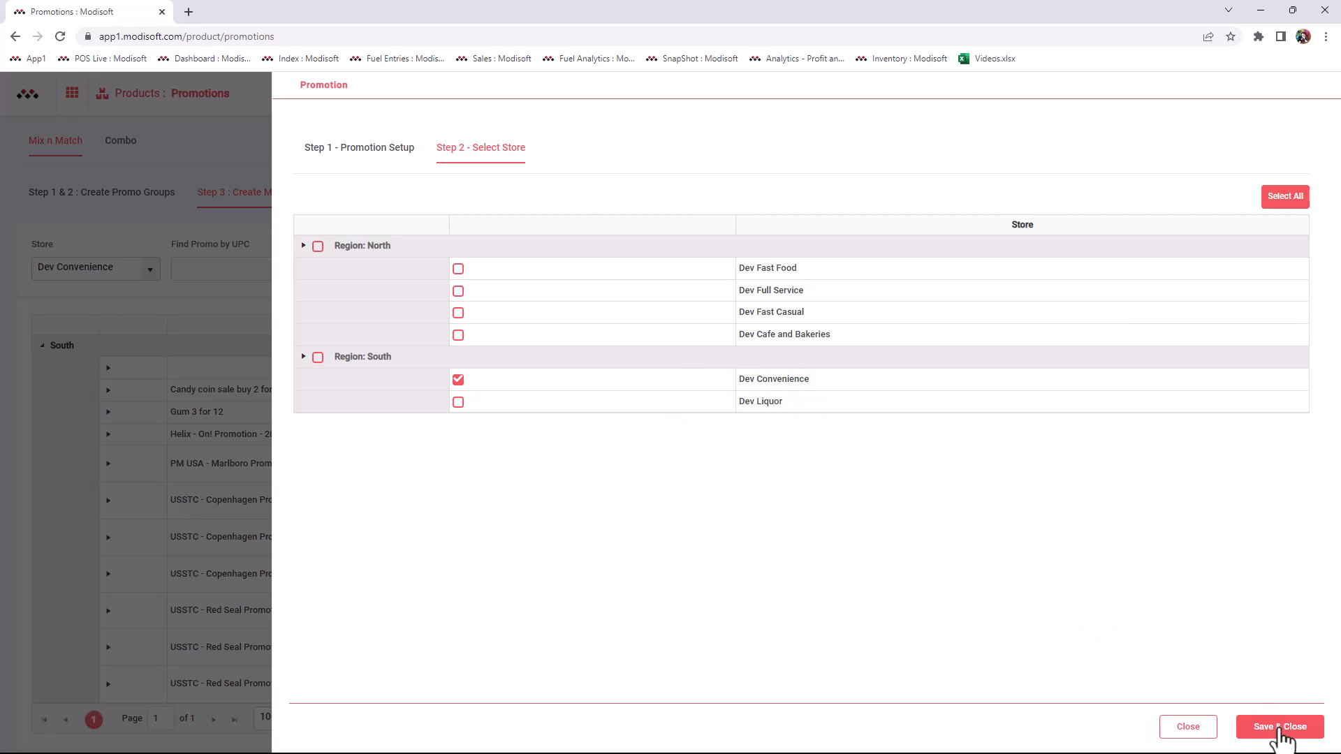
left_click(1280, 726)
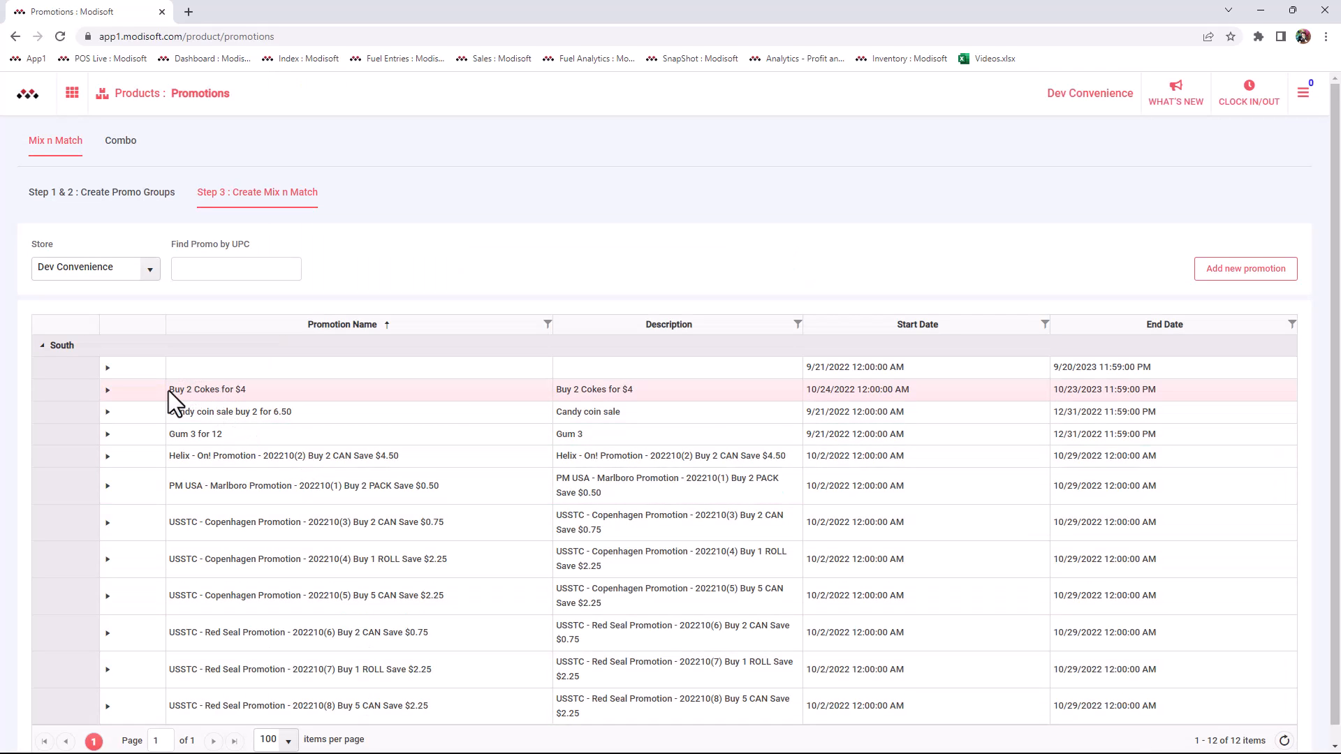
- Expand the Send to POS review options from the apps grid menu
left_click(107, 389)
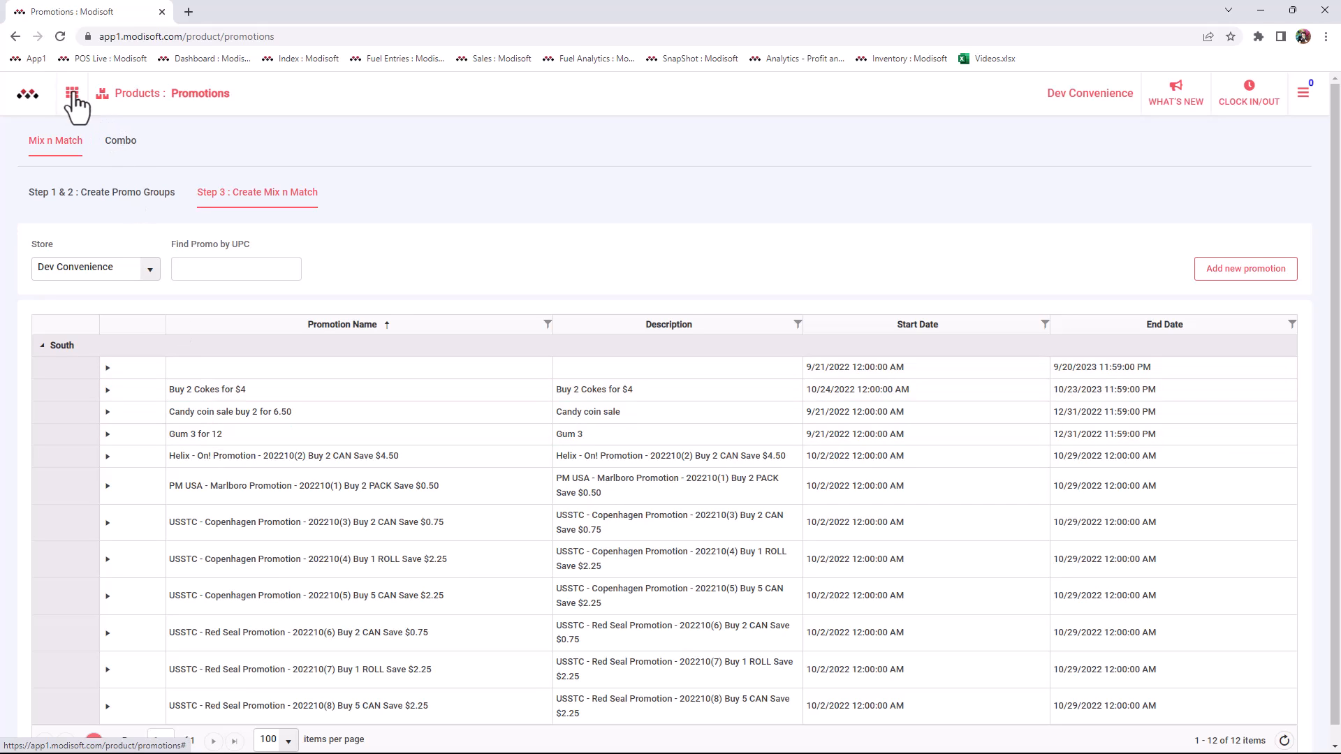
left_click(71, 94)
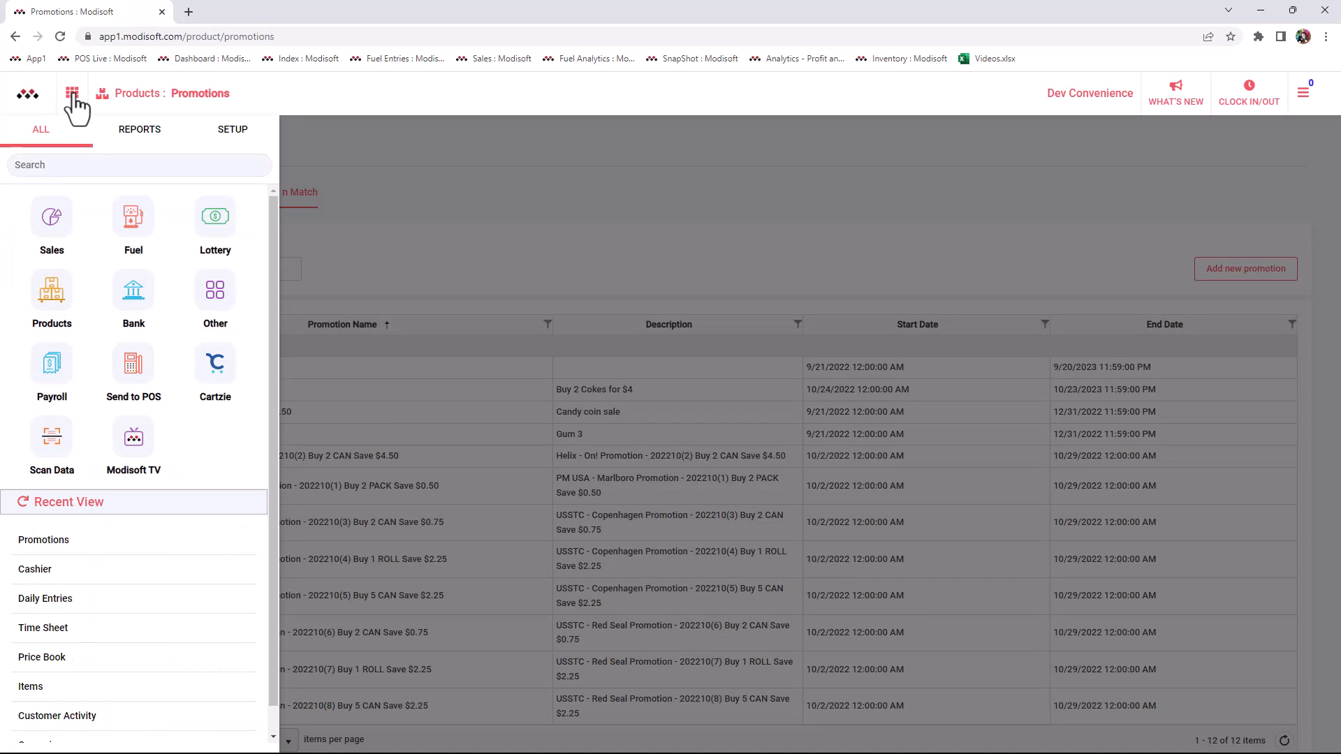
left_click(133, 360)
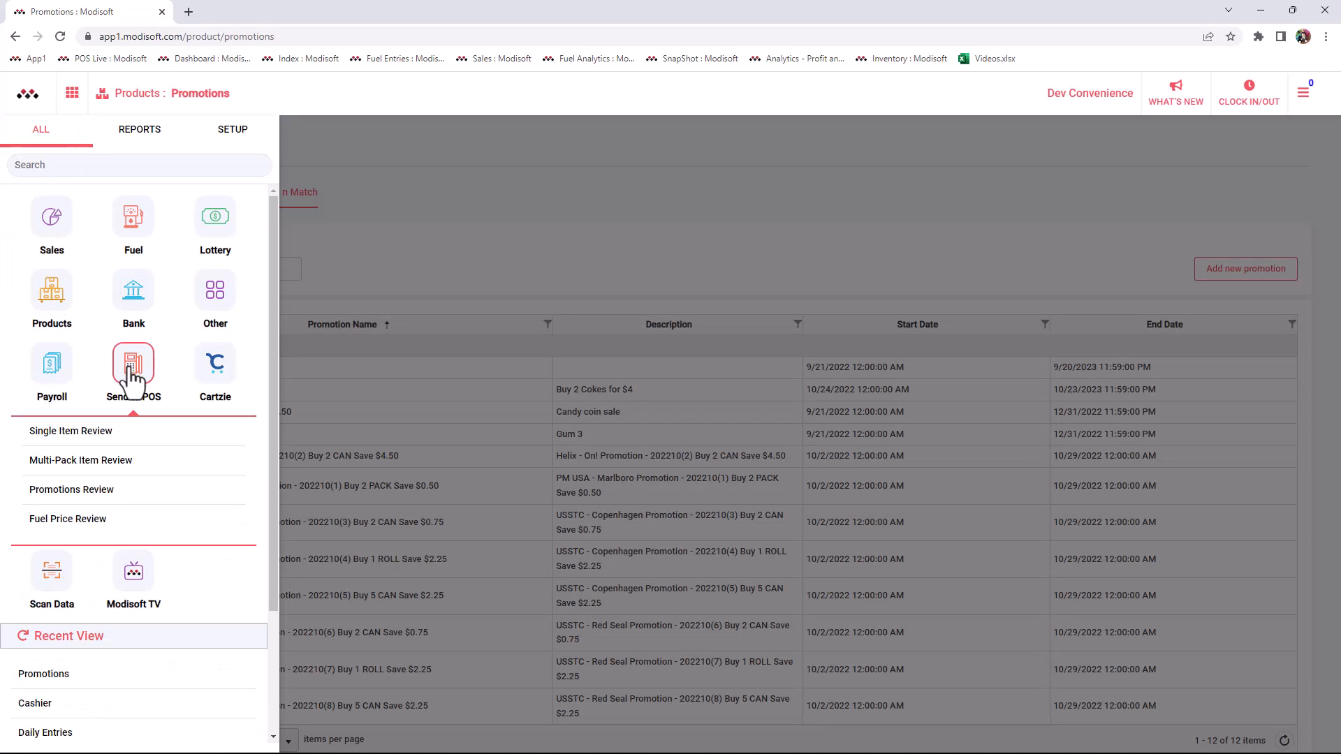
mouse_move(71, 488)
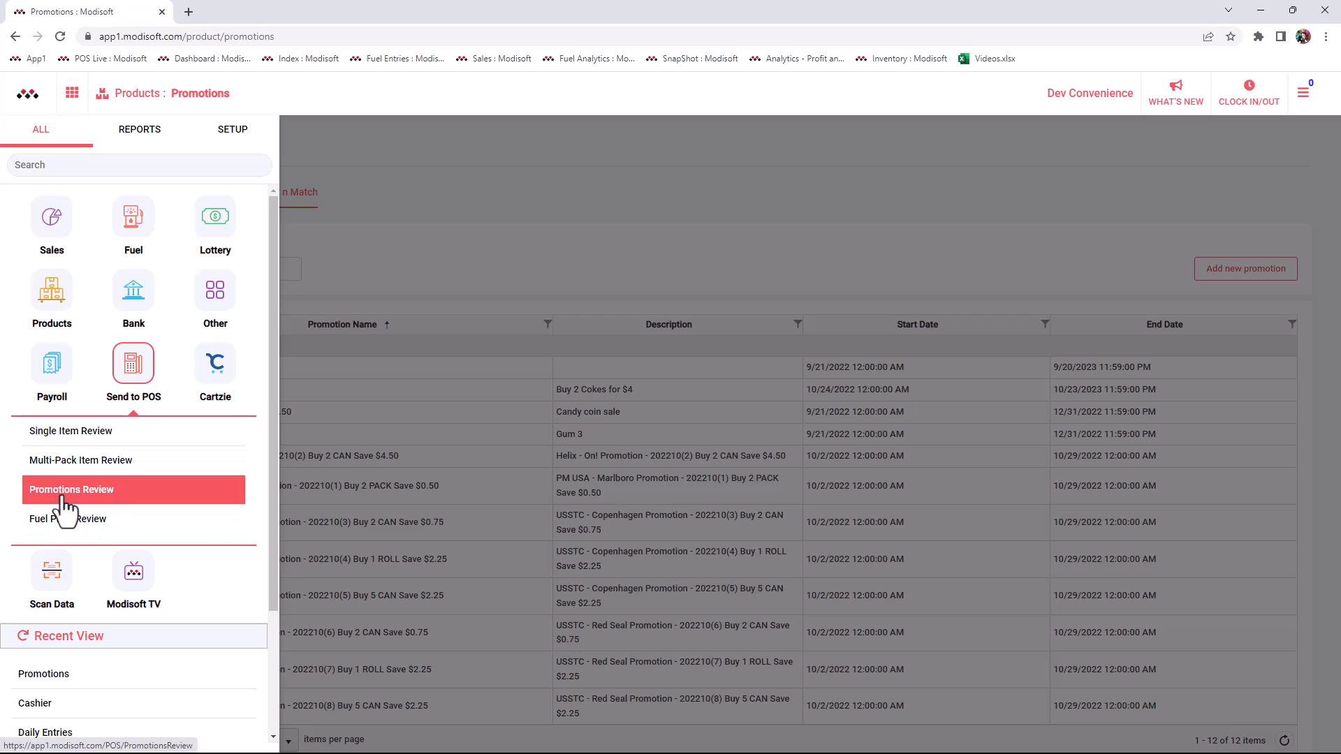
mouse_move(73, 512)
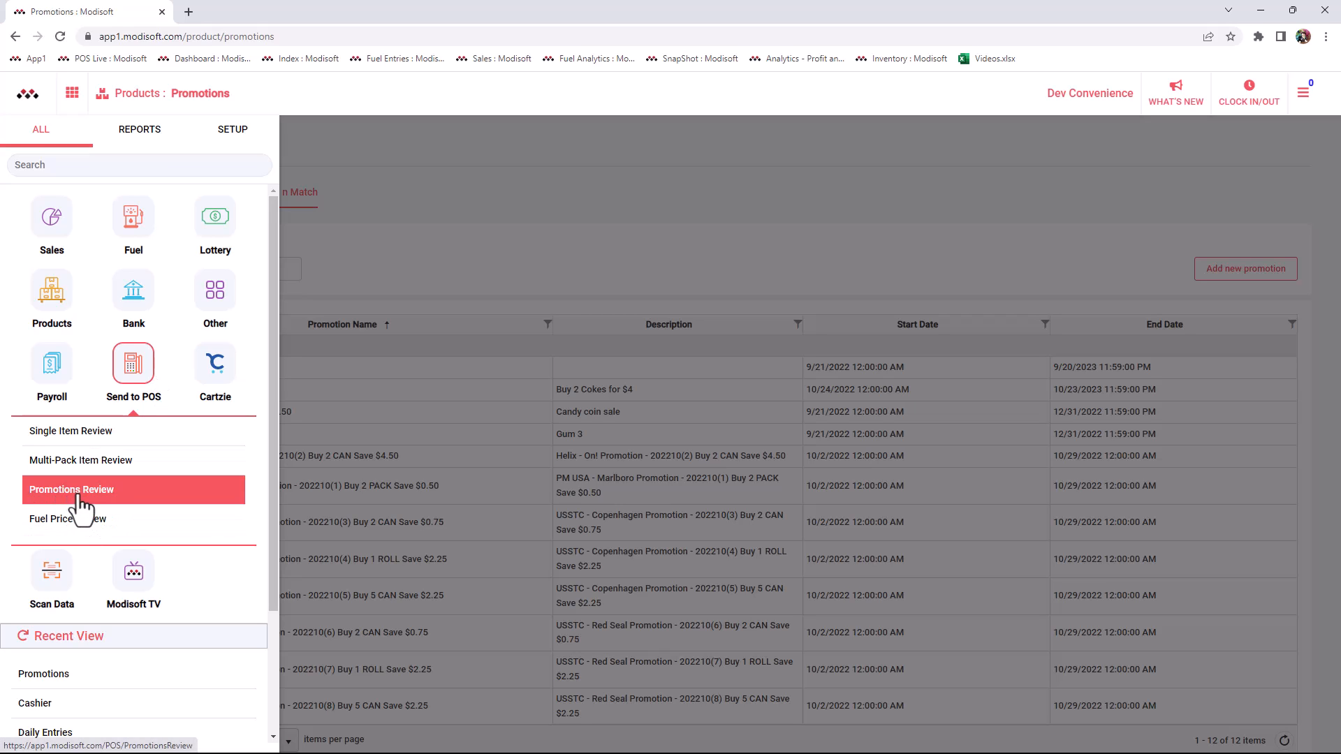
- In Promotions Review, send the checked 'Buy 2 Cokes for $4' promotion to the POS
left_click(71, 489)
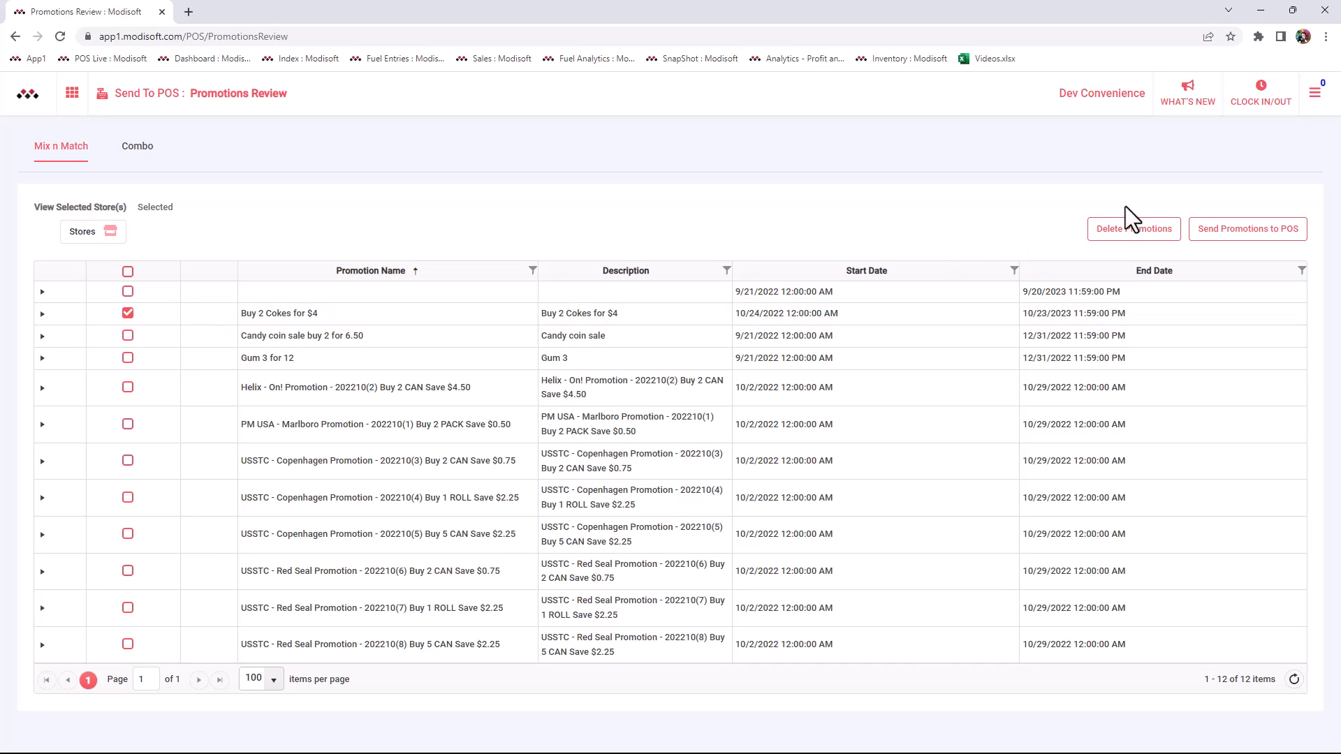
left_click(1247, 227)
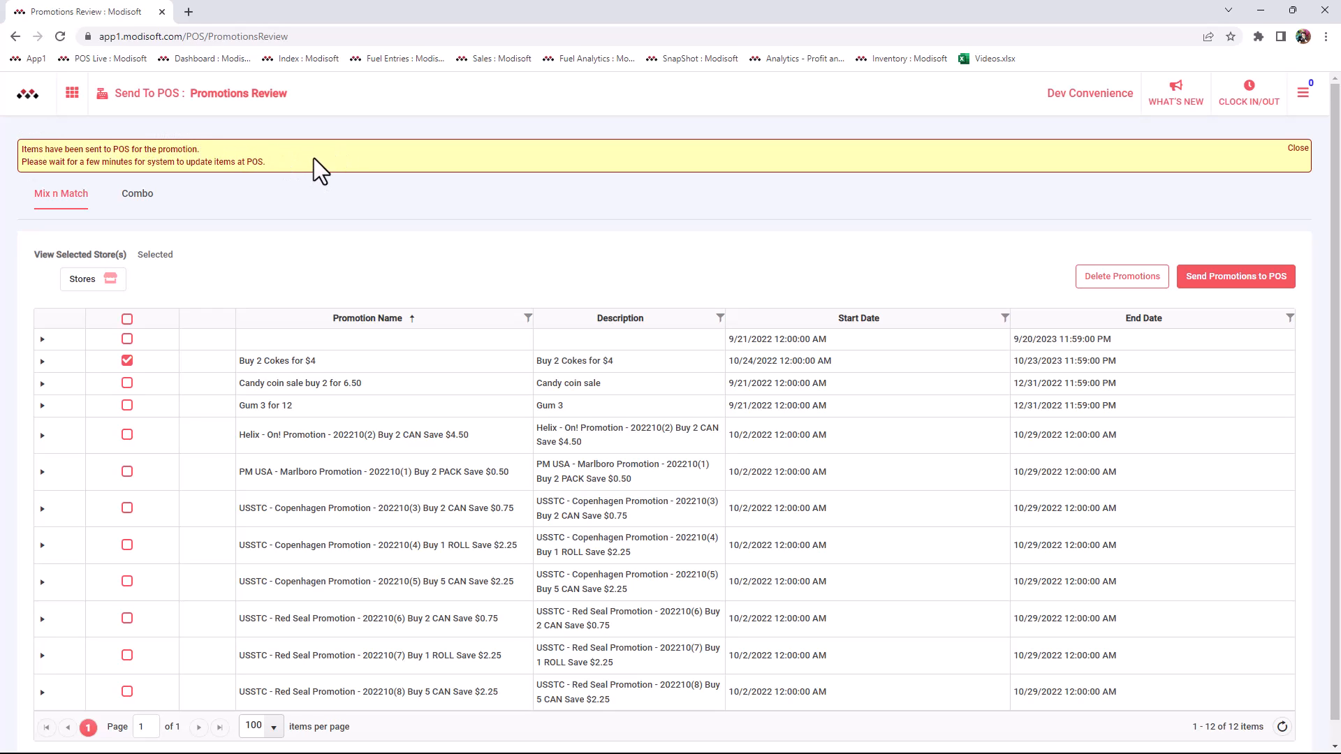
mouse_move(258, 185)
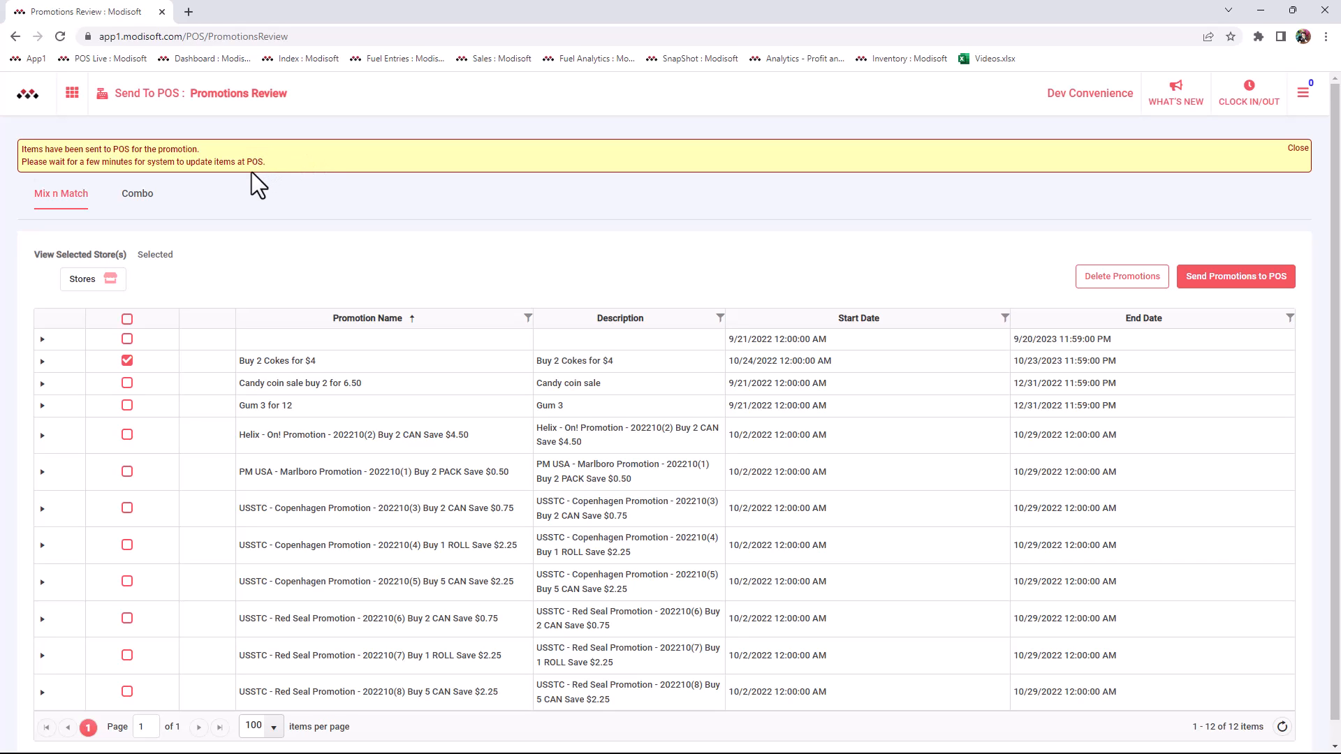